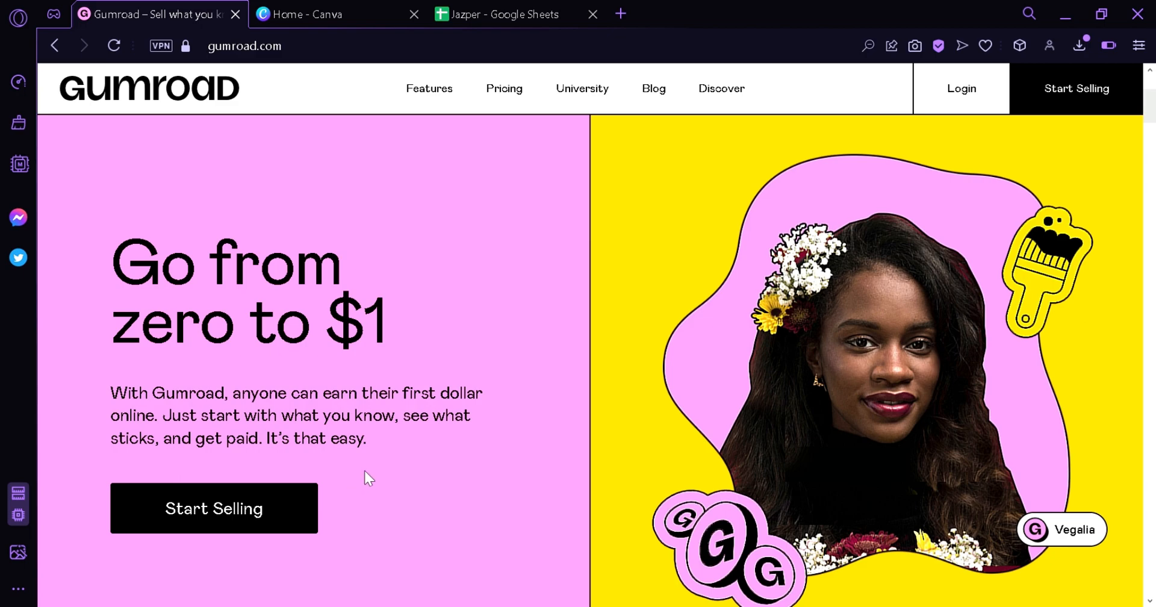
mouse_move(567, 494)
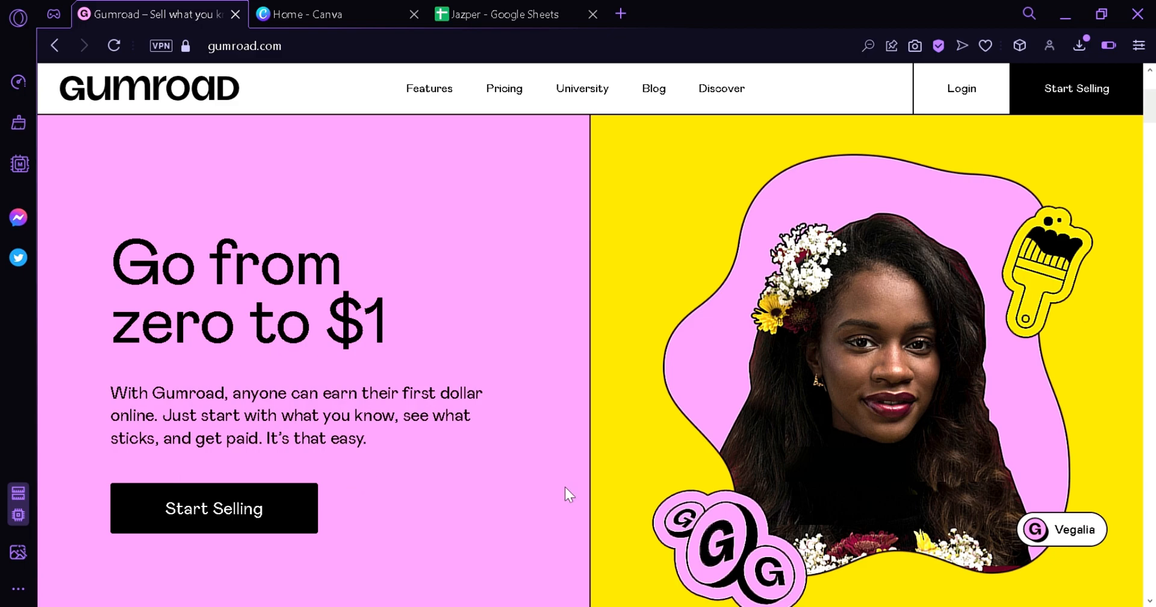
mouse_move(507, 455)
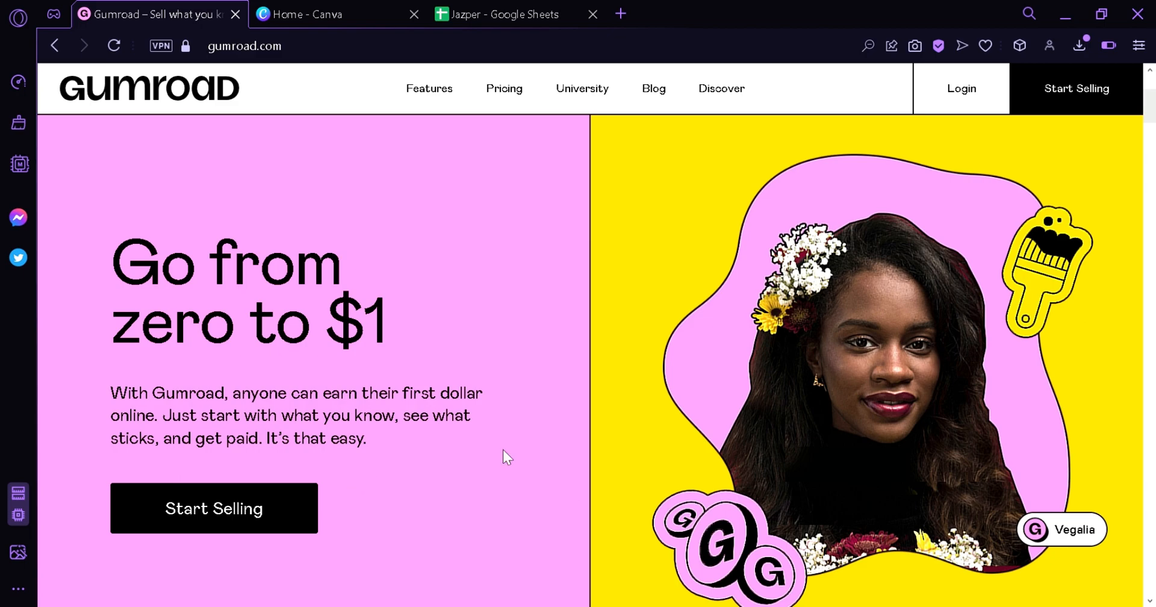
Start selling from the Gumroad homepage to reach the account sign-up form
click(213, 507)
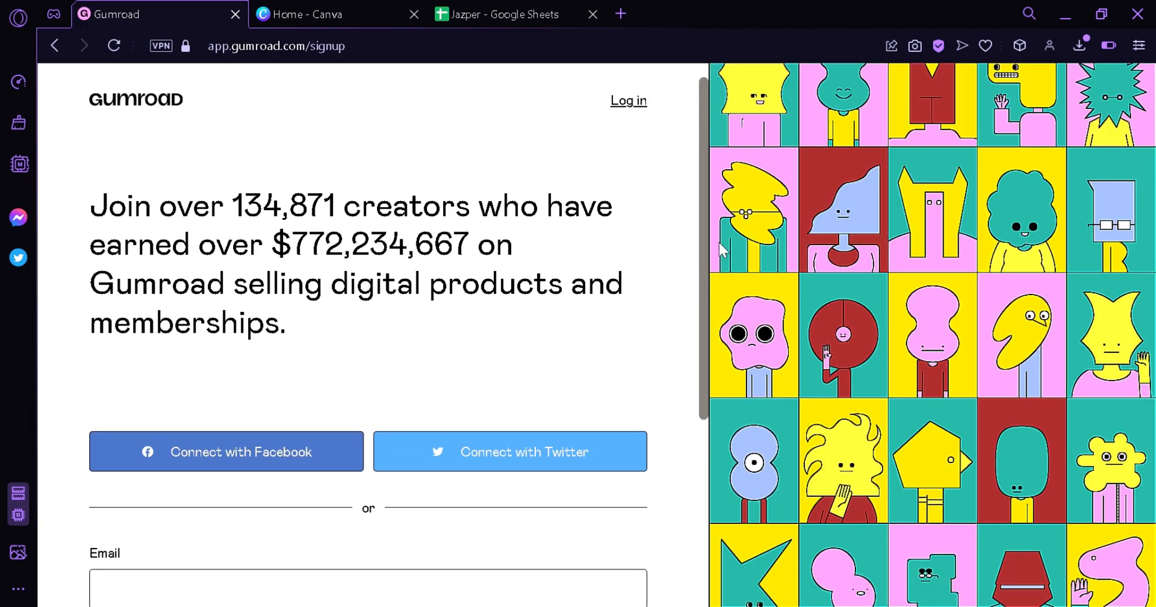
scroll(down, 3)
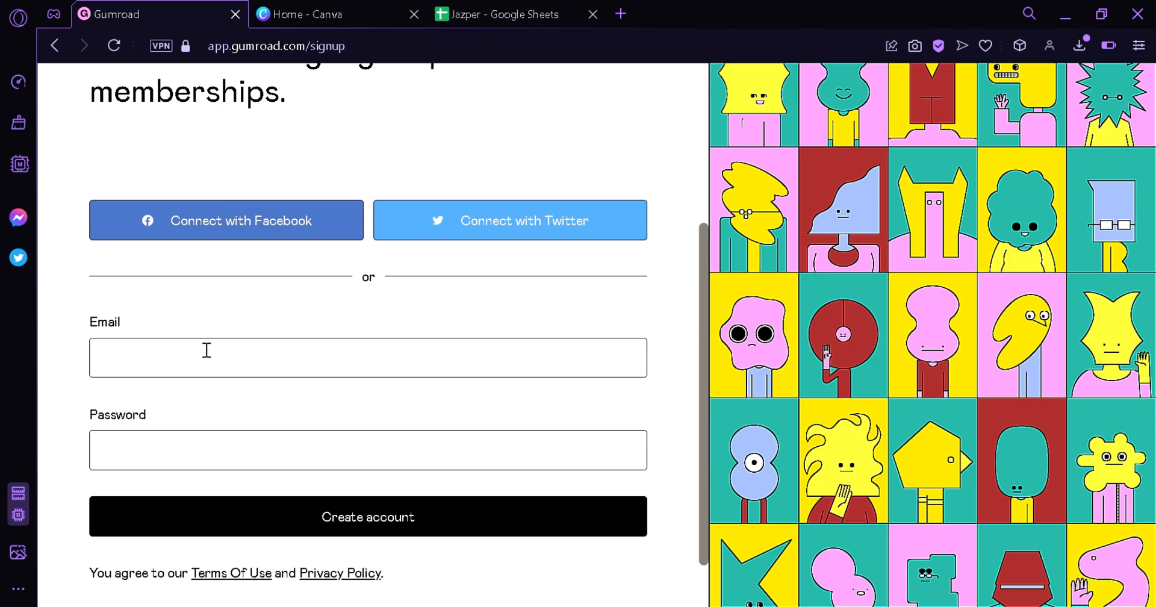
mouse_move(461, 215)
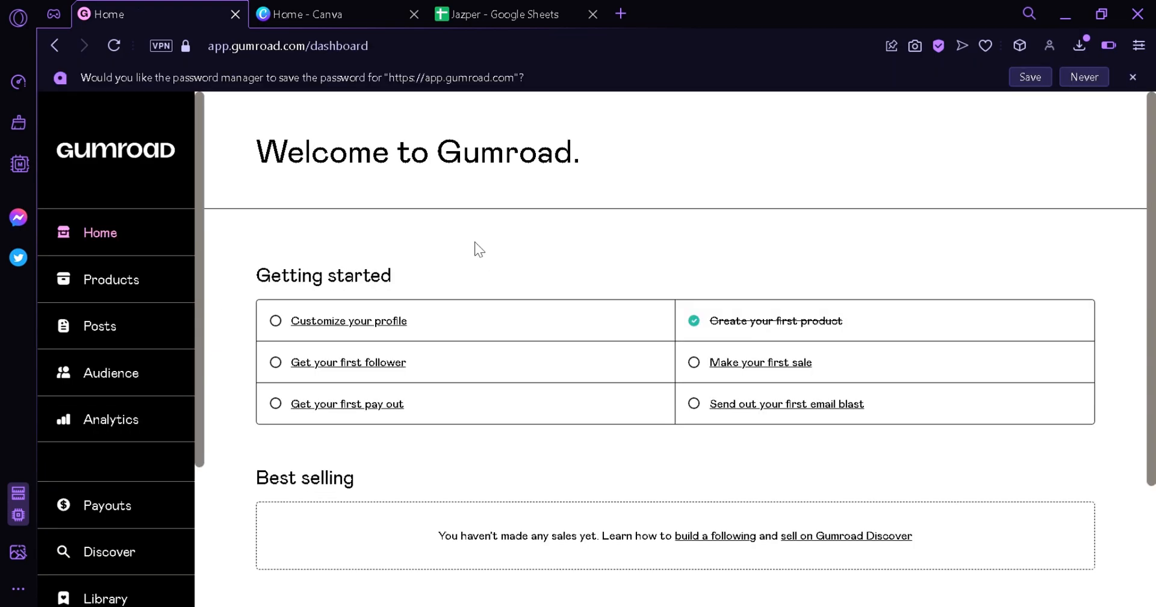
click(1133, 77)
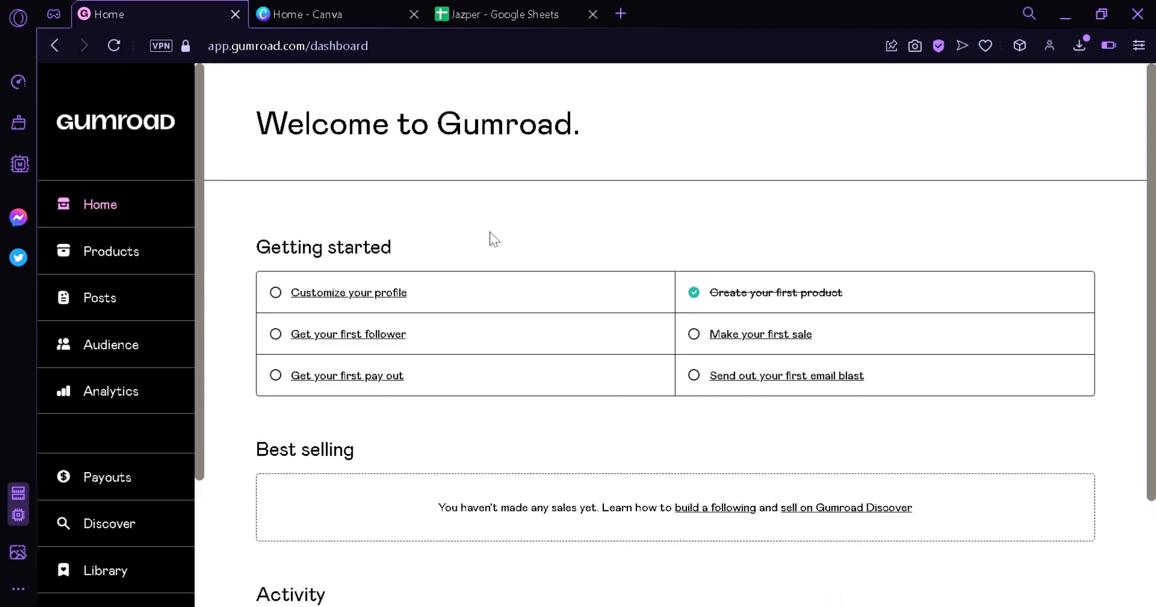
mouse_move(313, 290)
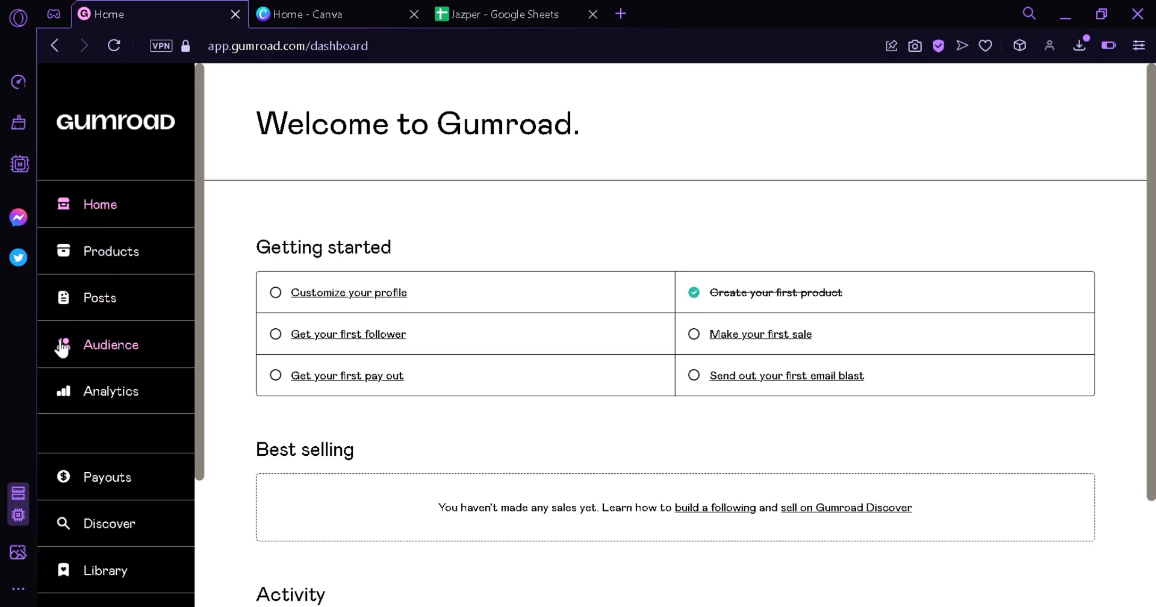
mouse_move(130, 503)
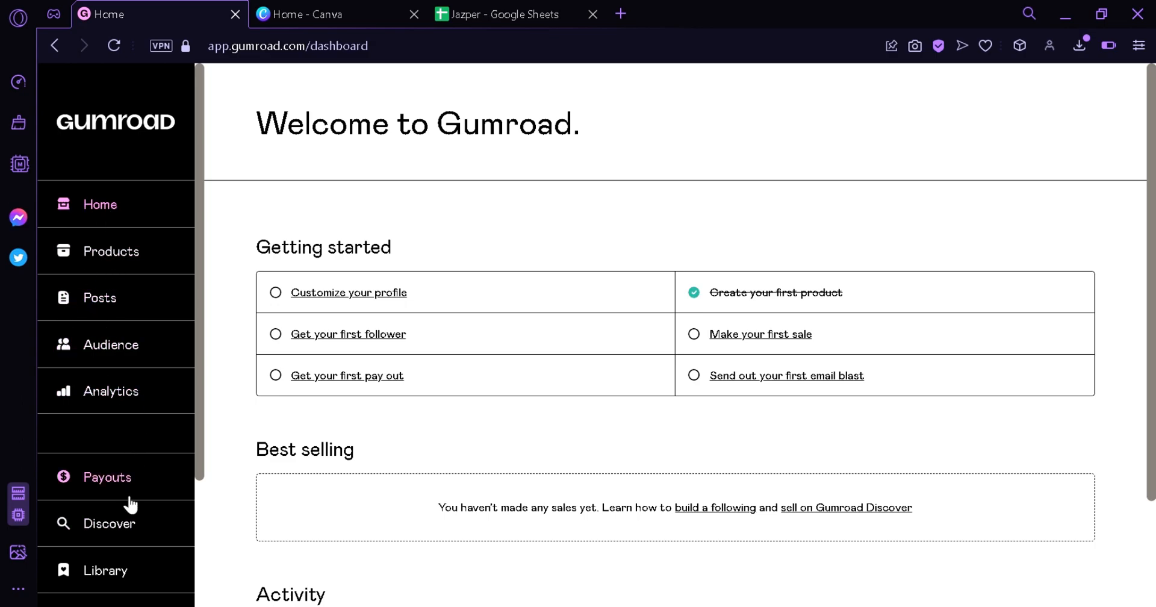
scroll(down, 3)
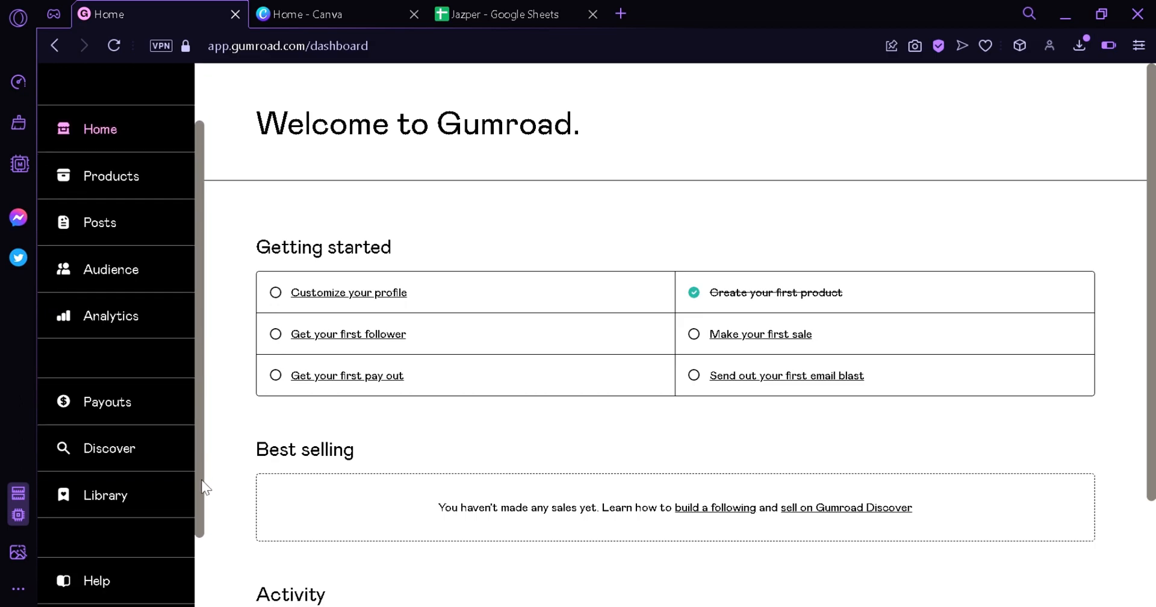
click(118, 584)
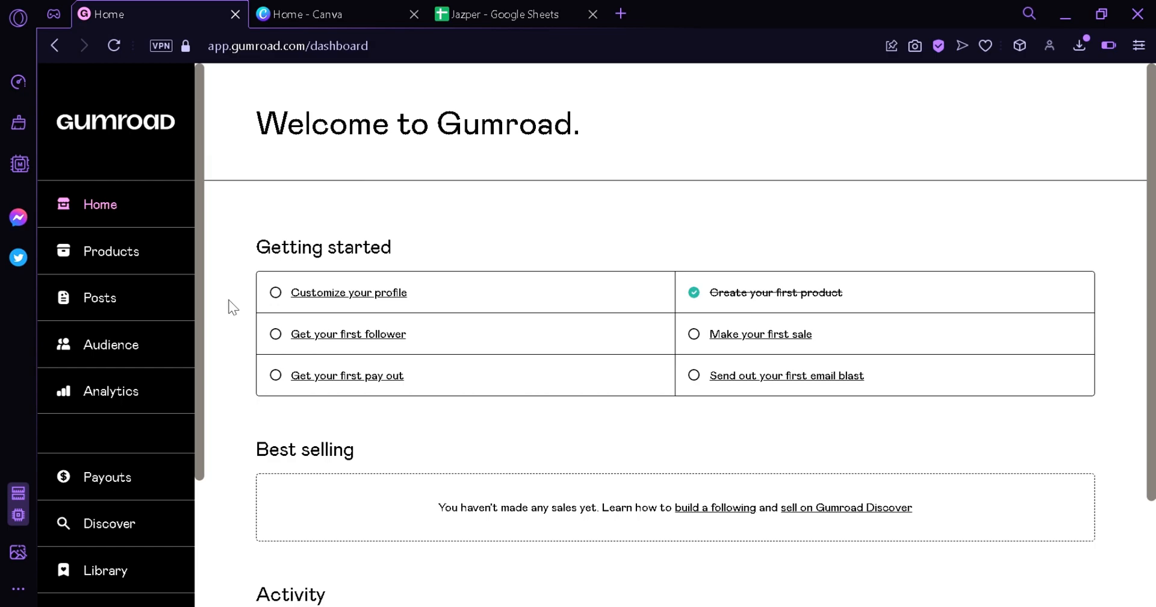
Show the Products page with $0 revenue and the unpublished products A.I product and road
click(111, 251)
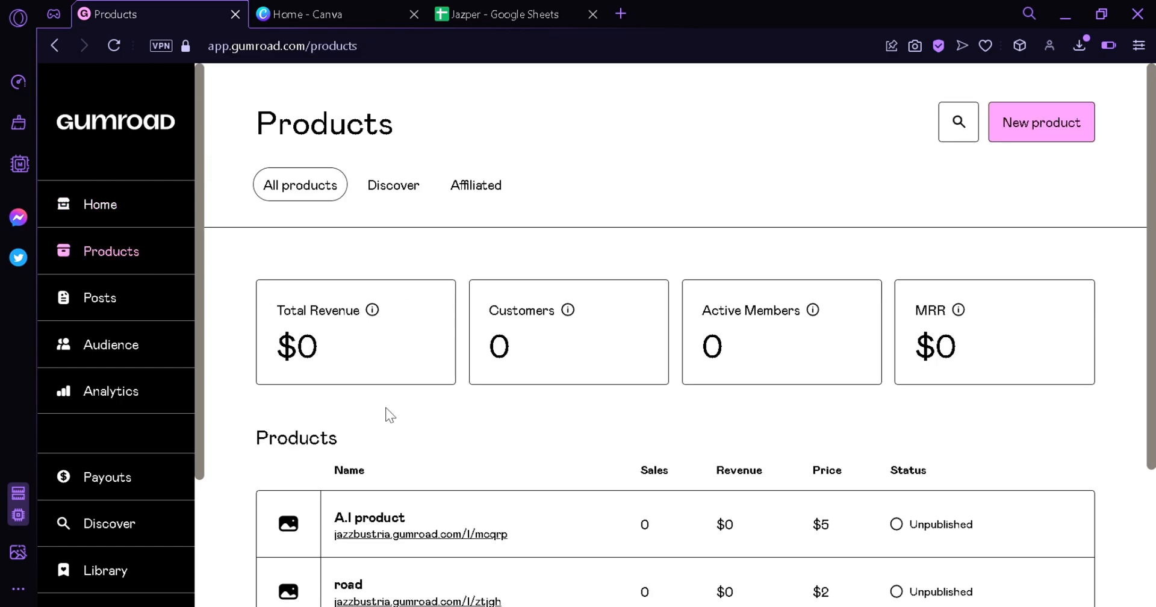
mouse_move(436, 288)
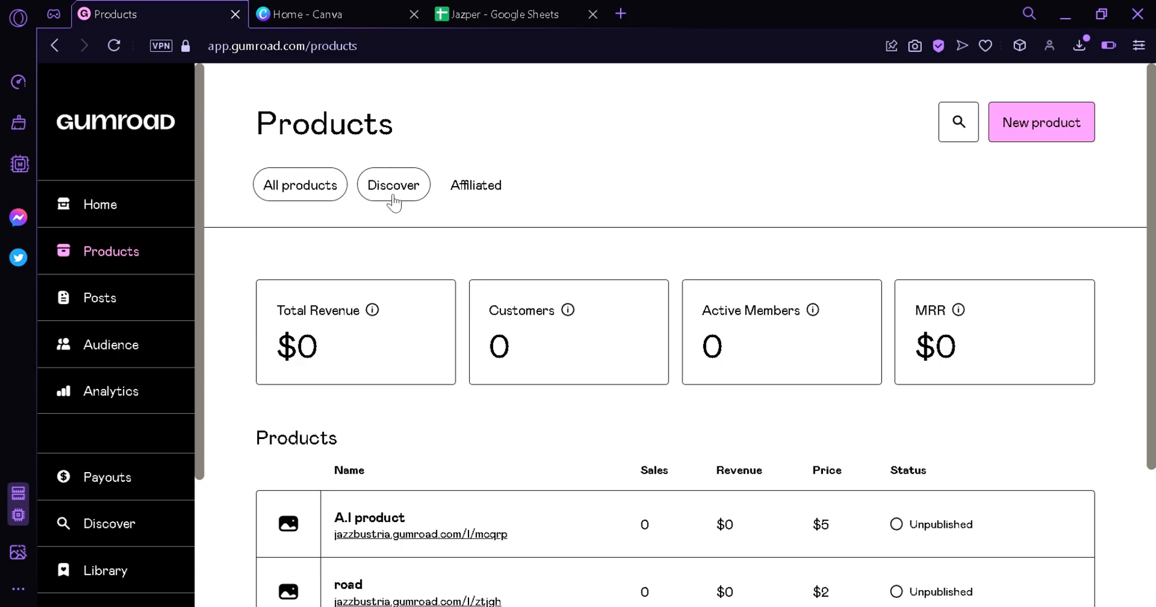
click(300, 184)
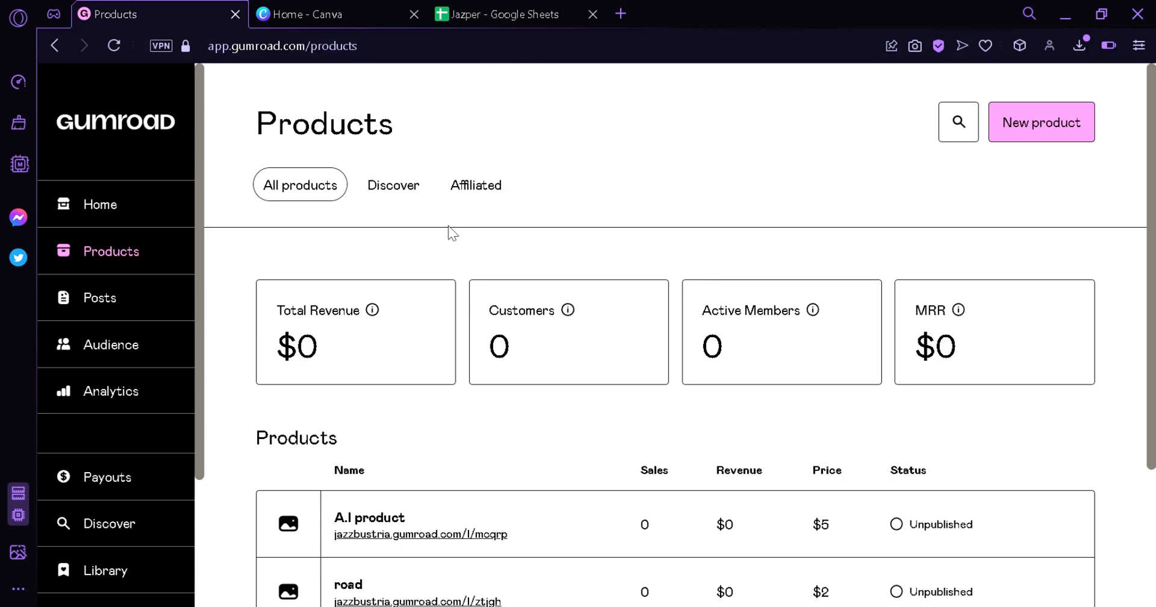
mouse_move(286, 275)
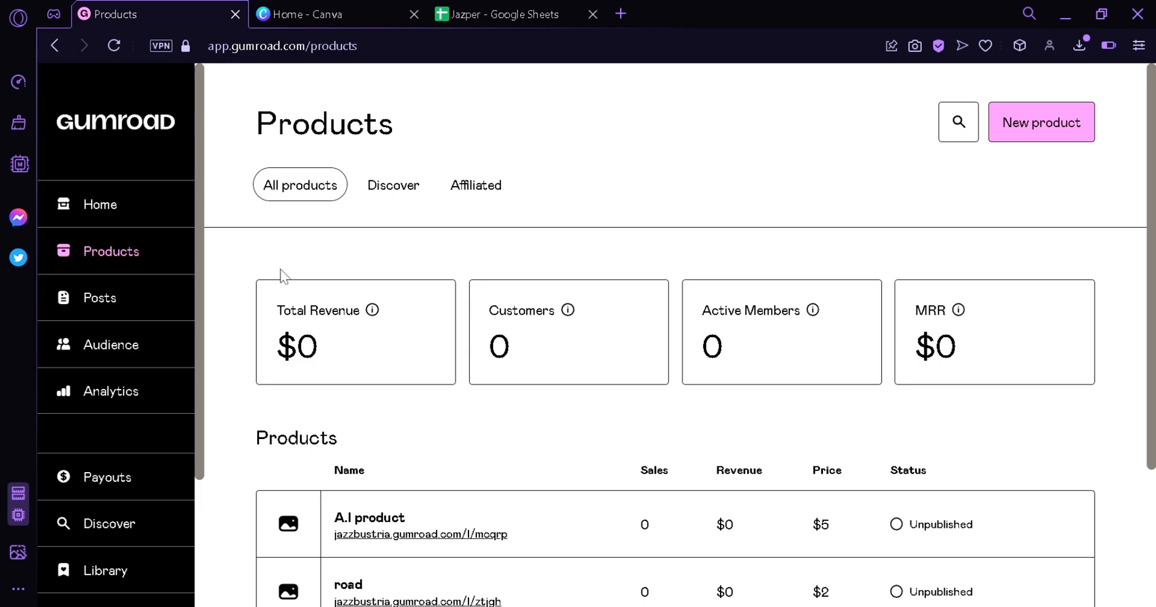
mouse_move(529, 353)
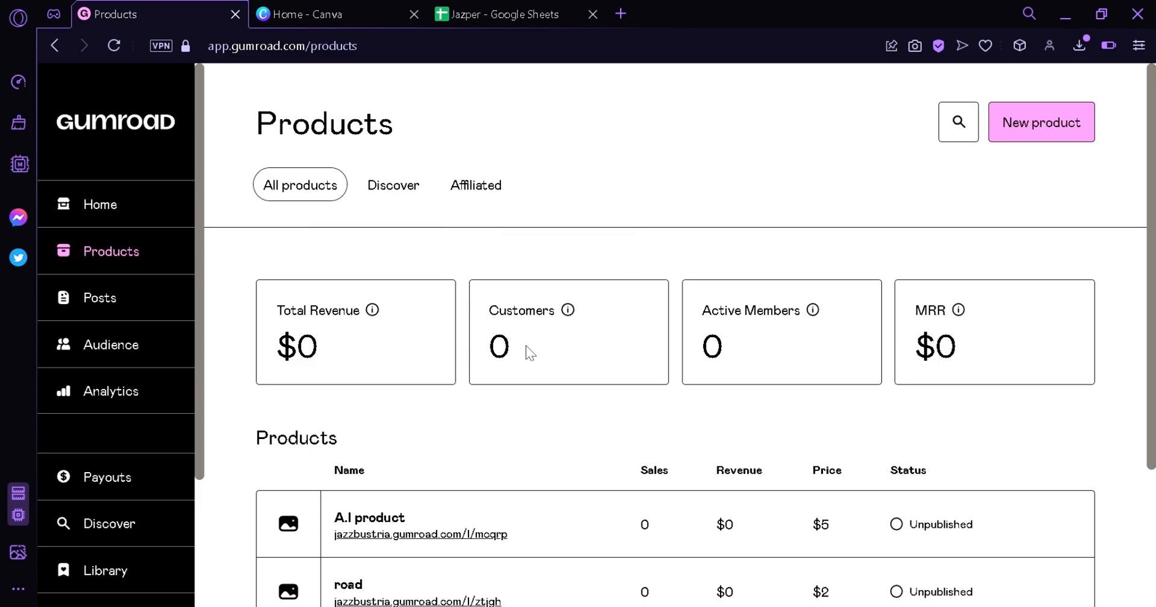
scroll(down, 3)
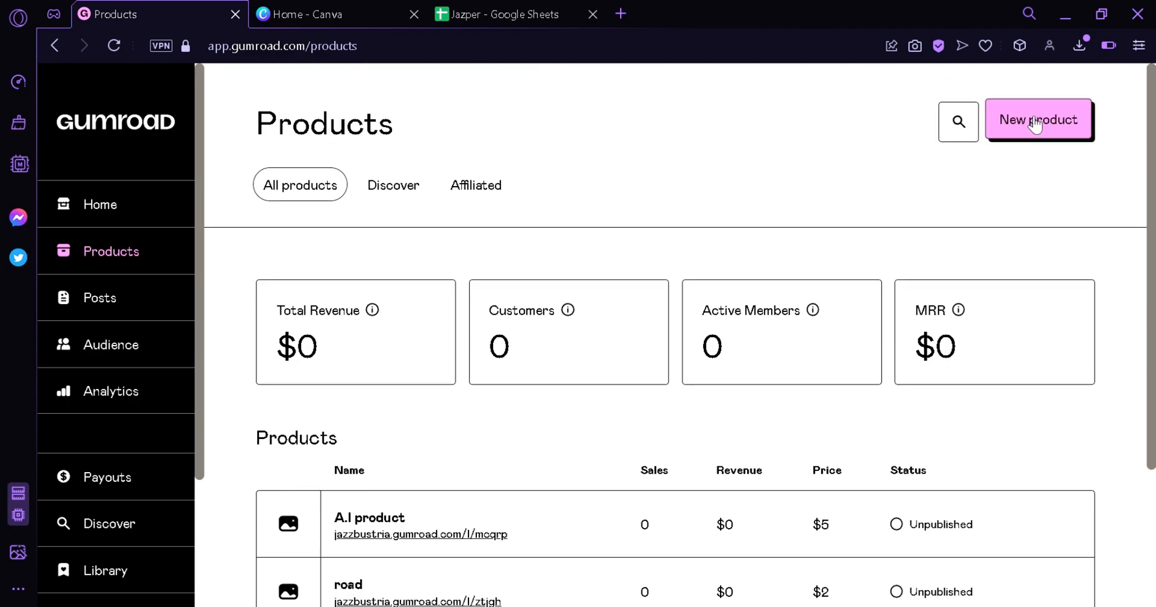
Begin a new digital product and name it 'A,I Designed image'
click(1037, 120)
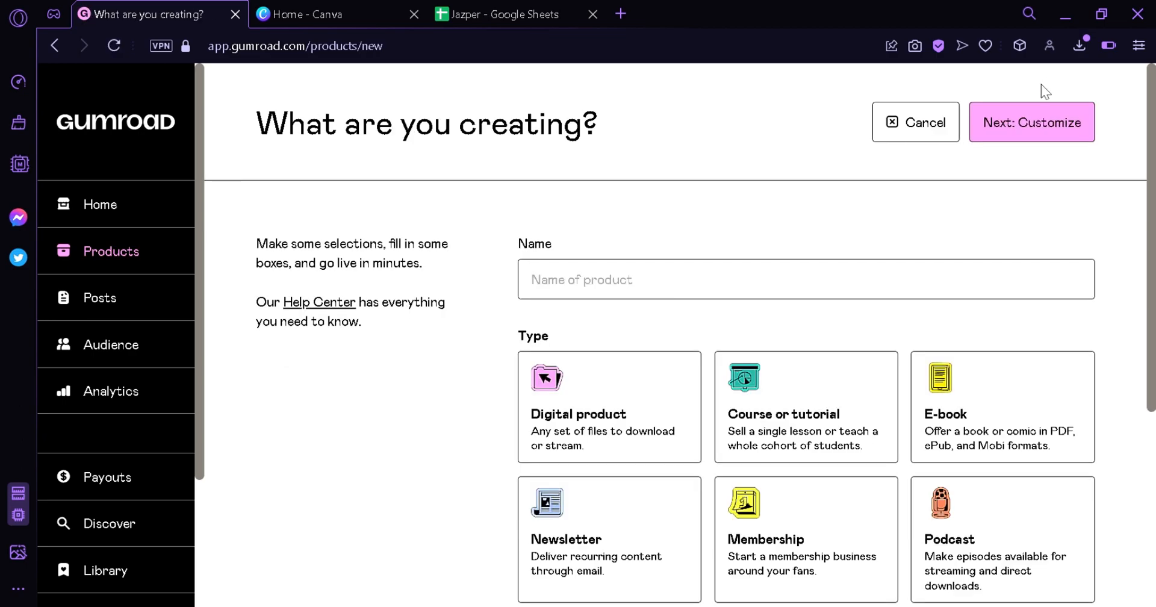
scroll(down, 3)
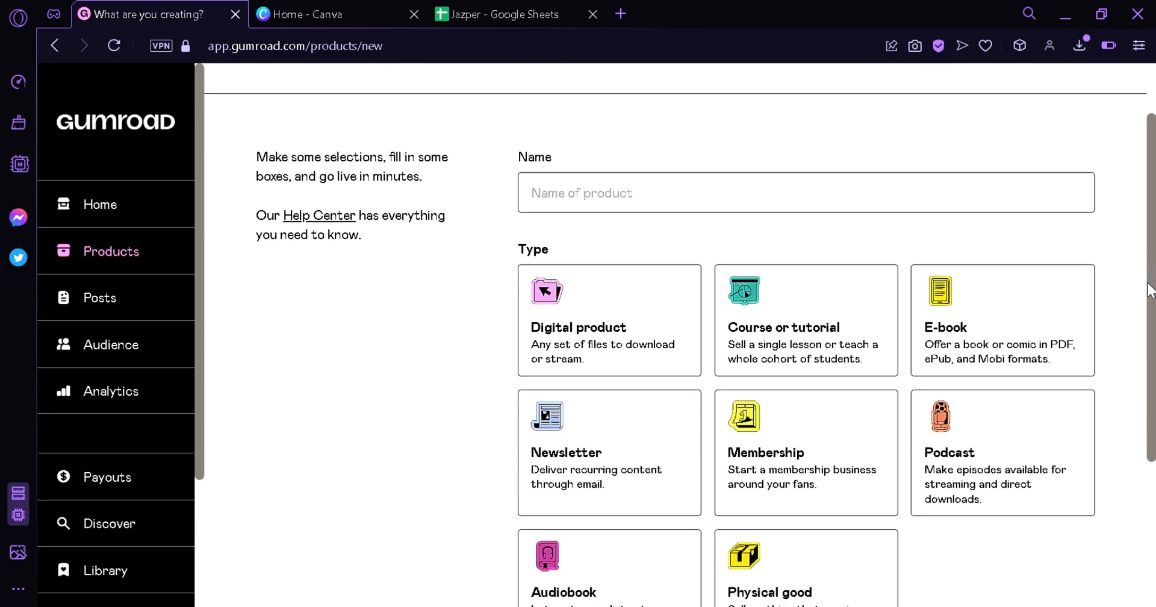
scroll(down, 3)
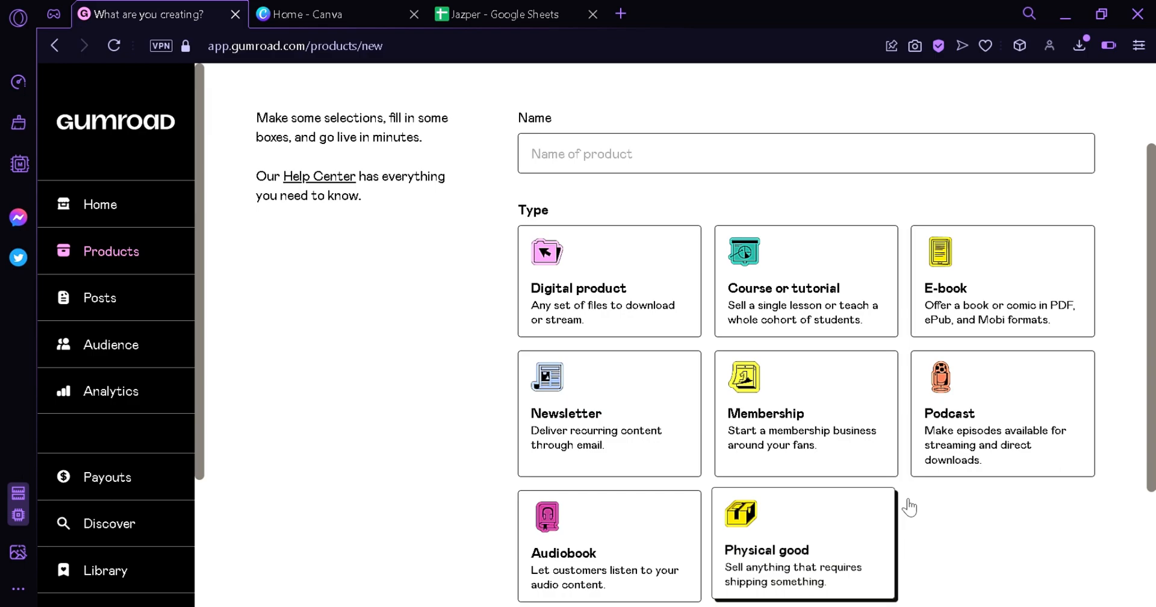
scroll(down, 3)
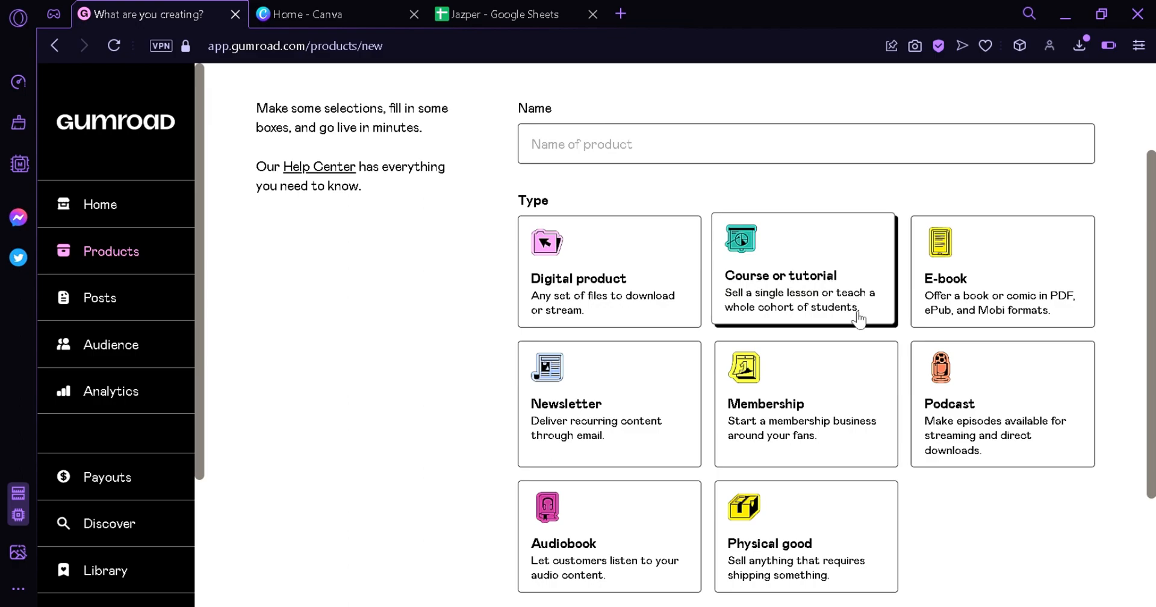
mouse_move(613, 451)
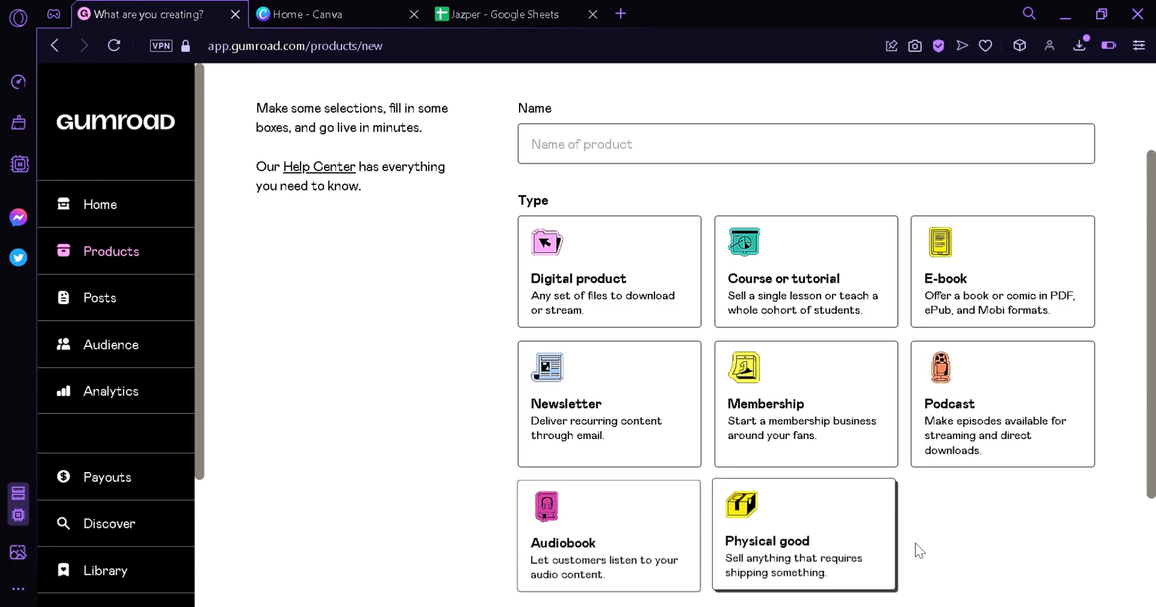
mouse_move(882, 543)
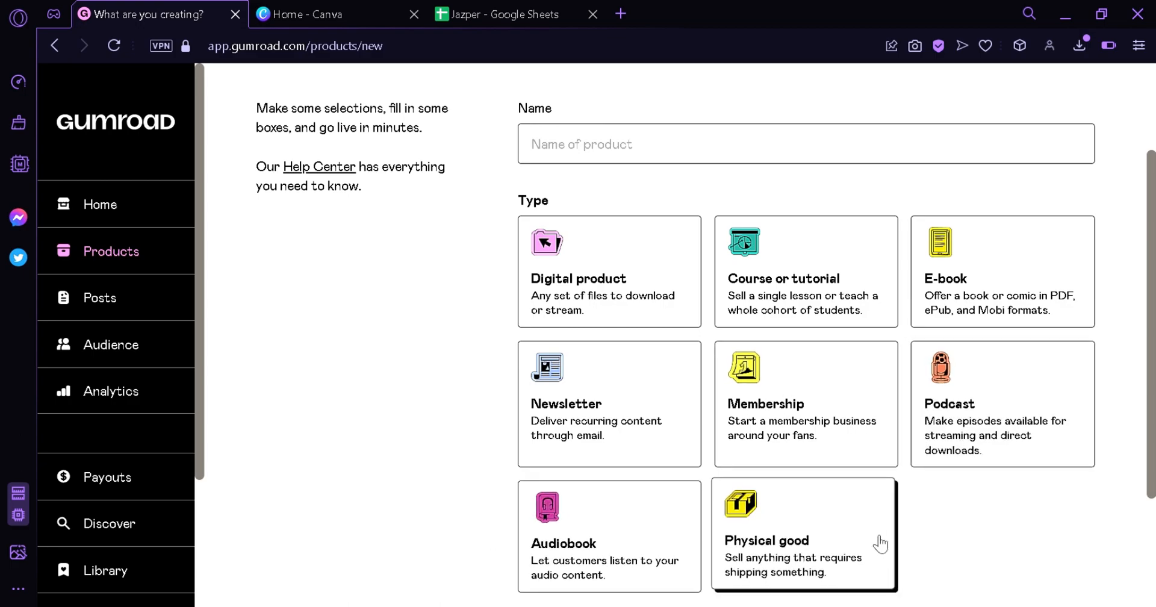
mouse_move(888, 542)
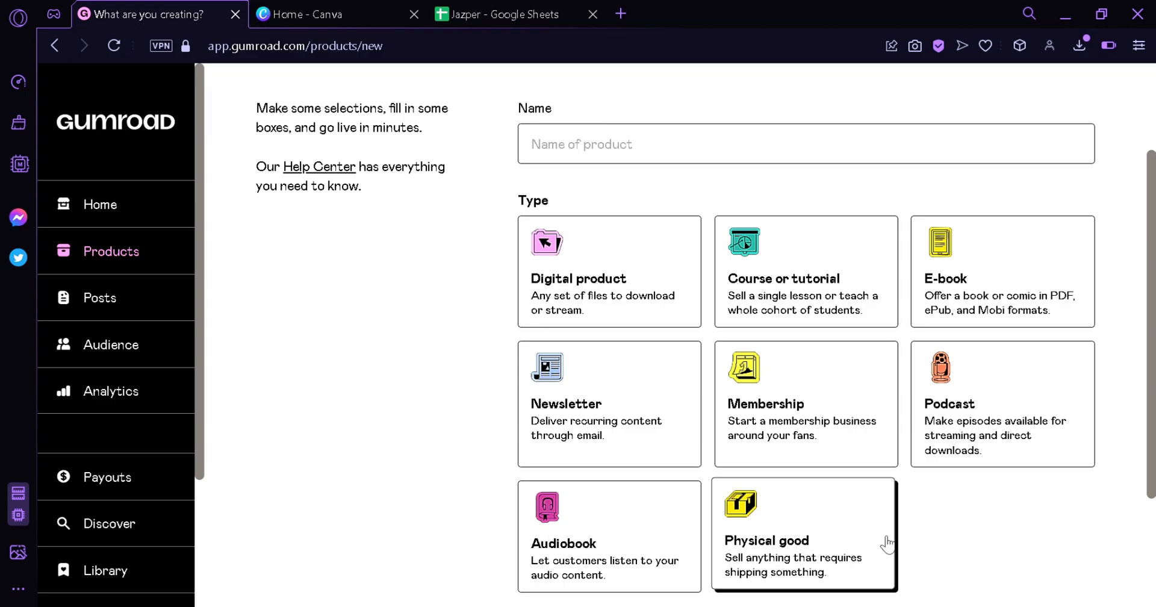
mouse_move(672, 254)
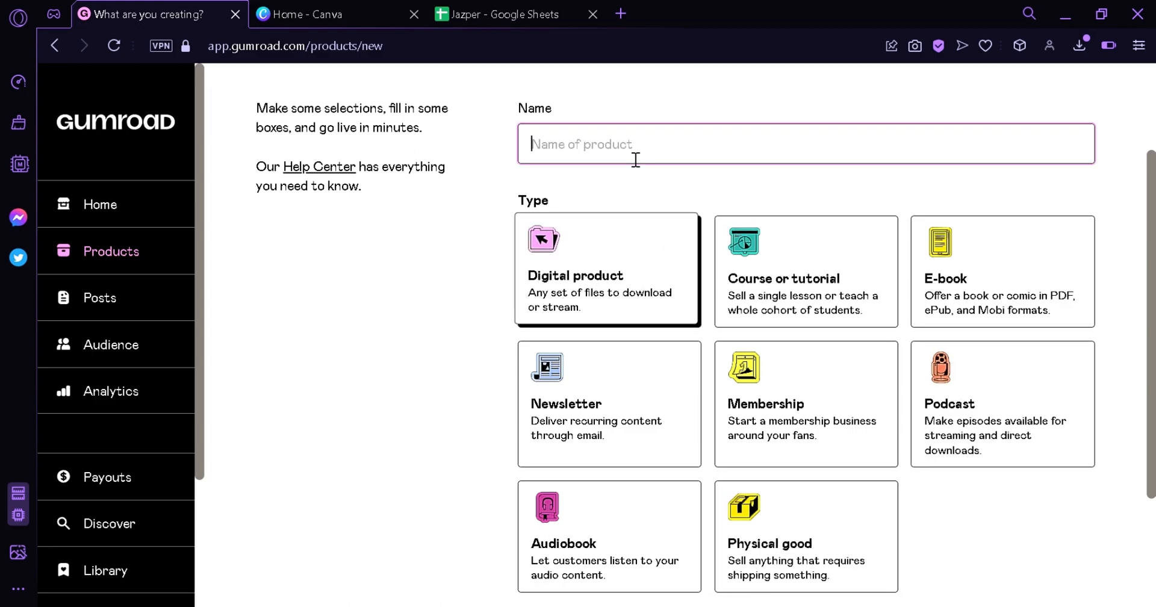
text(A,I Designed)
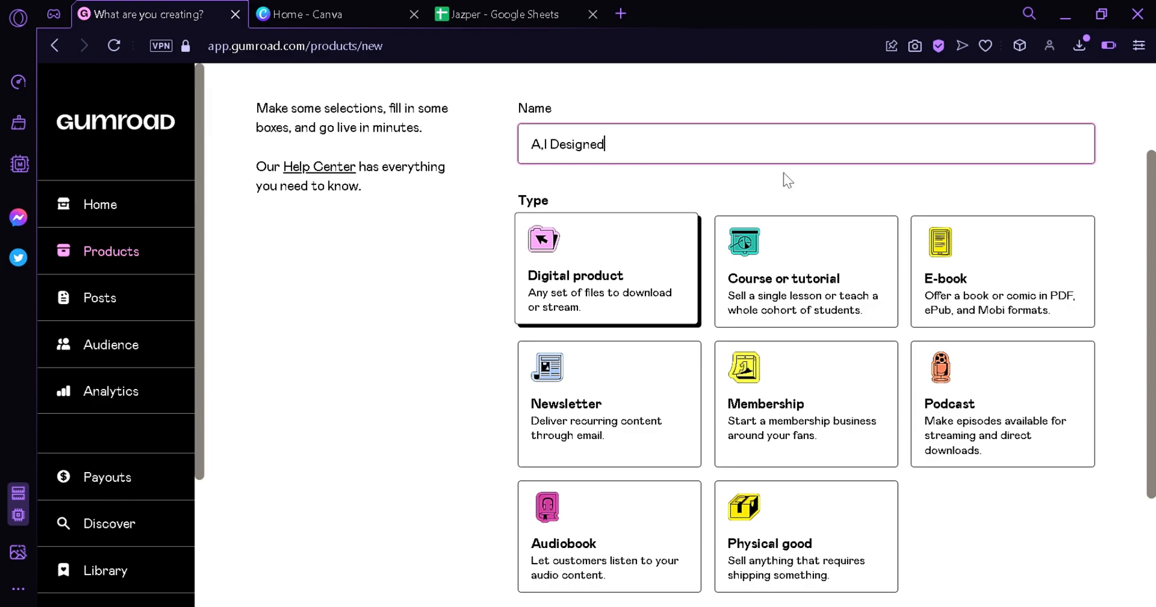
text(imga)
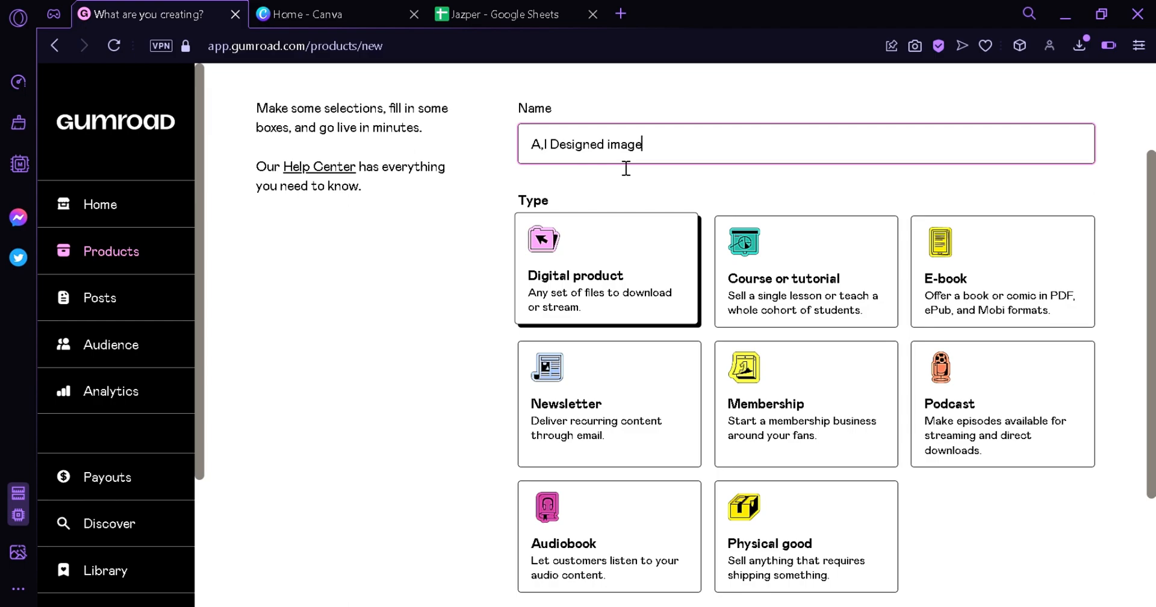
Price the new product at $10 and create it
scroll(down, 3)
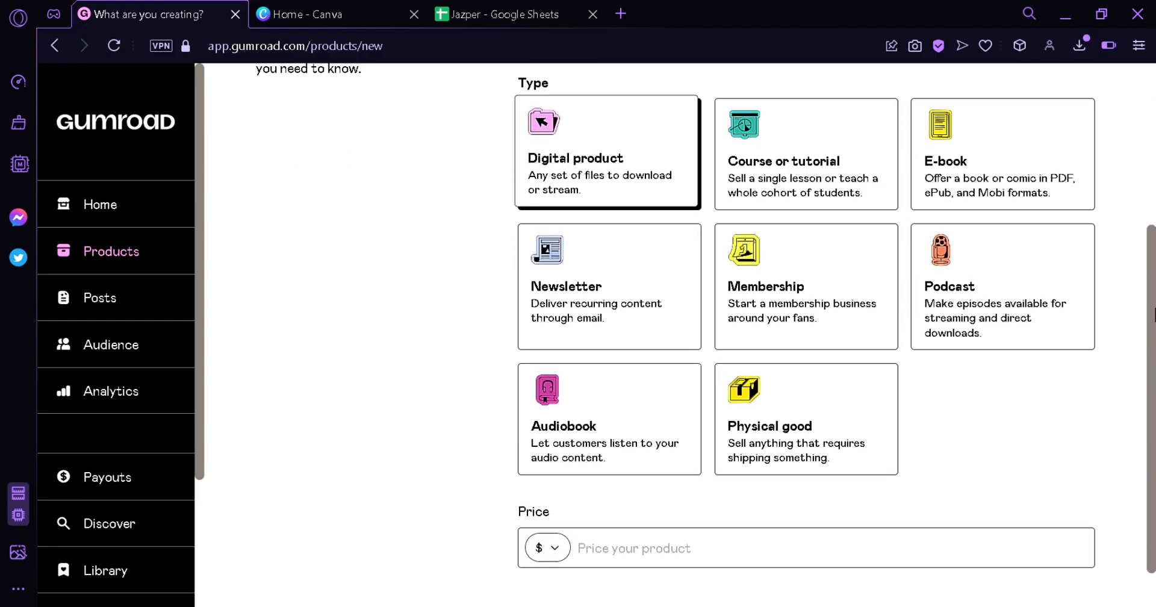
scroll(down, 3)
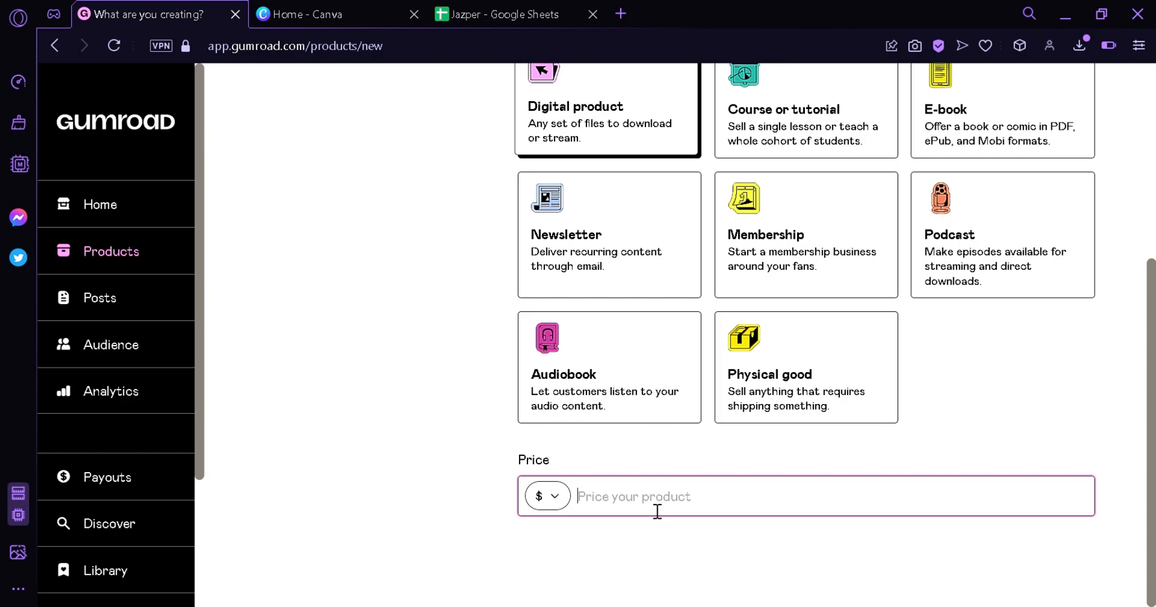
text(10)
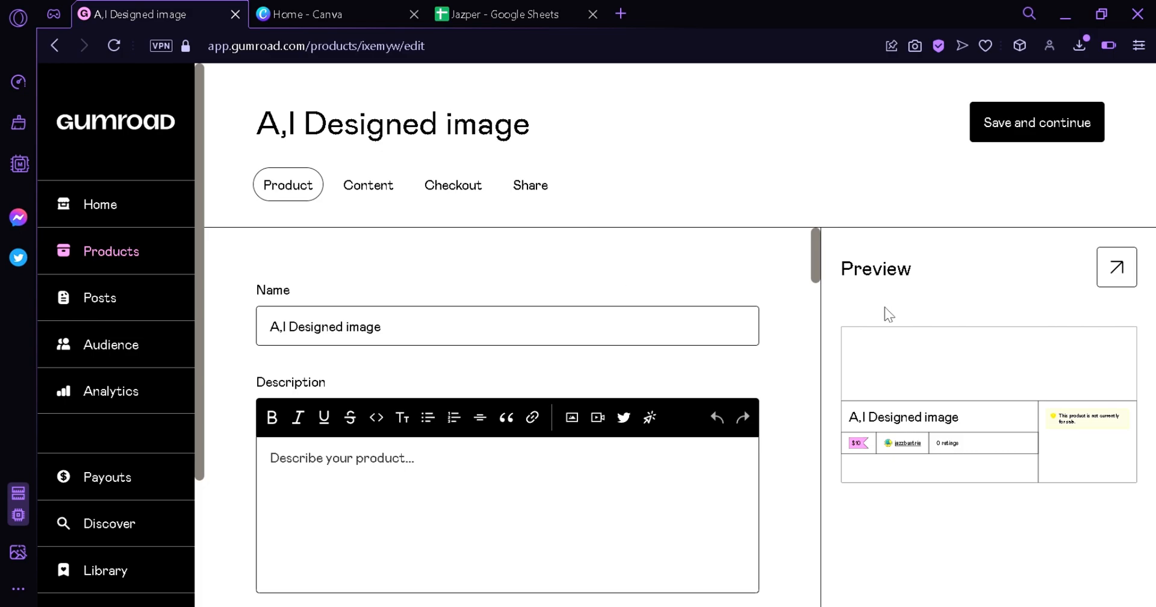
mouse_move(485, 358)
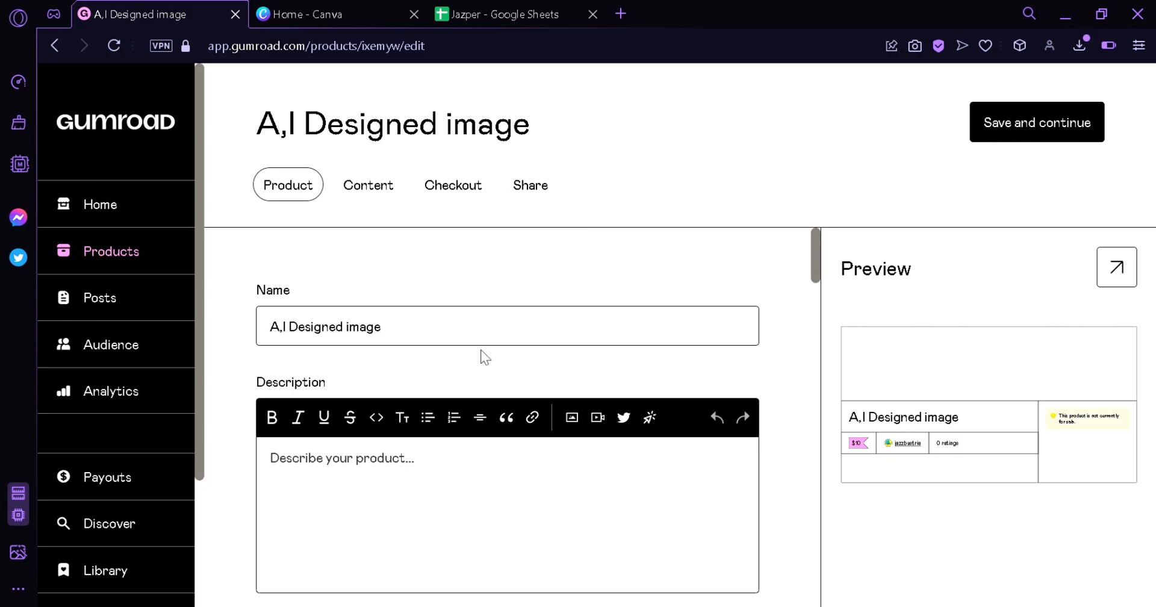
scroll(down, 3)
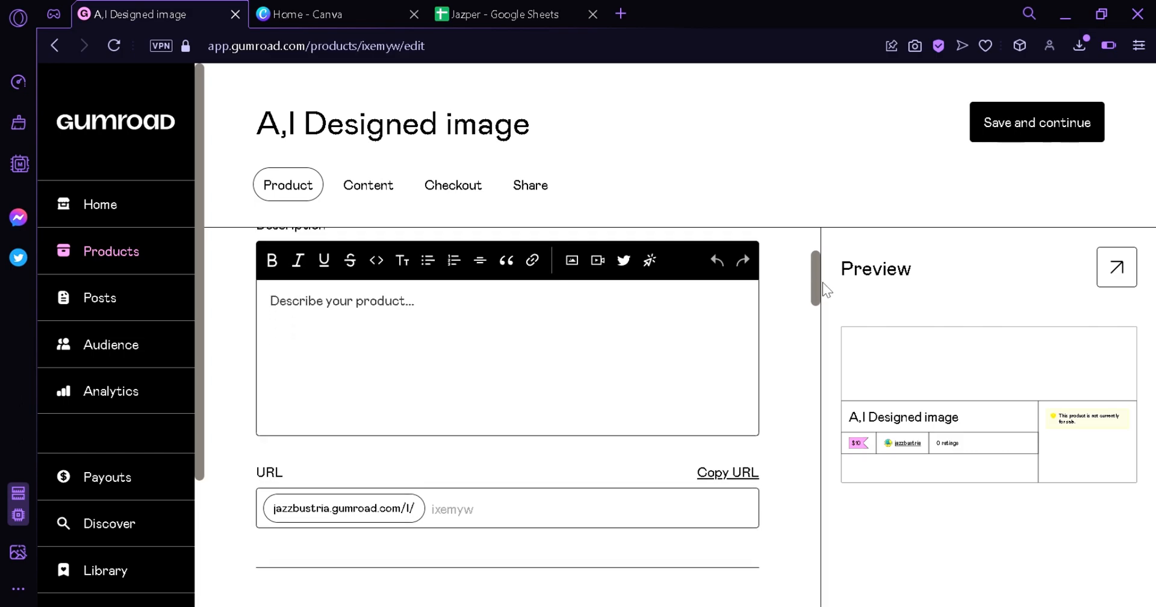
scroll(down, 3)
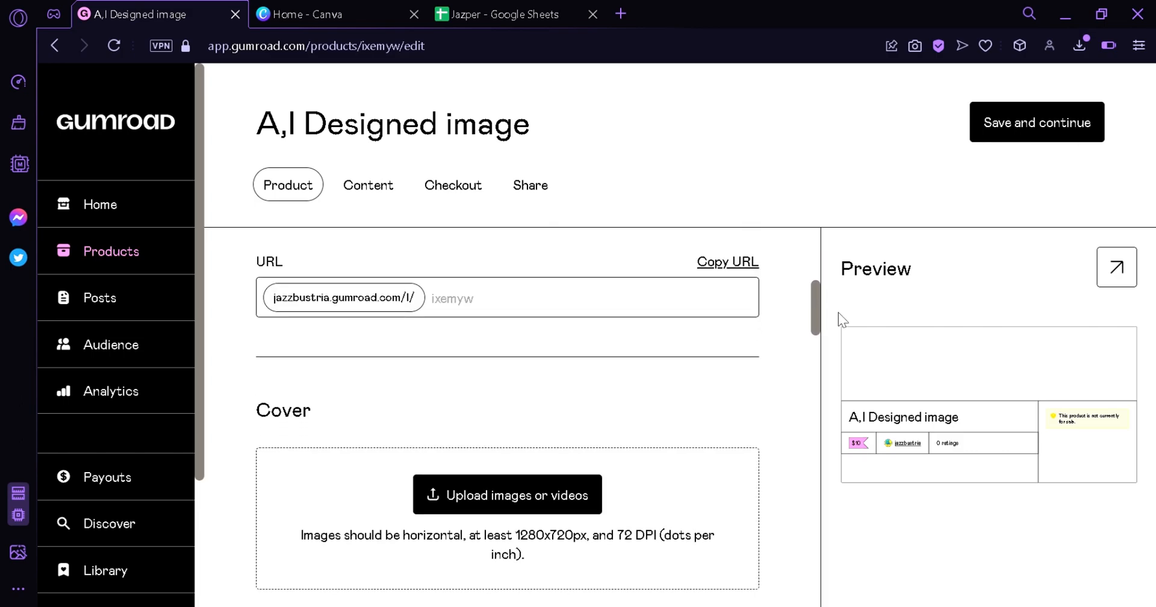
scroll(down, 3)
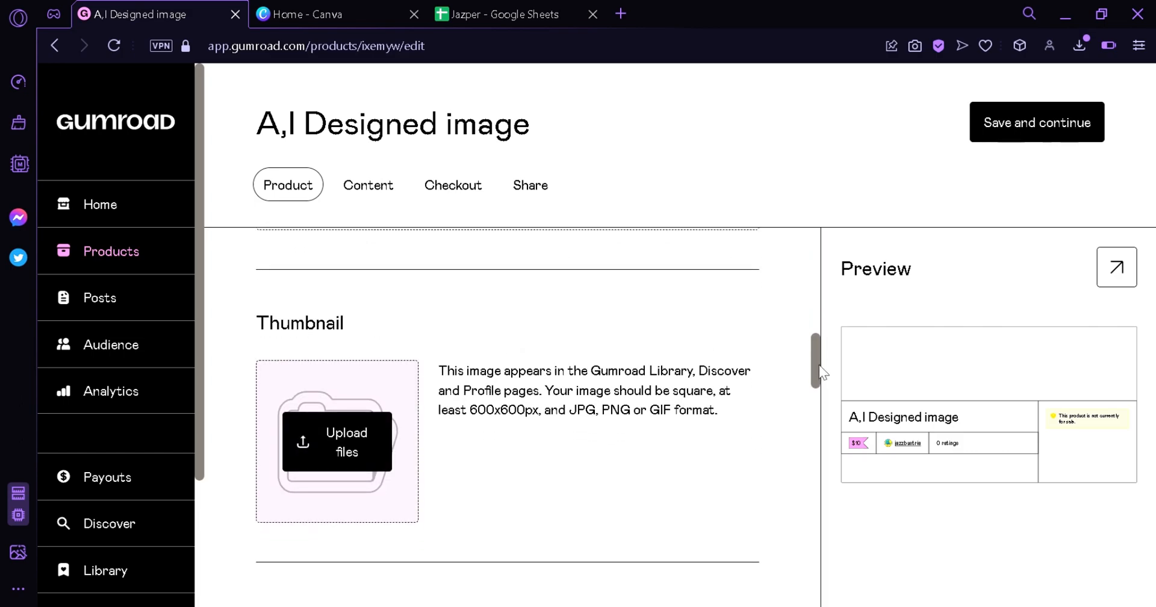
scroll(down, 3)
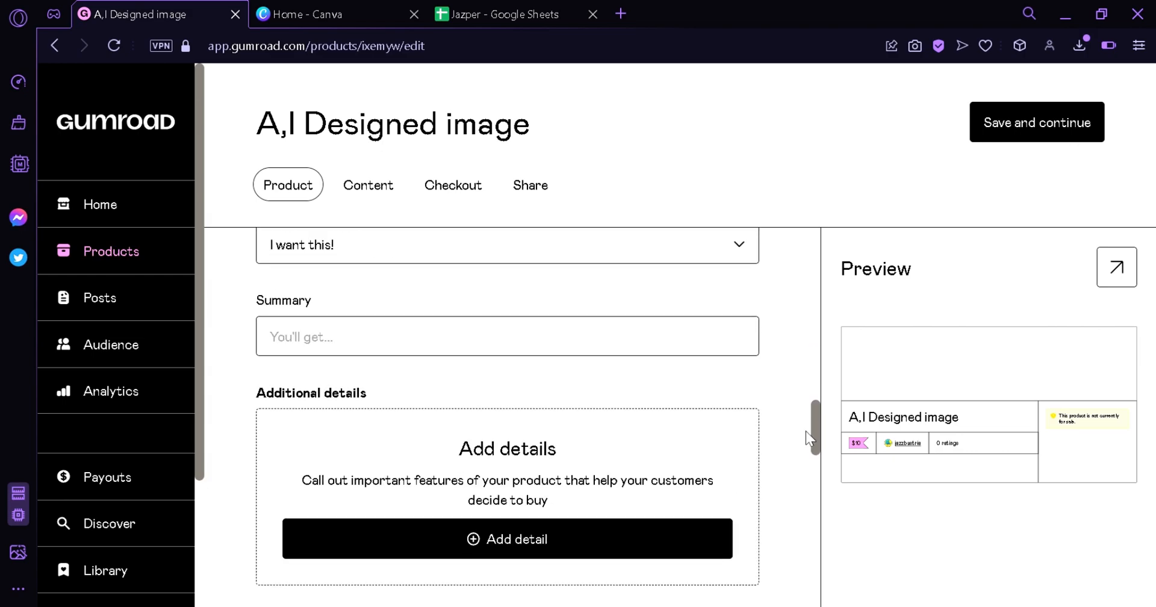
scroll(down, 3)
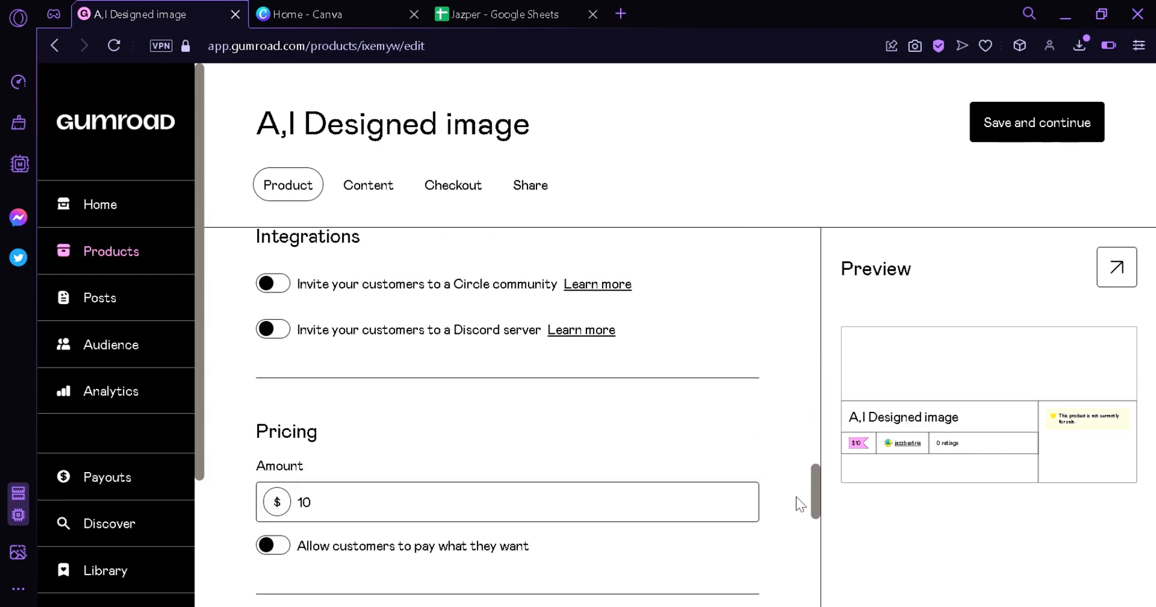
scroll(down, 3)
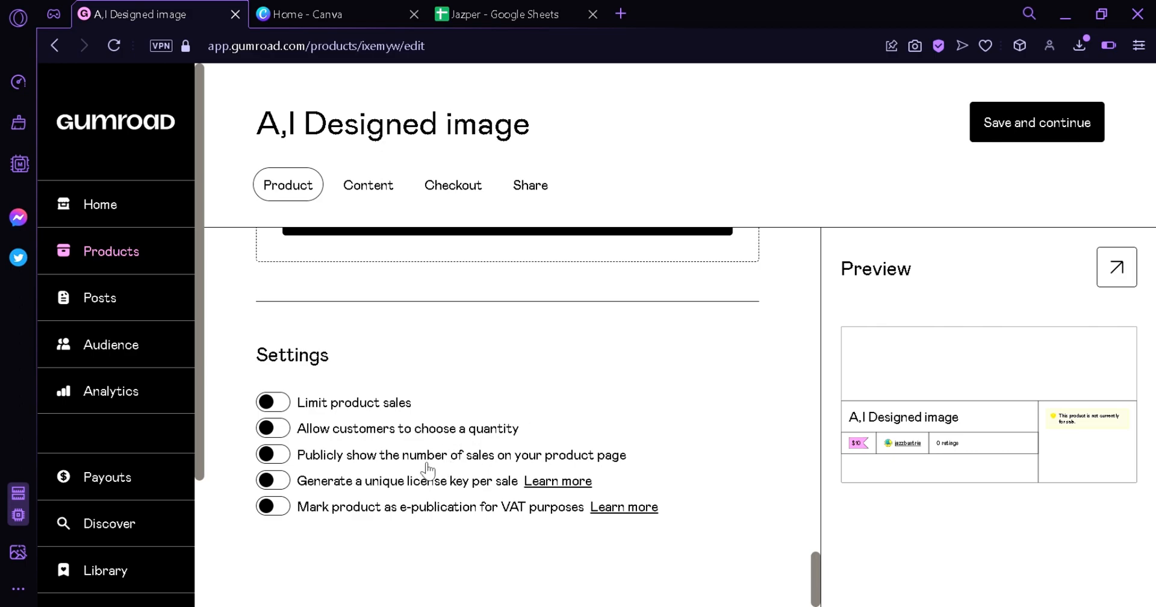
mouse_move(569, 466)
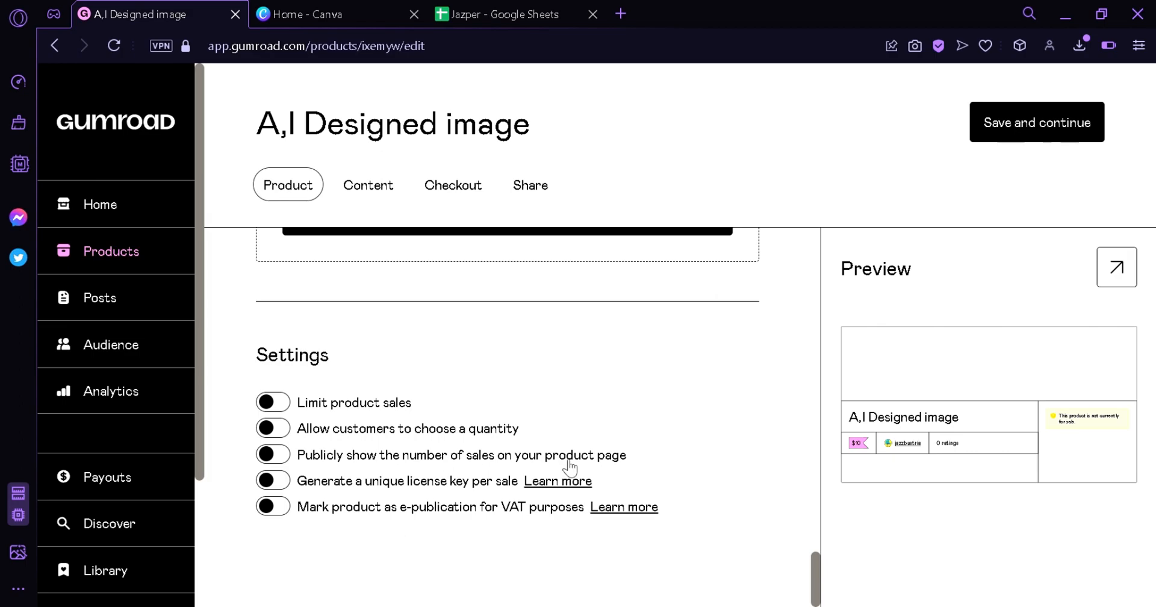
mouse_move(390, 489)
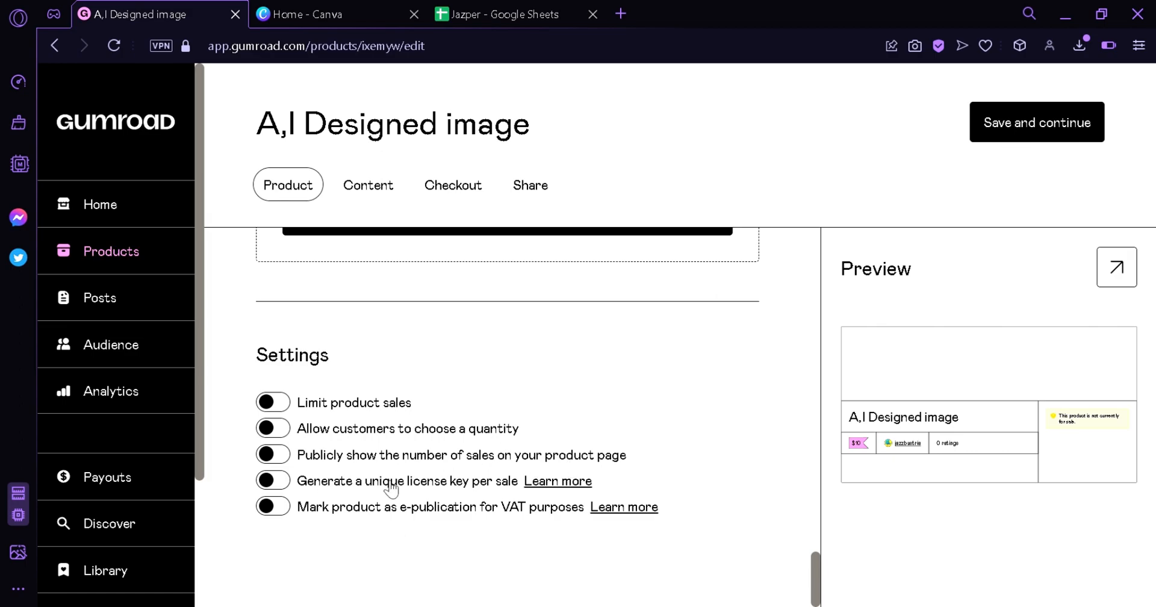
mouse_move(343, 500)
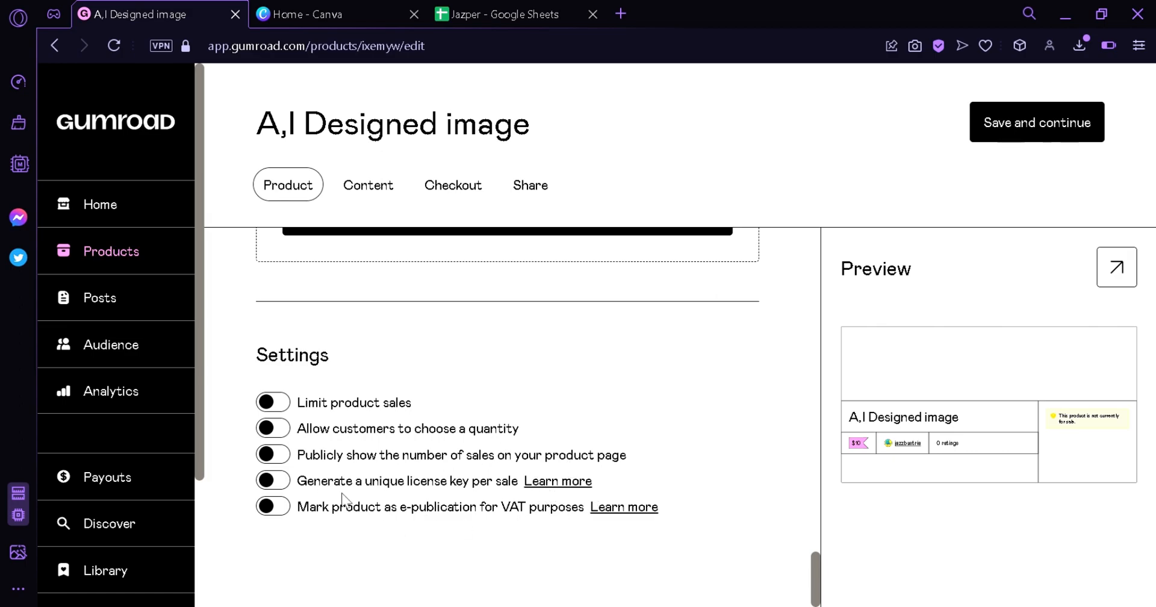
mouse_move(841, 583)
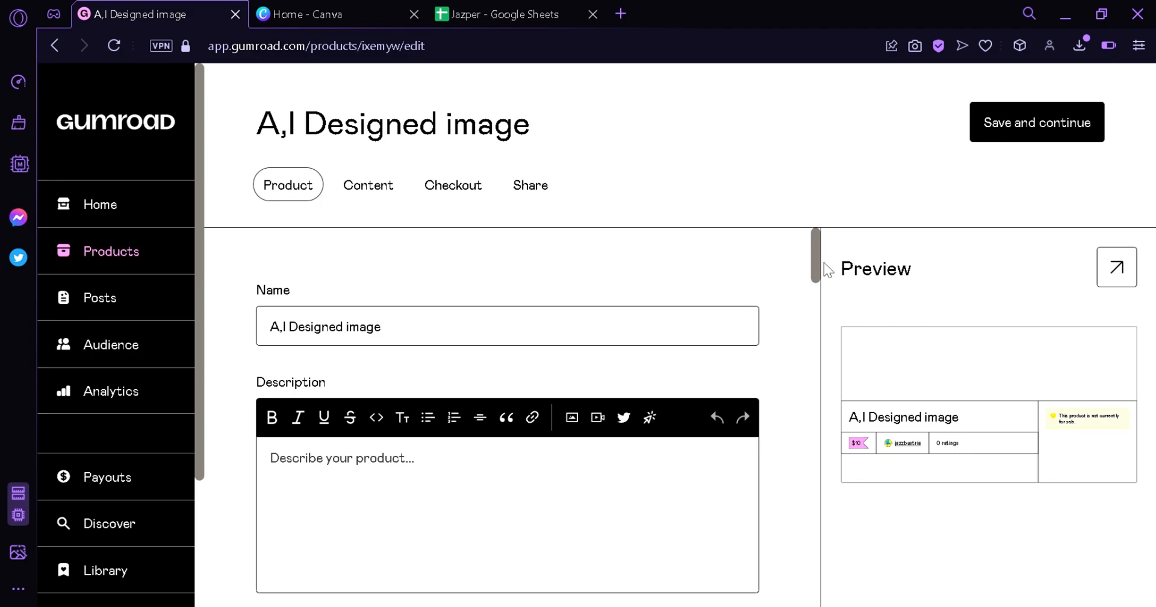
scroll(down, 3)
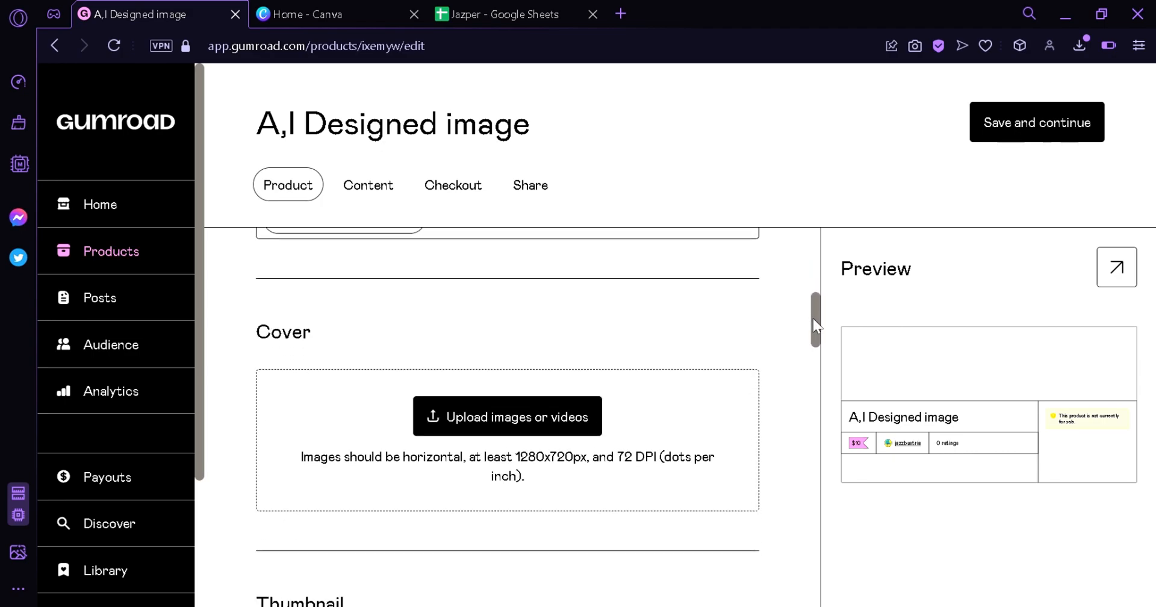
click(507, 416)
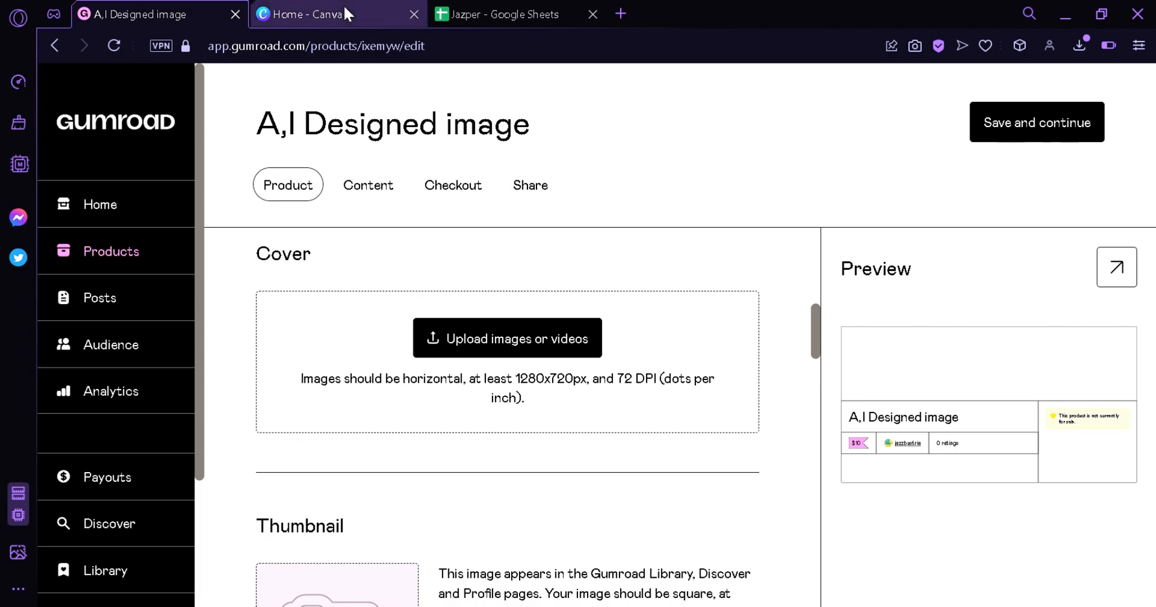
Start a blank square Instagram post in Canva and fill it with the uploaded tiger image
click(336, 14)
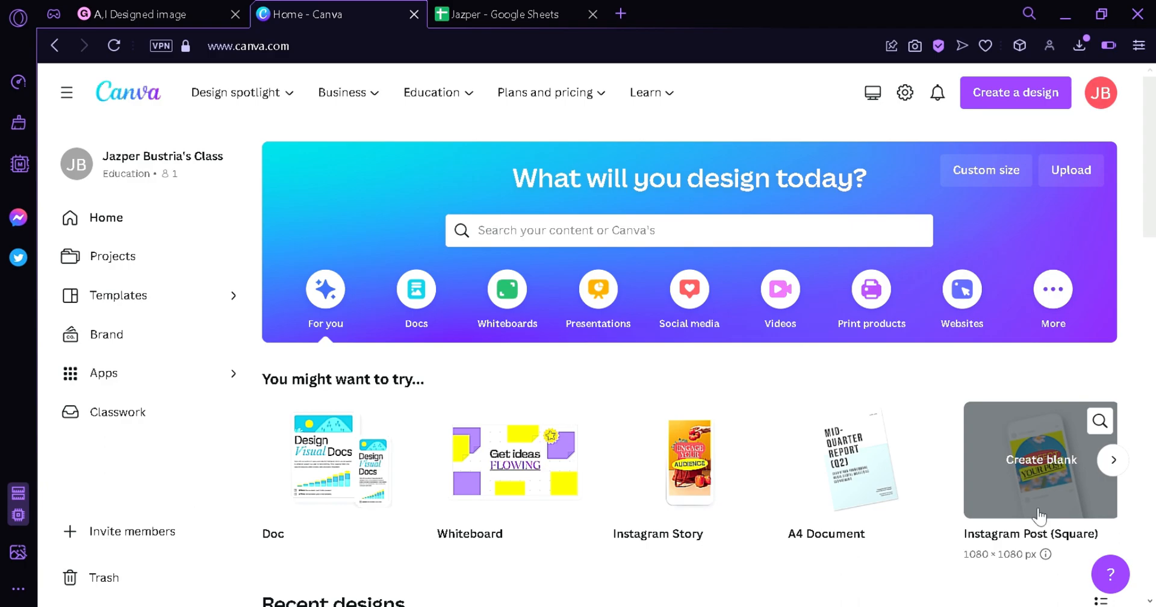
click(1040, 460)
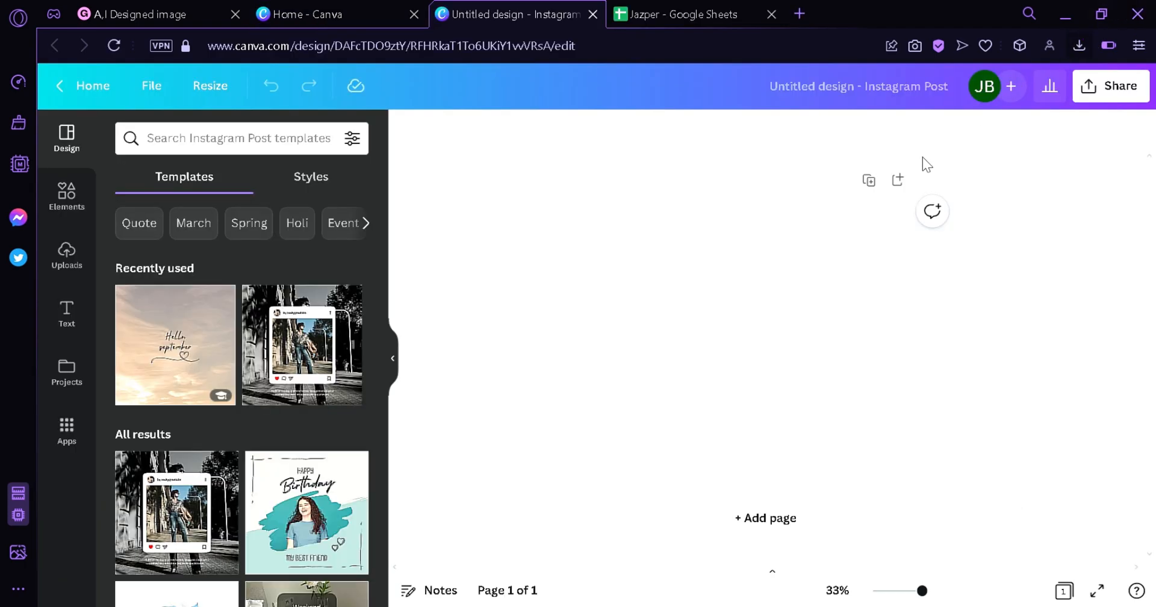
click(67, 256)
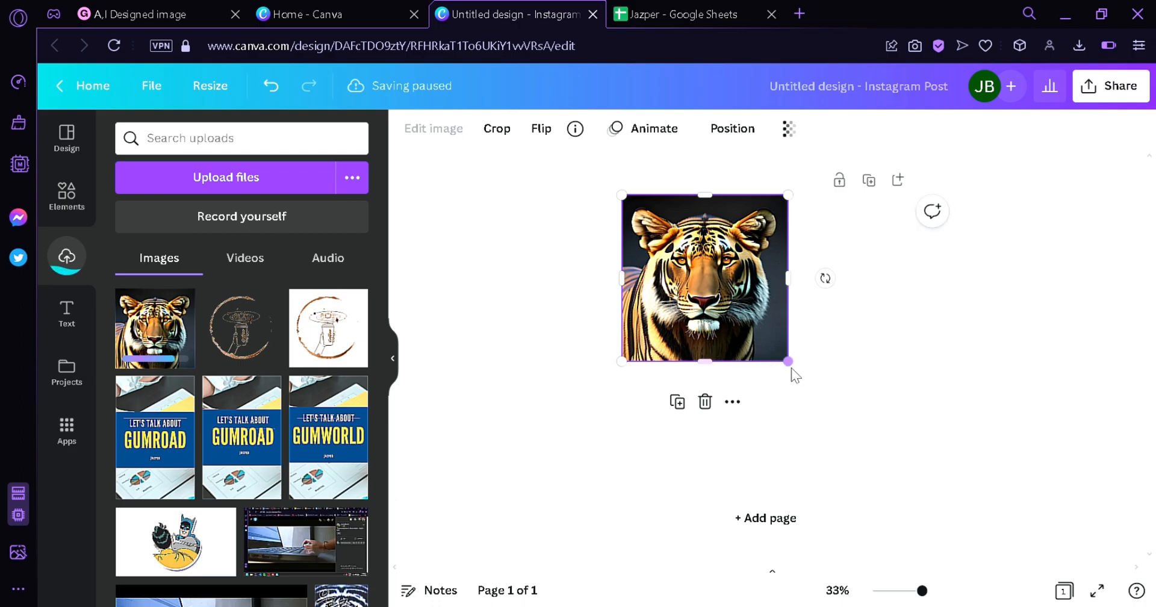
drag(788, 362, 914, 488)
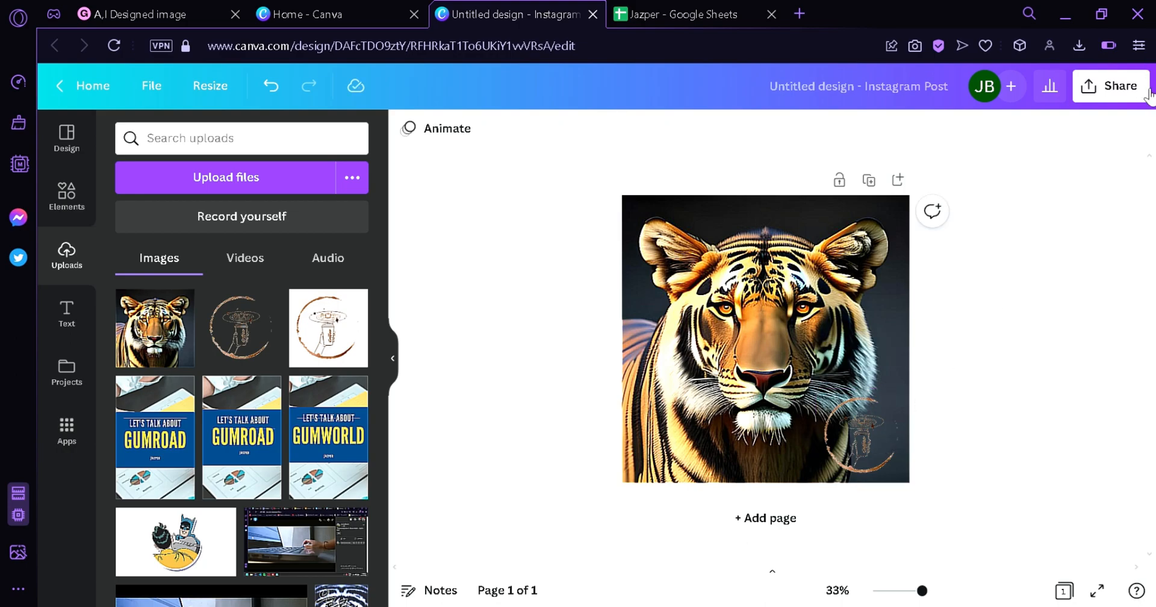
Download the tiger design from Canva as a 1080×1080 PNG
click(1118, 87)
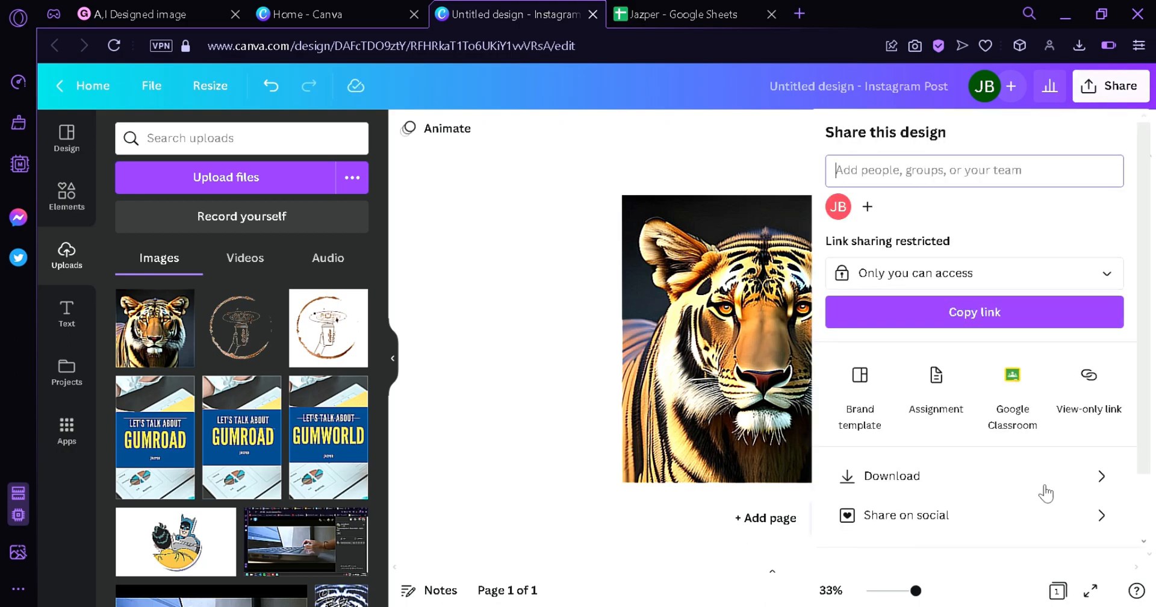
click(891, 475)
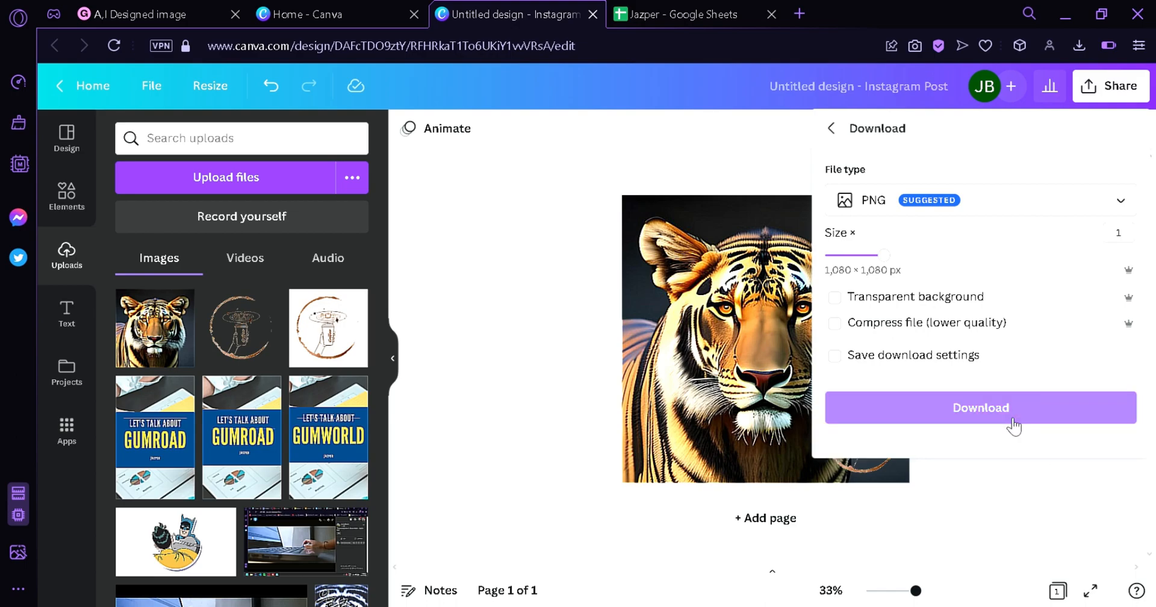
click(980, 407)
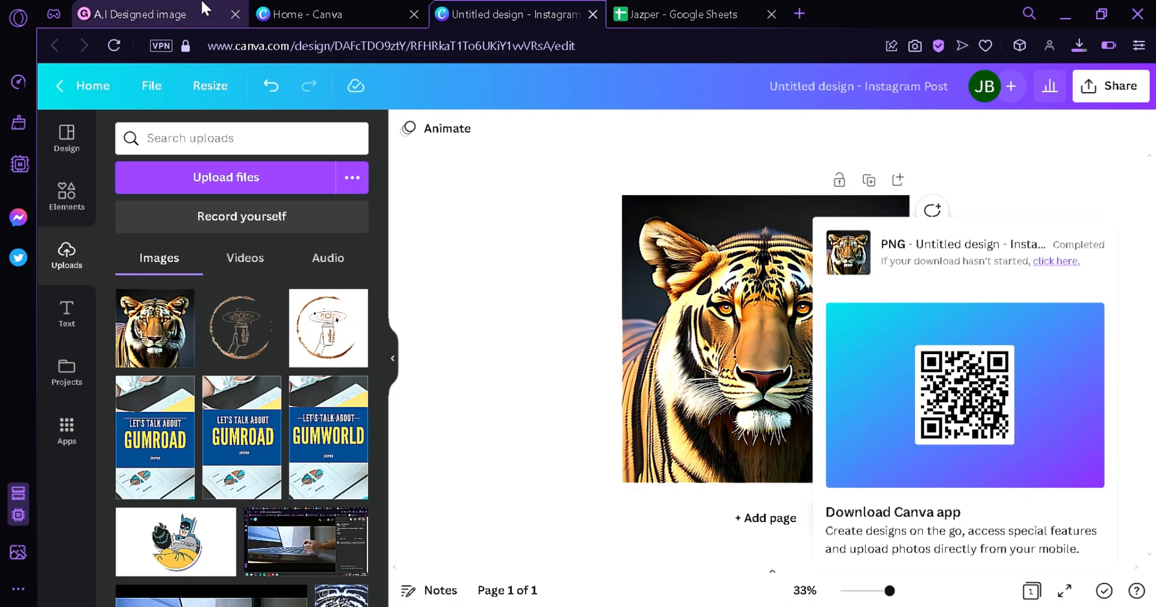
Upload the downloaded tiger PNG as the Gumroad product's cover image
click(132, 14)
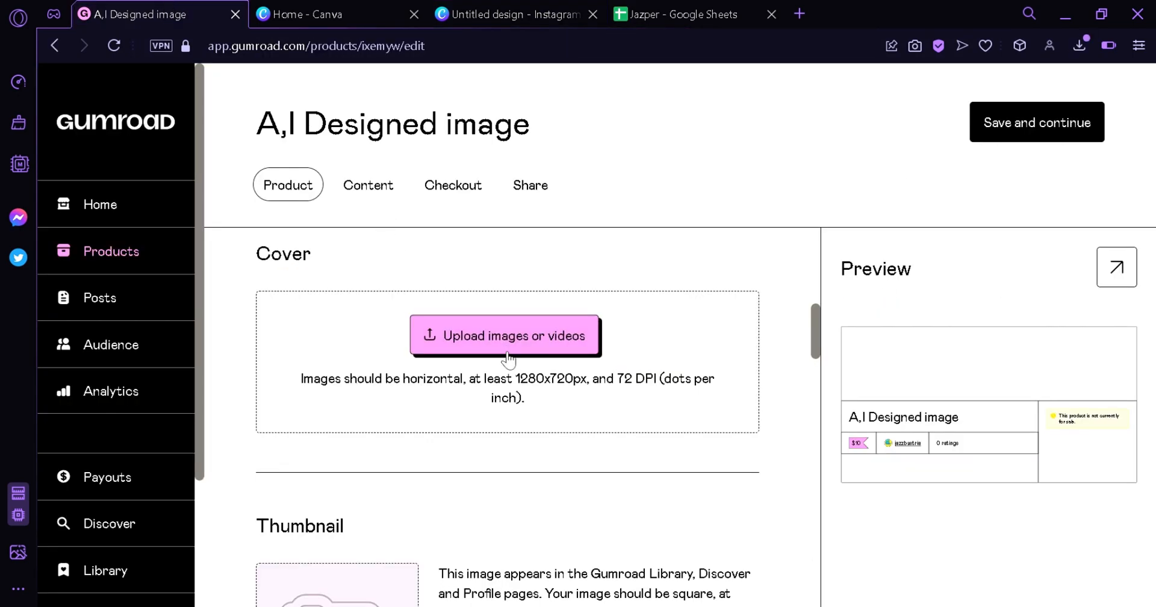
click(505, 336)
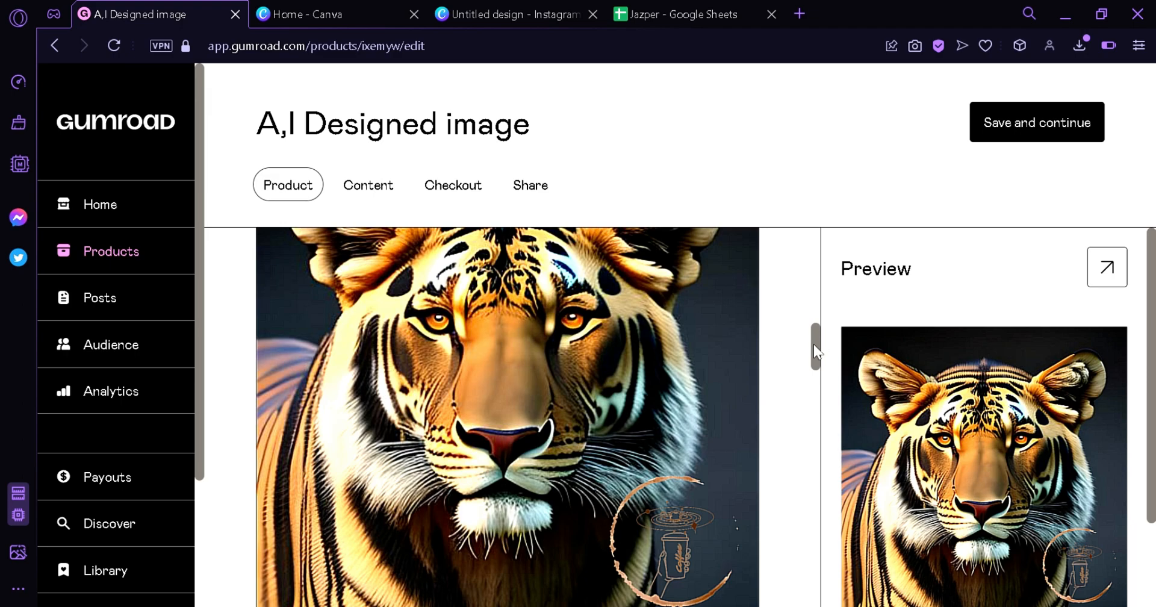
scroll(down, 3)
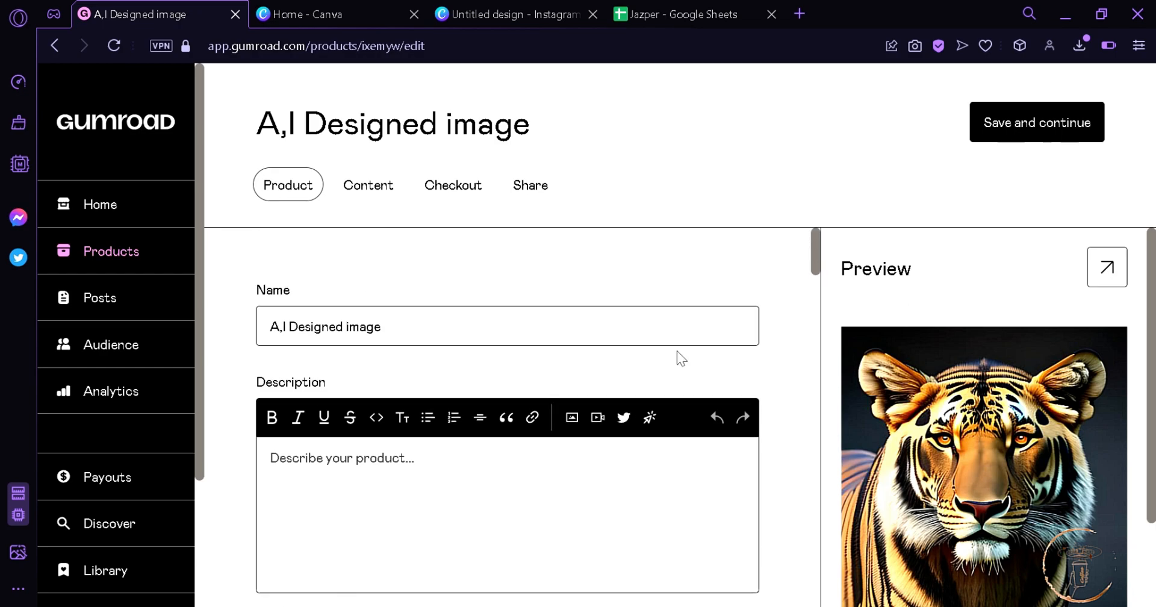
Rename the product to 'A.I Tiger Image'
triple_click(324, 327)
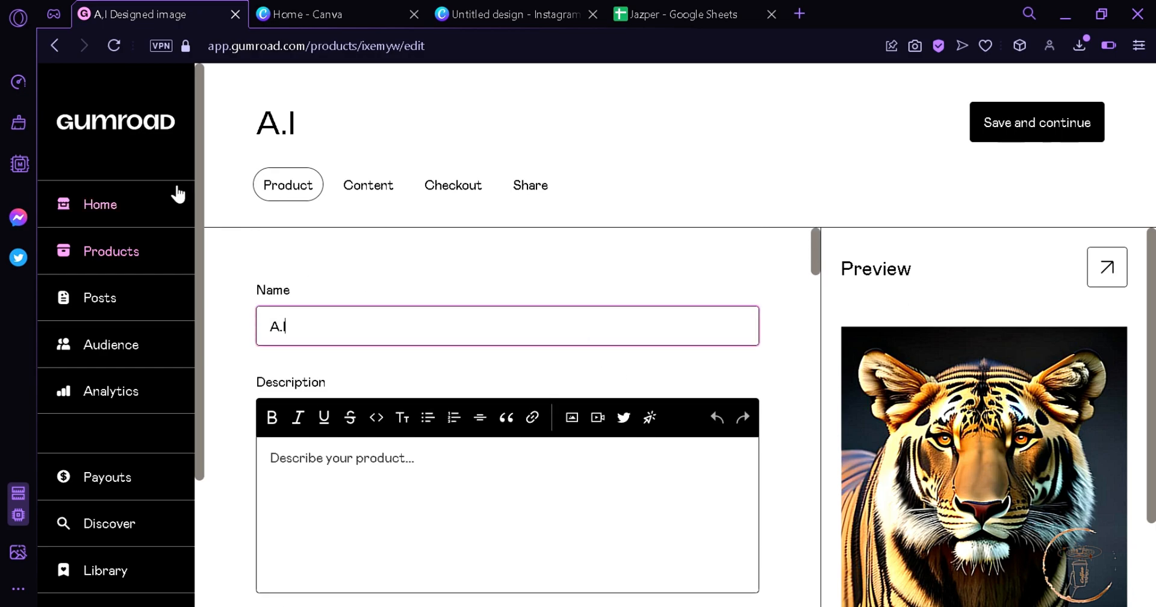
text(Tiger)
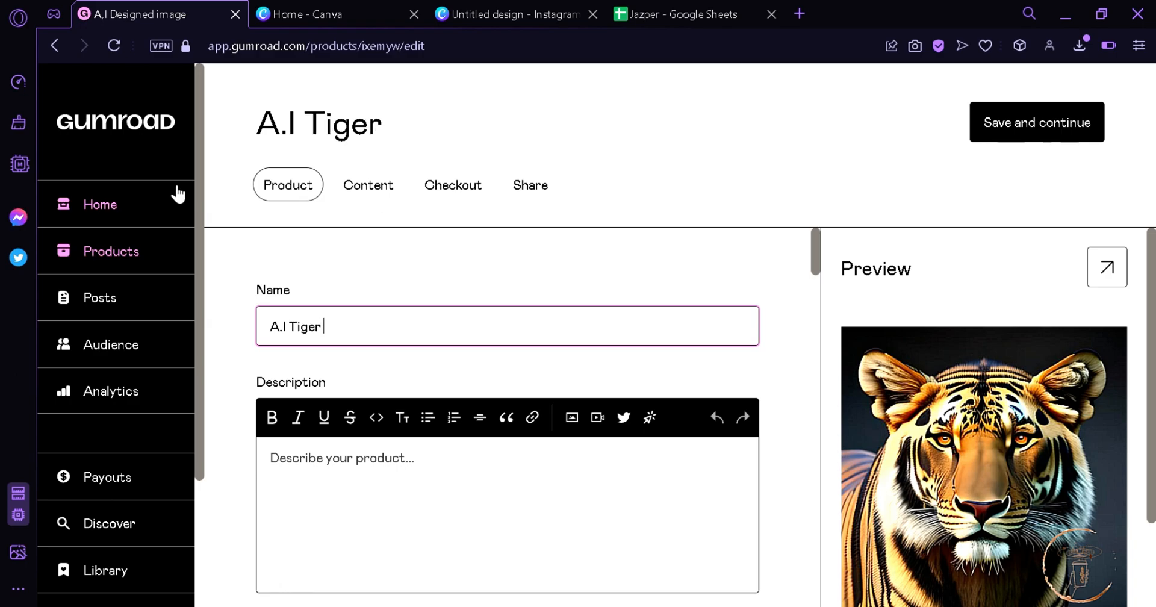
text(Image)
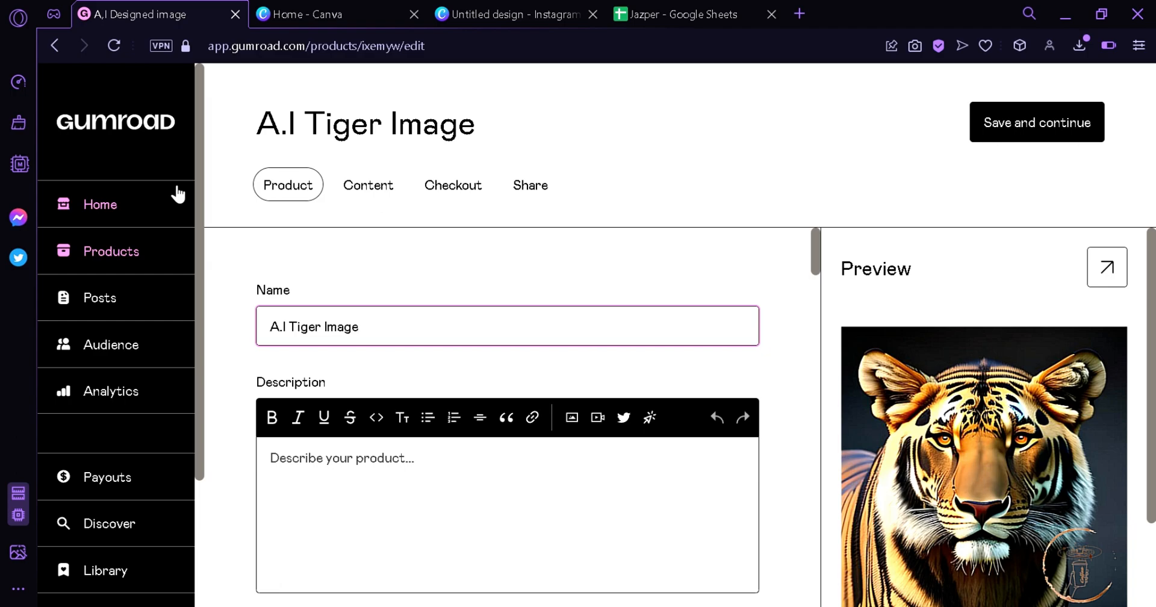
Describe allowed uses: creating different products, covers, t-shirts and etc. from the image
text(AF)
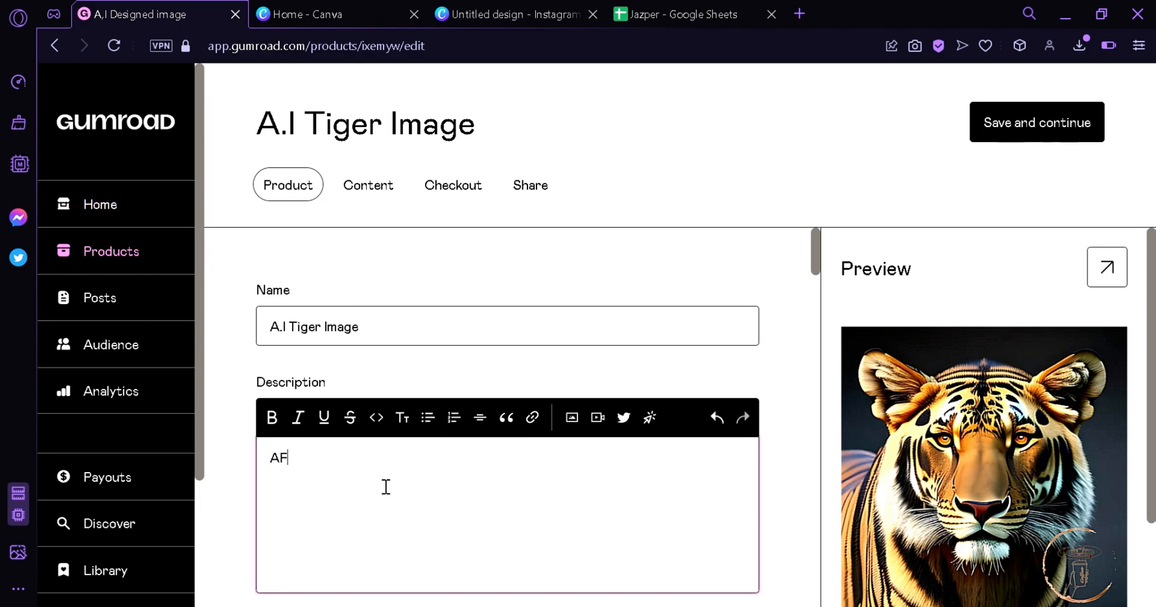
text(Y)
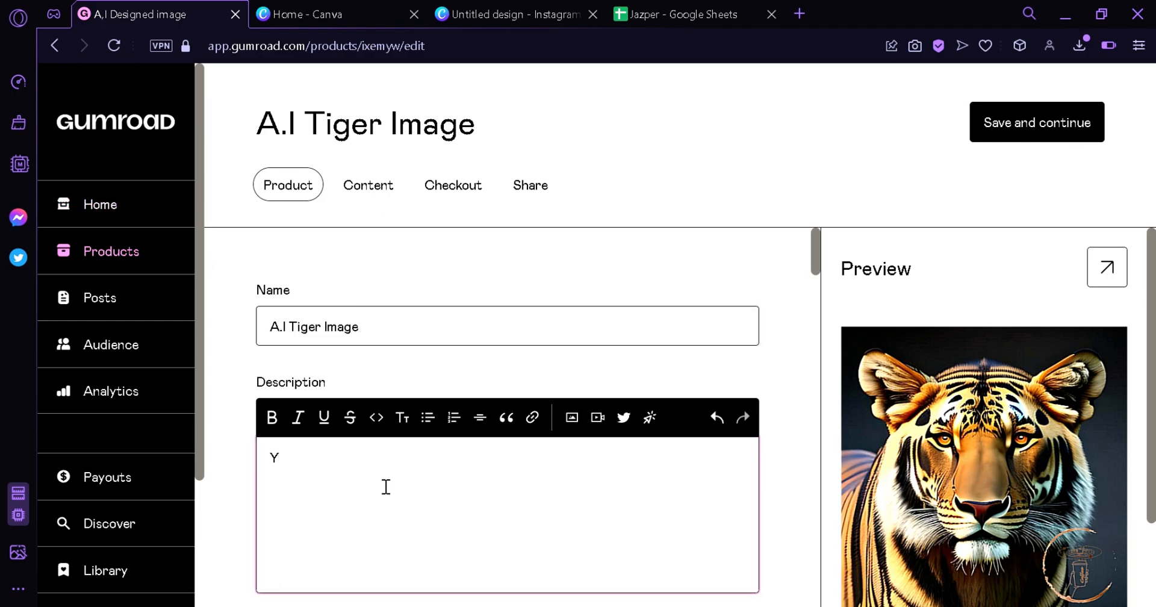
text(ou can use this)
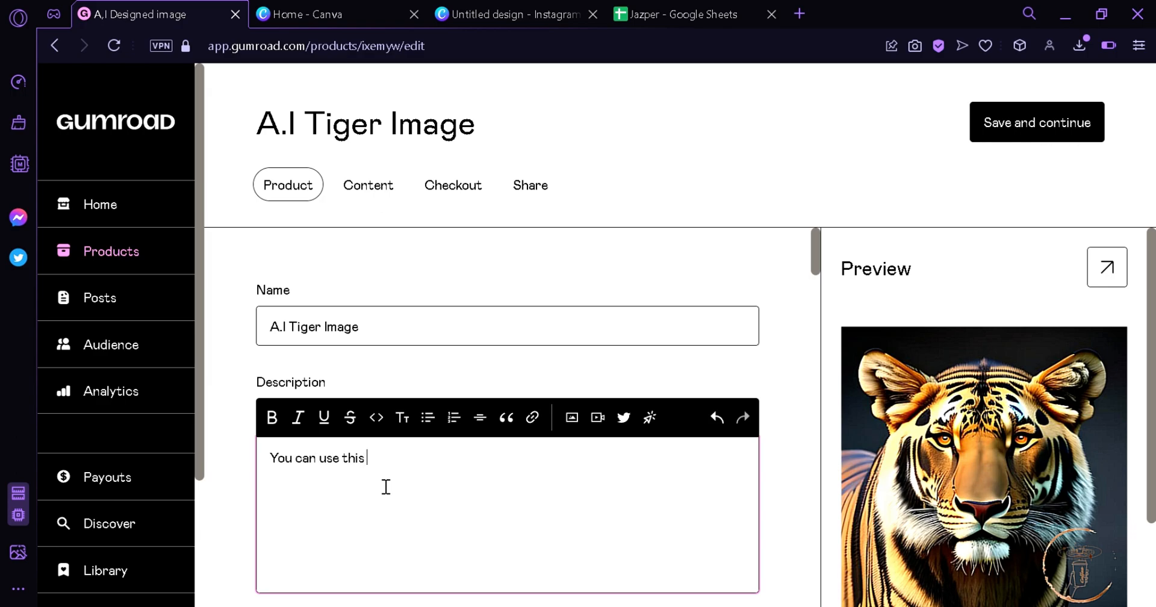
text(image to cre)
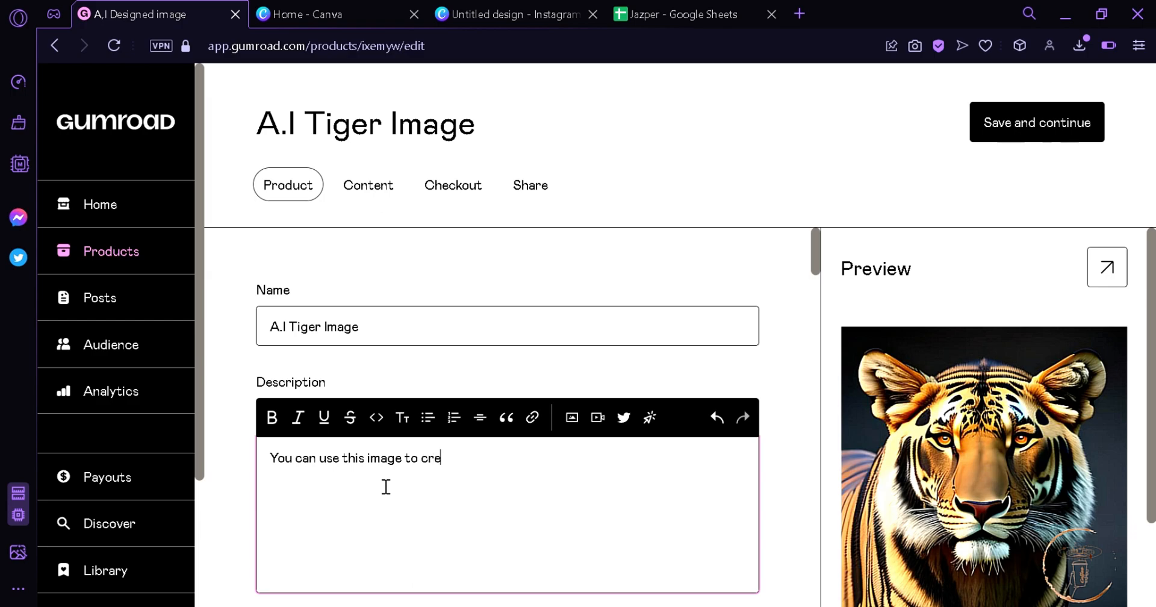
text(ate different type of)
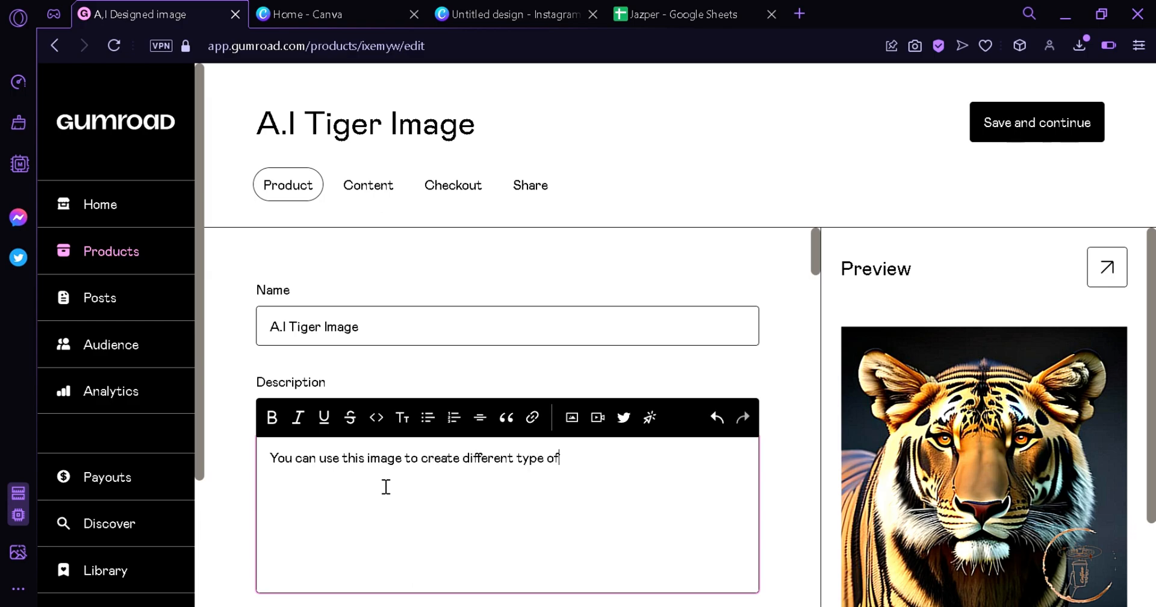
text(products such as book)
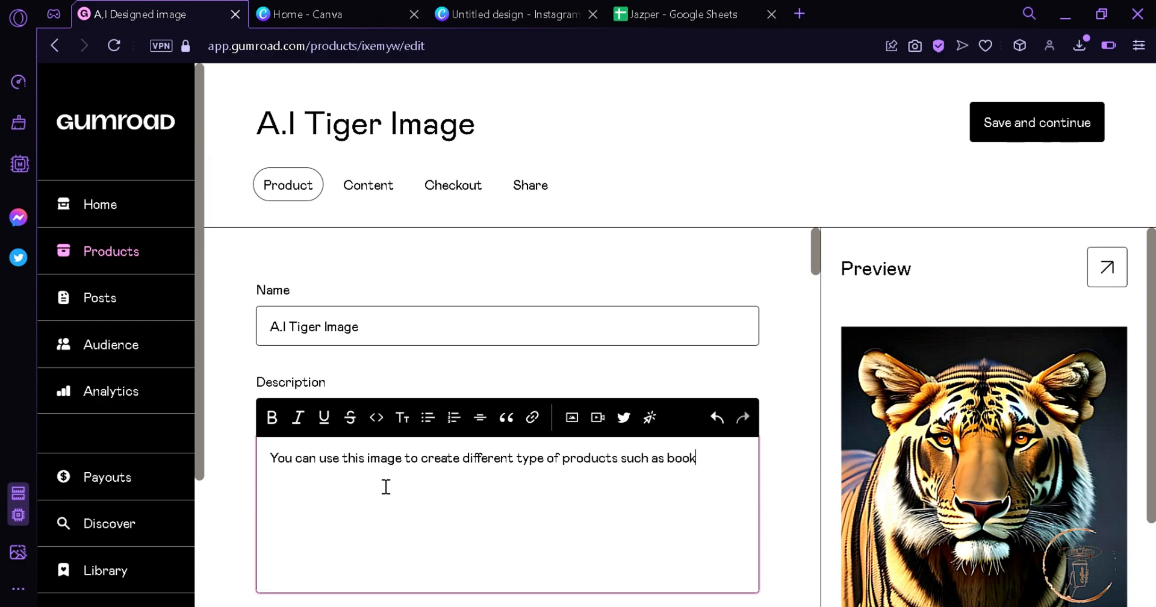
text(covers, t)
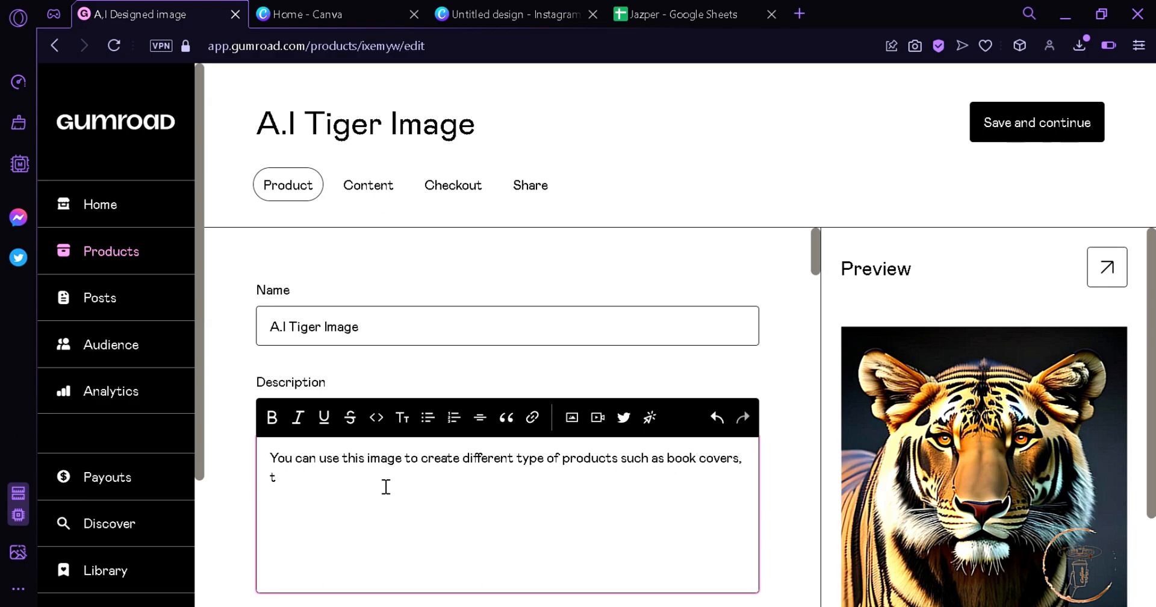
text(-s)
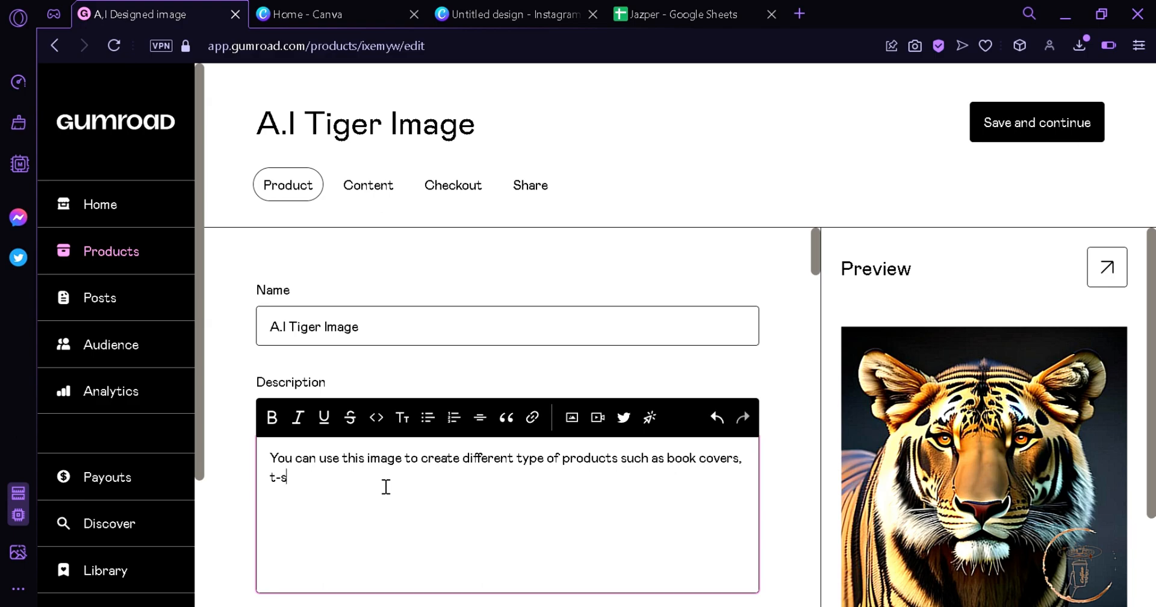
text(hirts, mug designs)
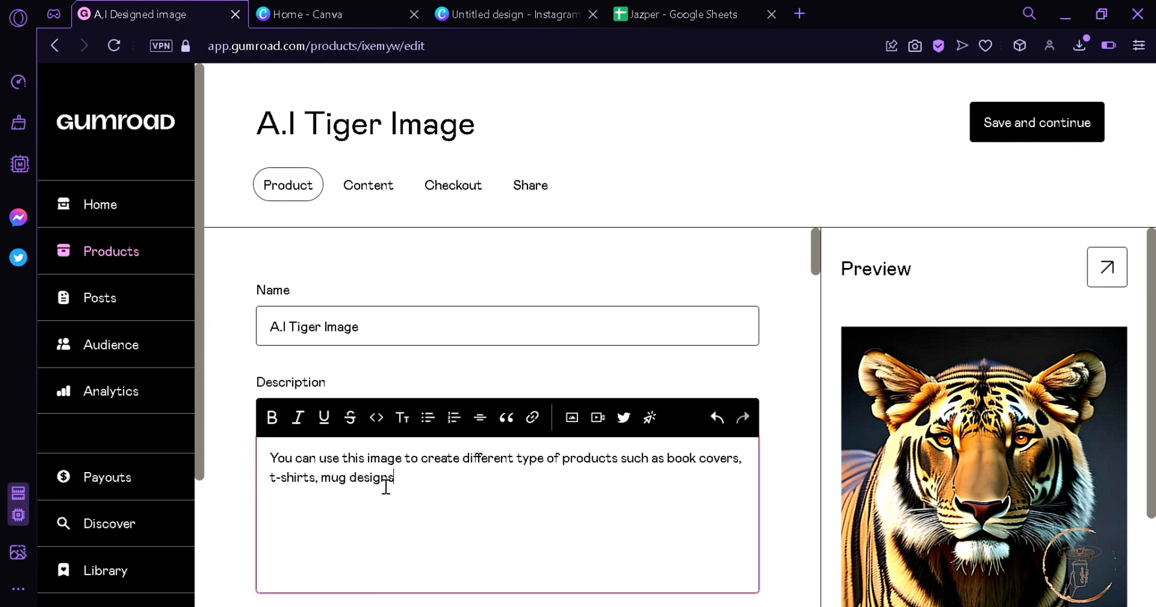
text(and etc. The)
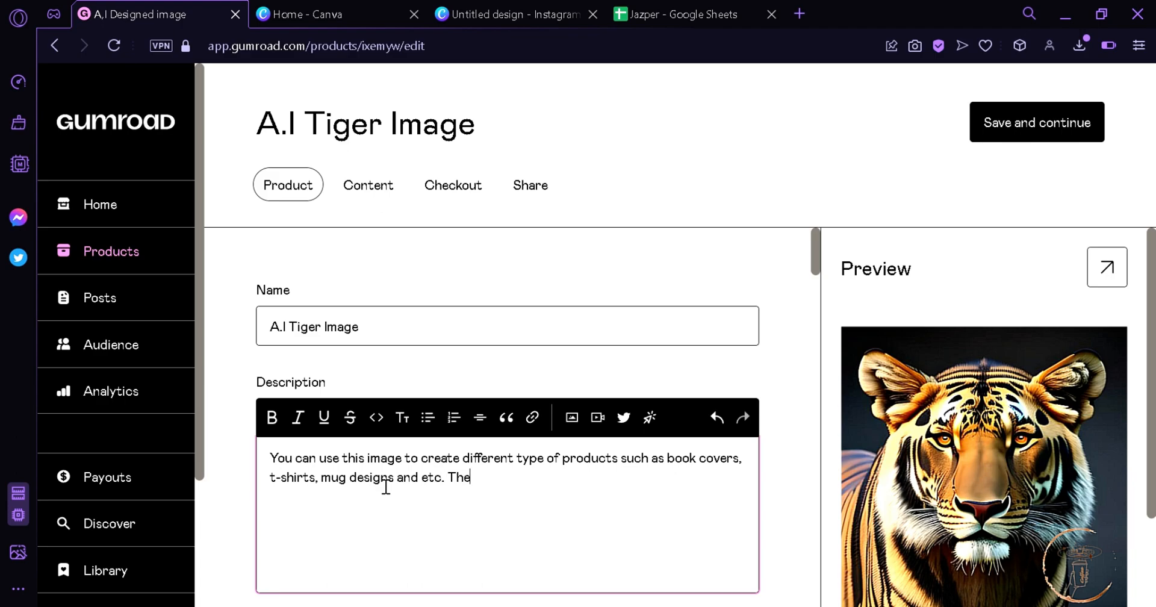
Add that the only forbidden use is reselling the image for reproduction
text(only thing your not allowed to do is to sell the)
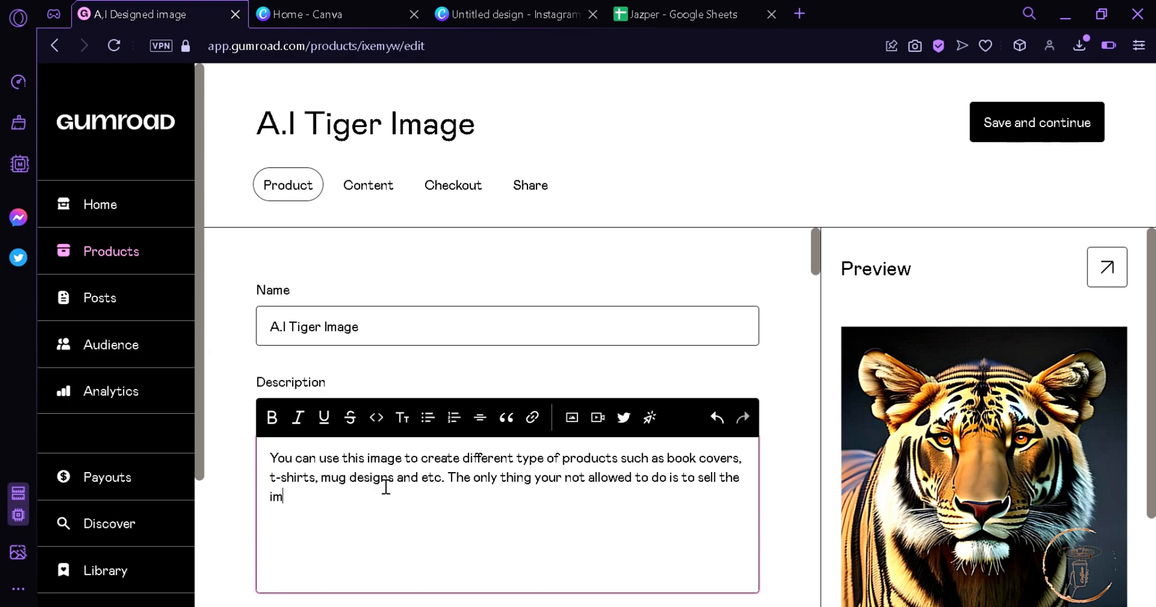
text(age to)
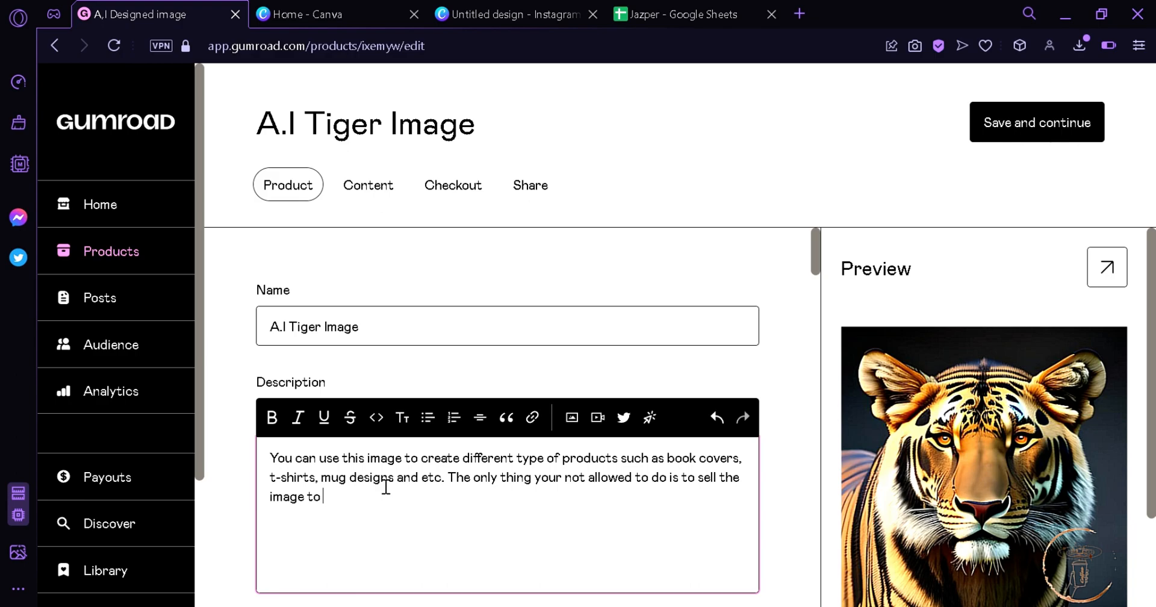
text(for n)
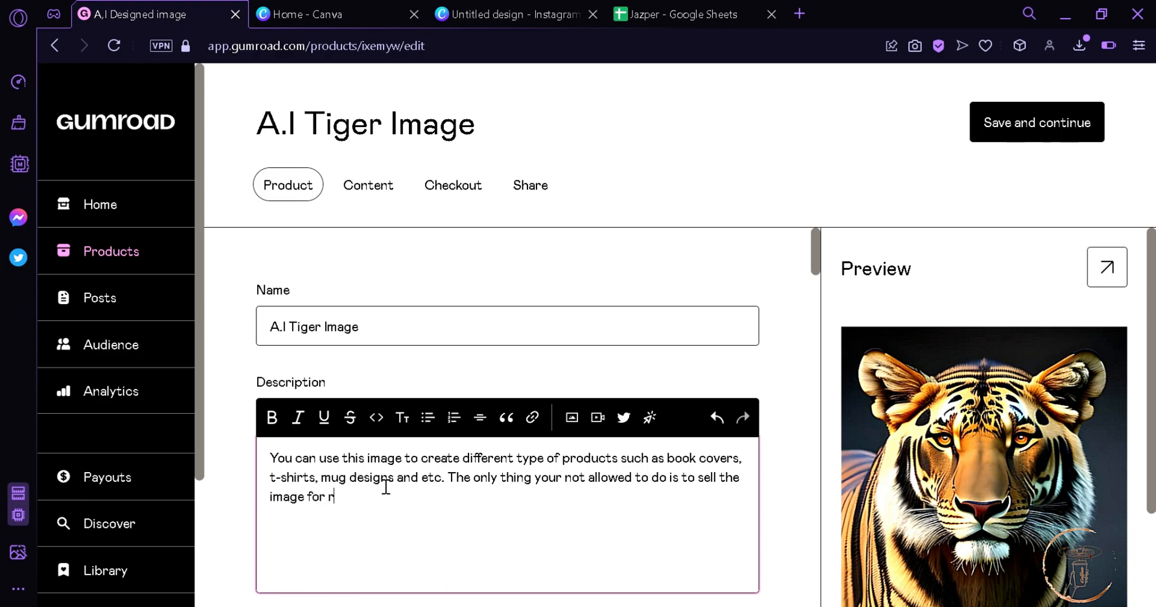
text(eproduction!)
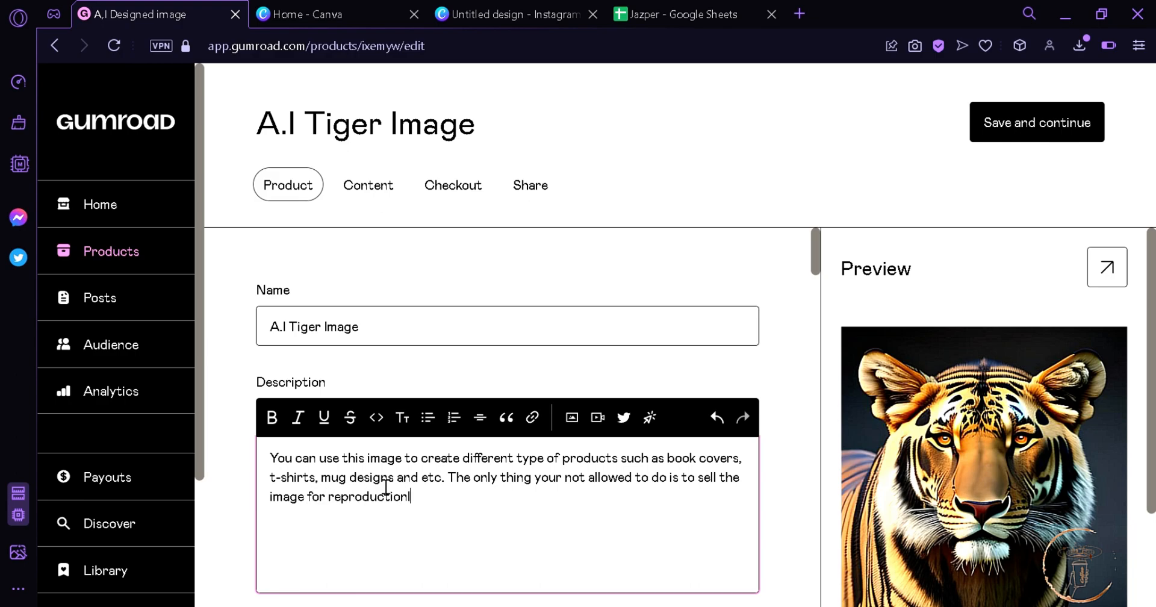
text(.)
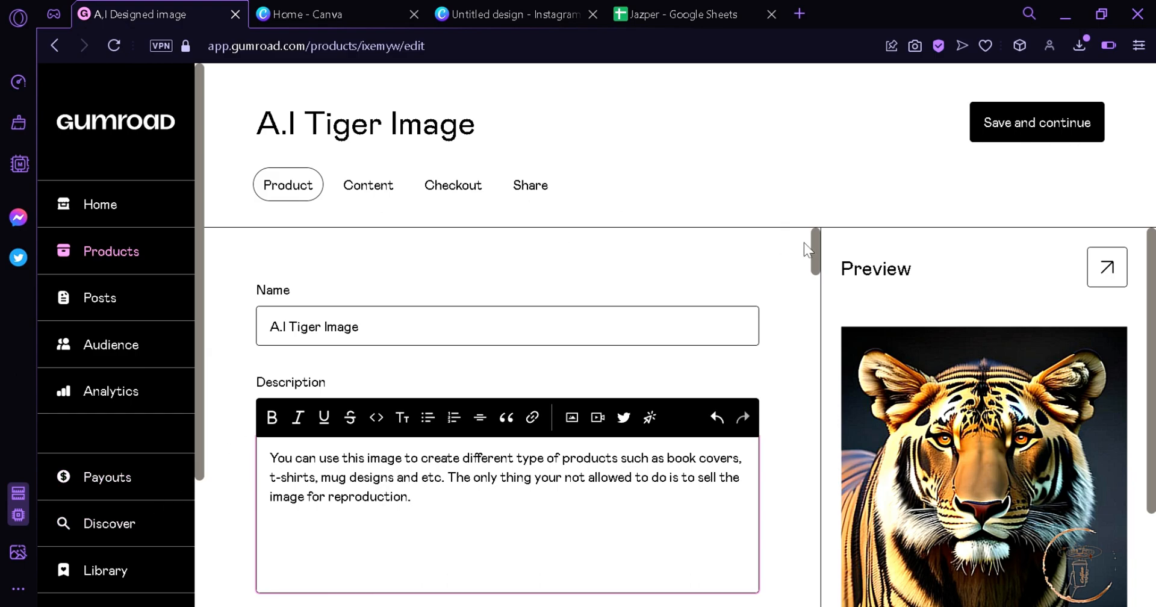
Set the product URL slug to 'AiTiger' and move down to Product info
scroll(down, 3)
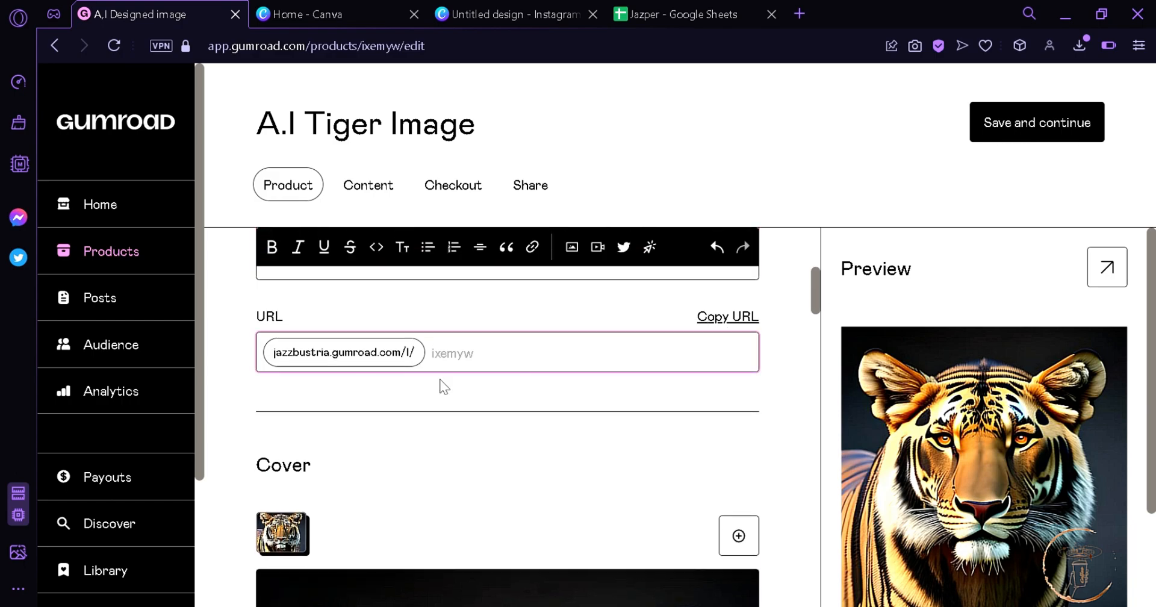
text(AiTiger)
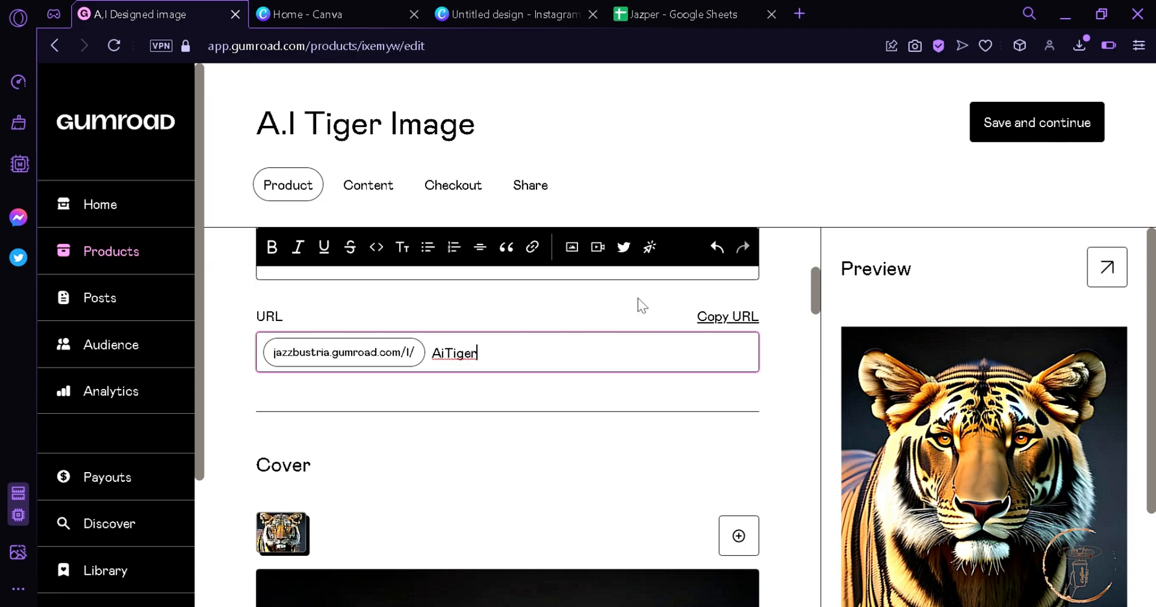
scroll(down, 3)
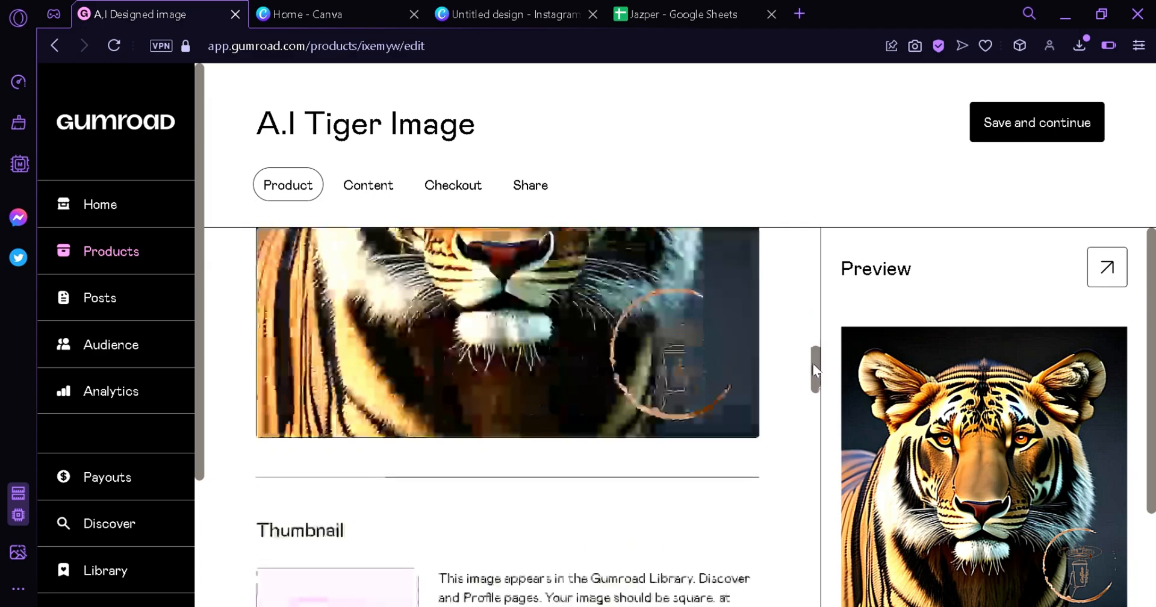
scroll(down, 3)
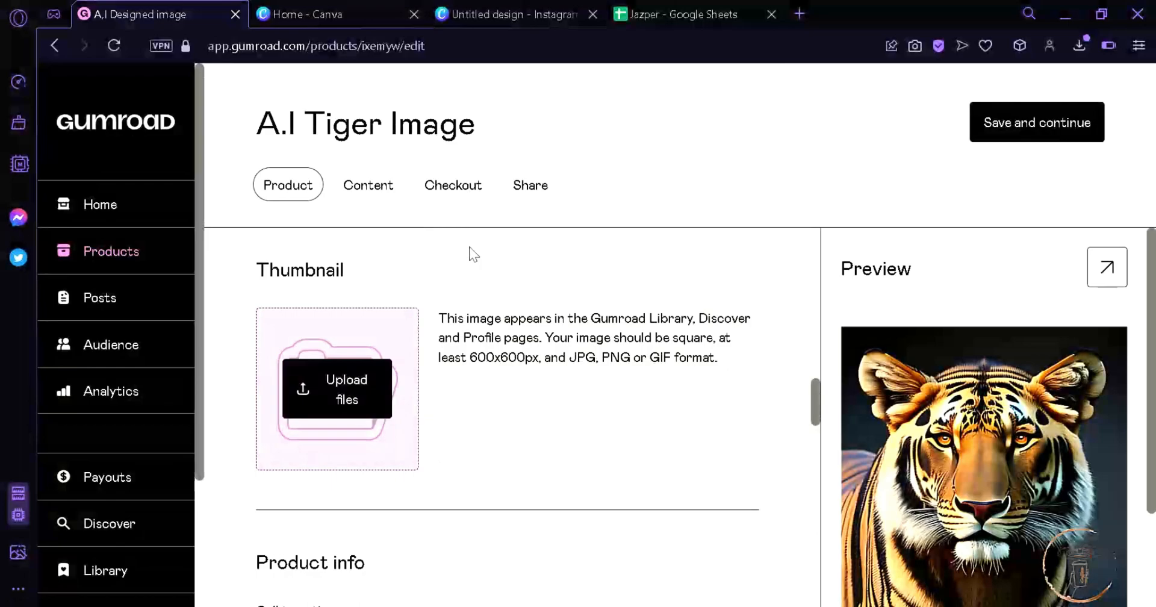
scroll(down, 3)
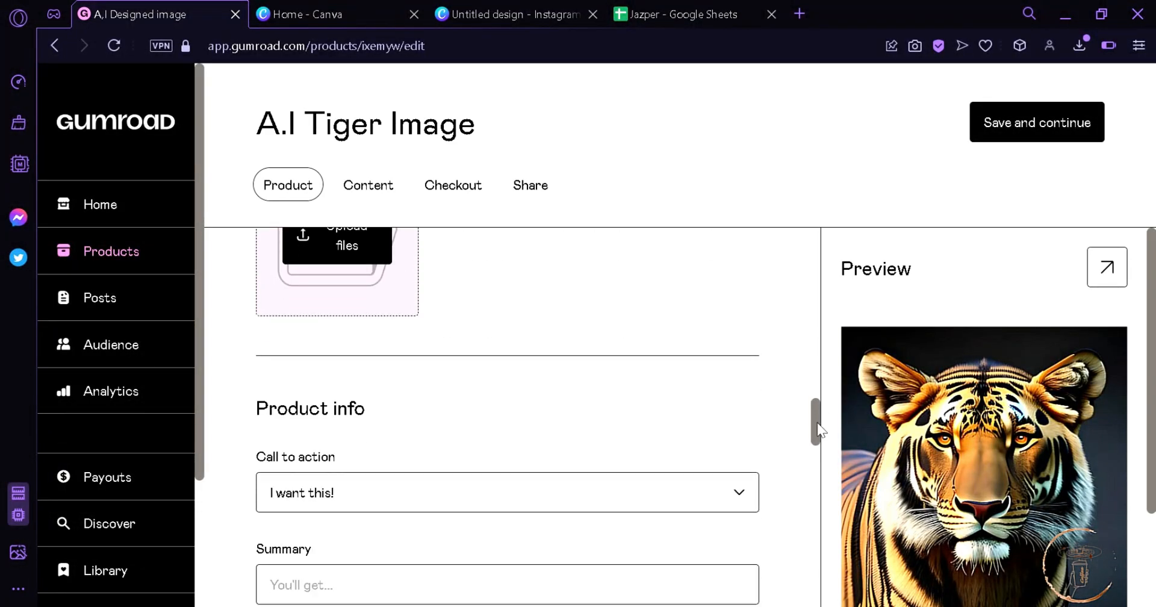
scroll(down, 3)
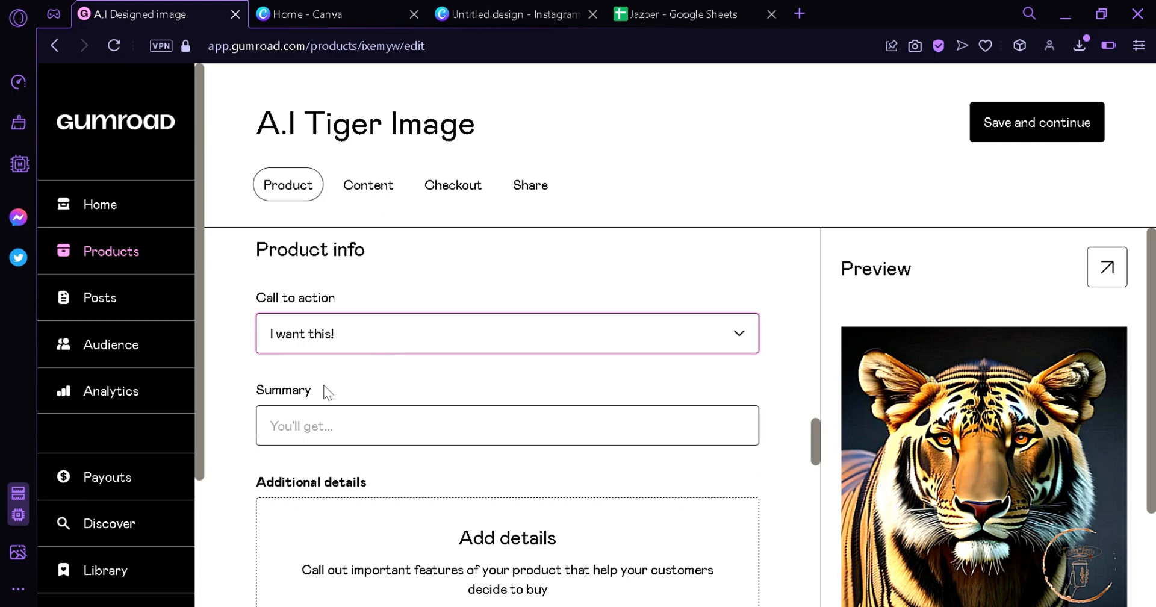
Set the call to action to Buy this with summary 'A.I Generated tger'
click(507, 334)
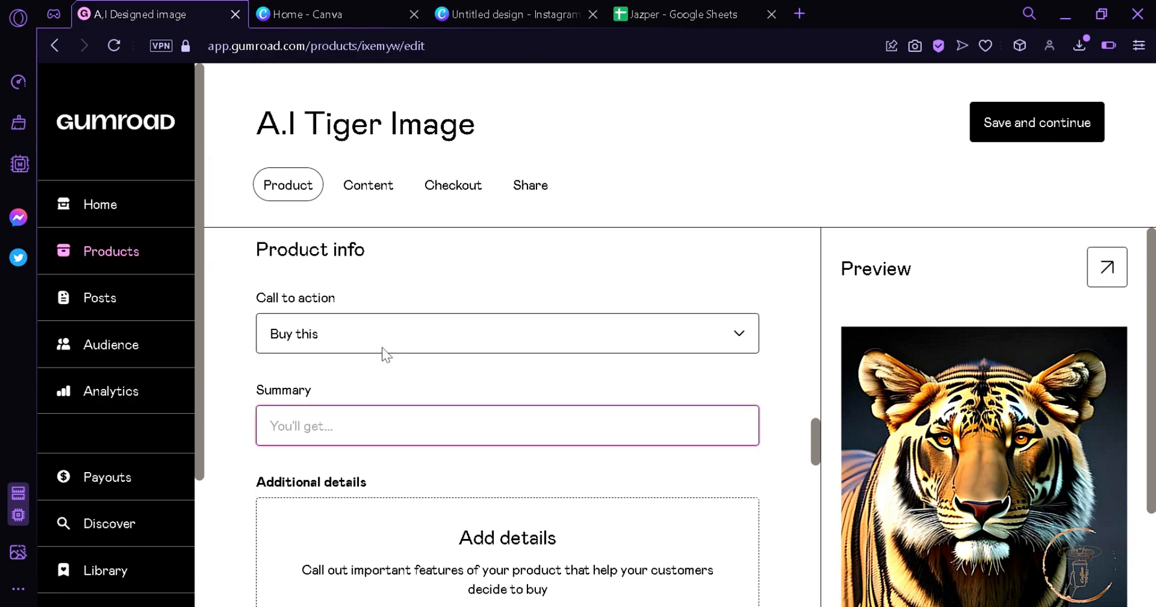
text(A.I Generated tie)
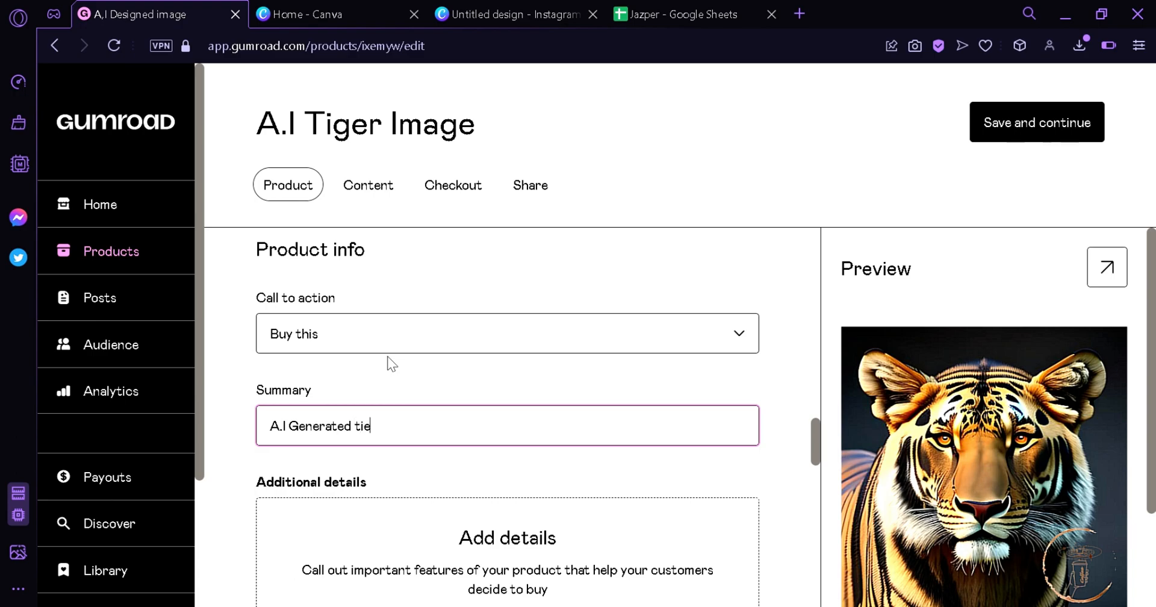
text(ger)
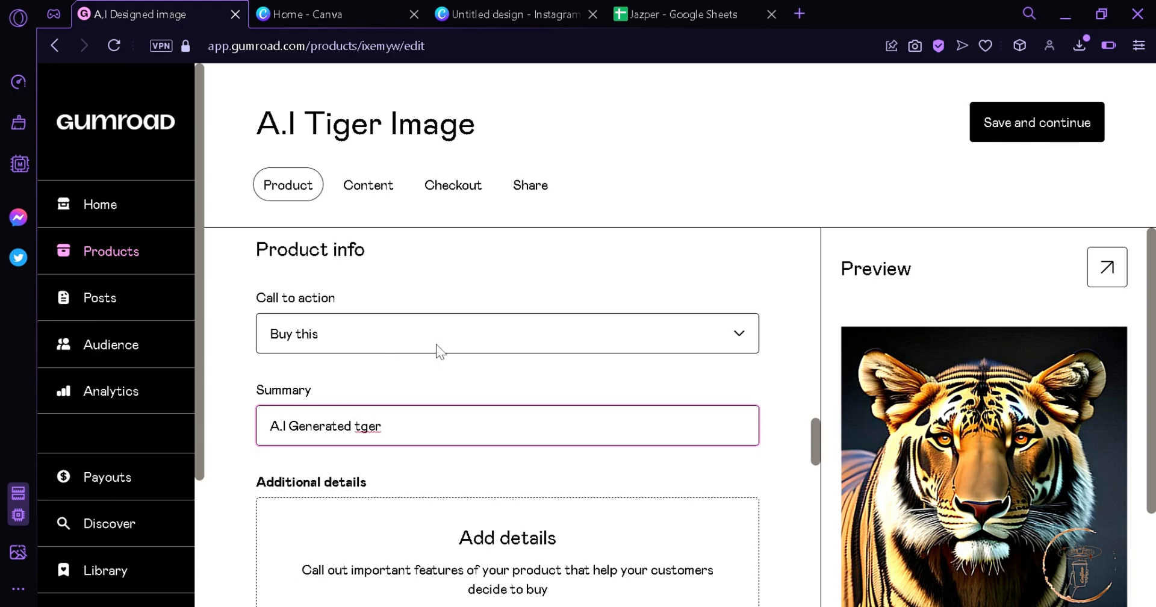
scroll(down, 3)
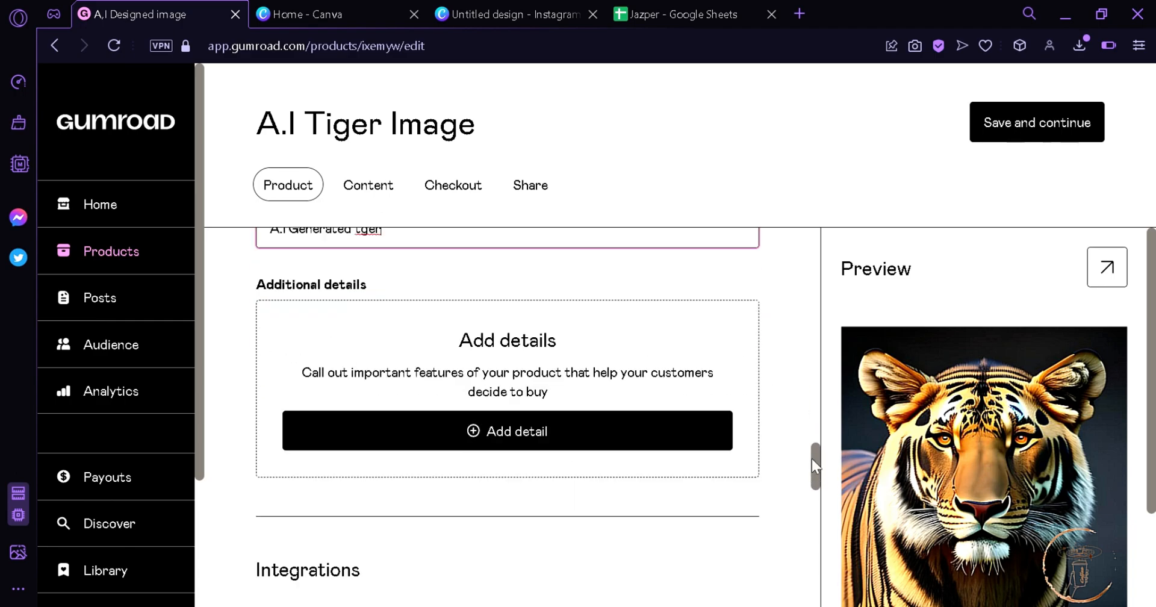
Change the price amount from 10 to 15 dollars
scroll(down, 3)
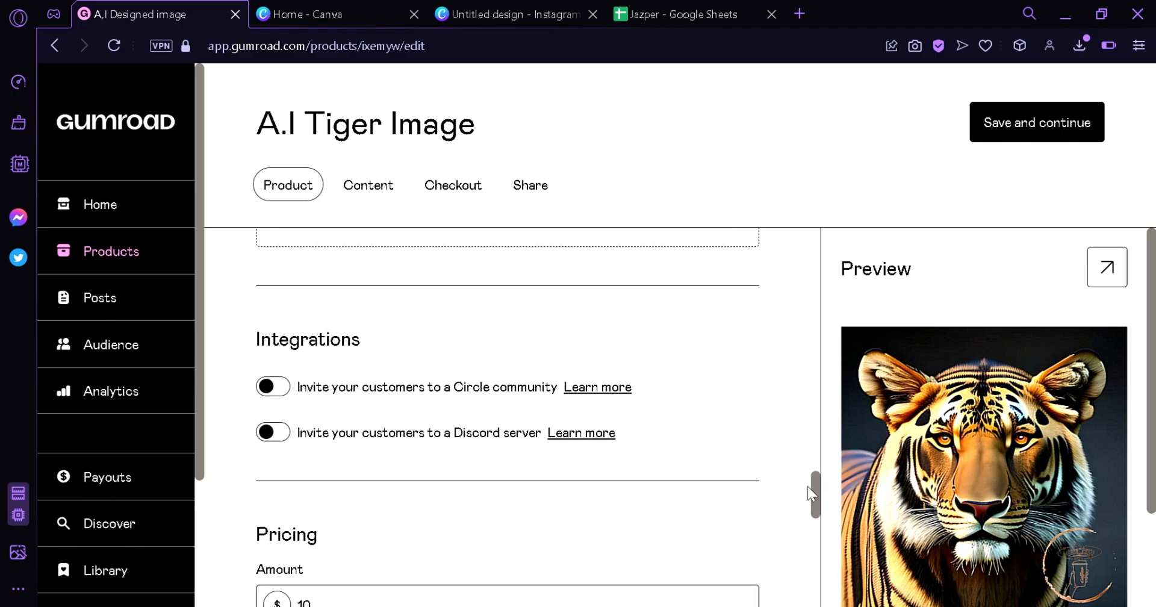
scroll(down, 3)
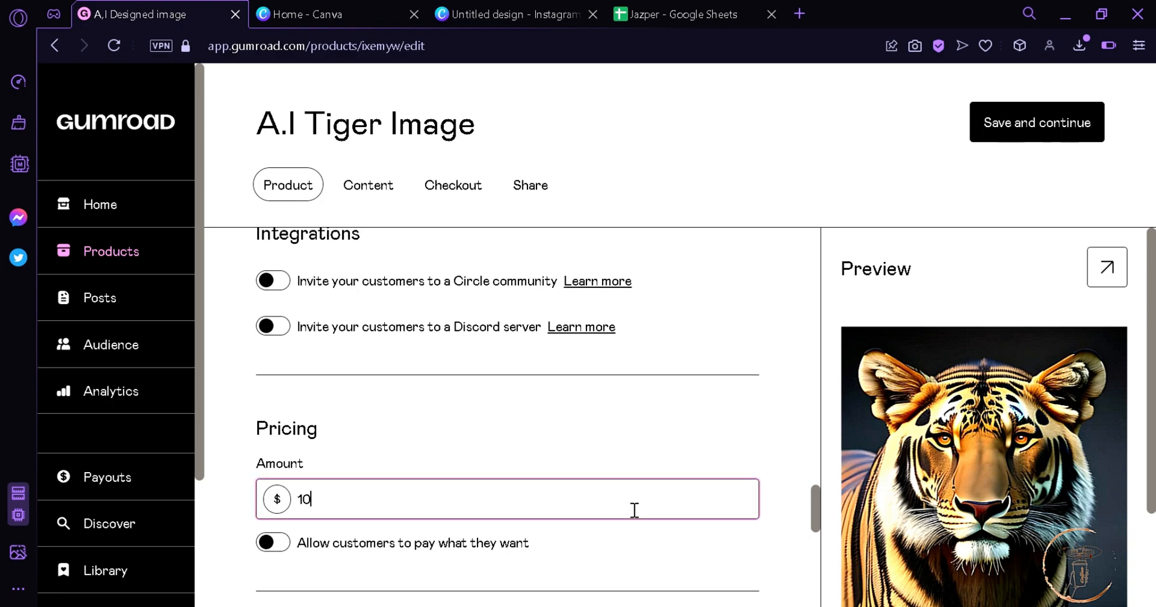
key(Backspace)
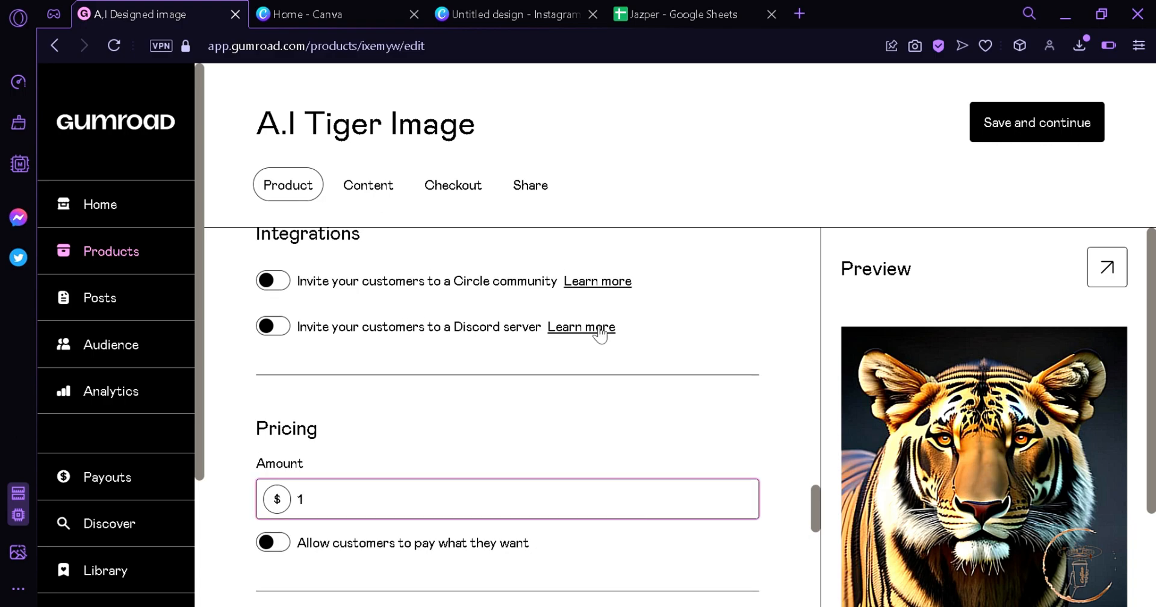
text(5)
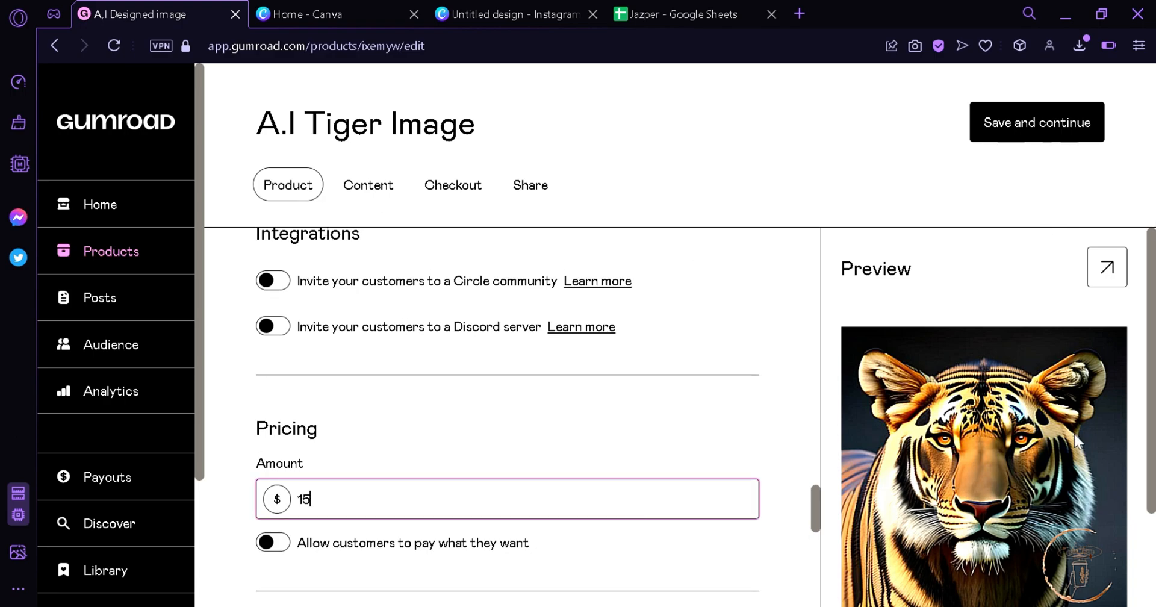
mouse_move(305, 561)
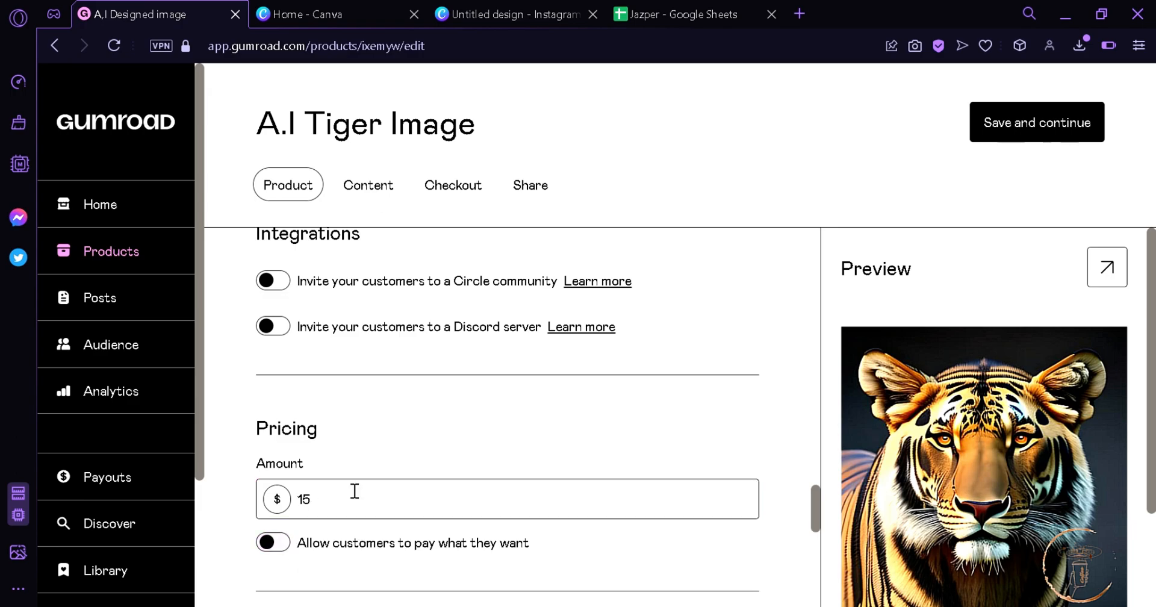
scroll(down, 3)
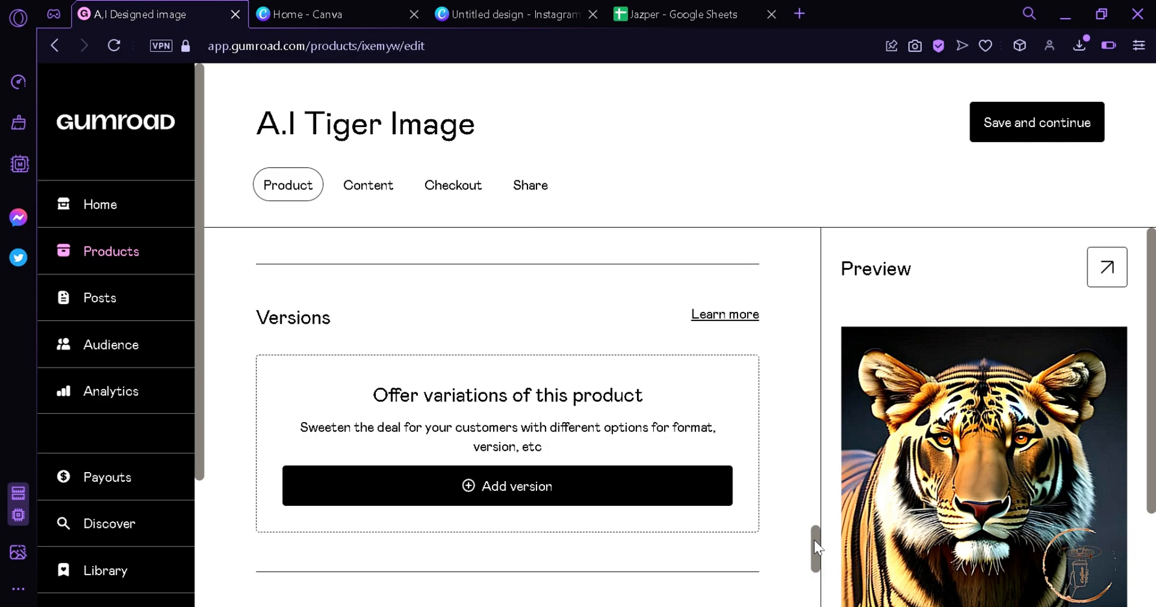
scroll(down, 3)
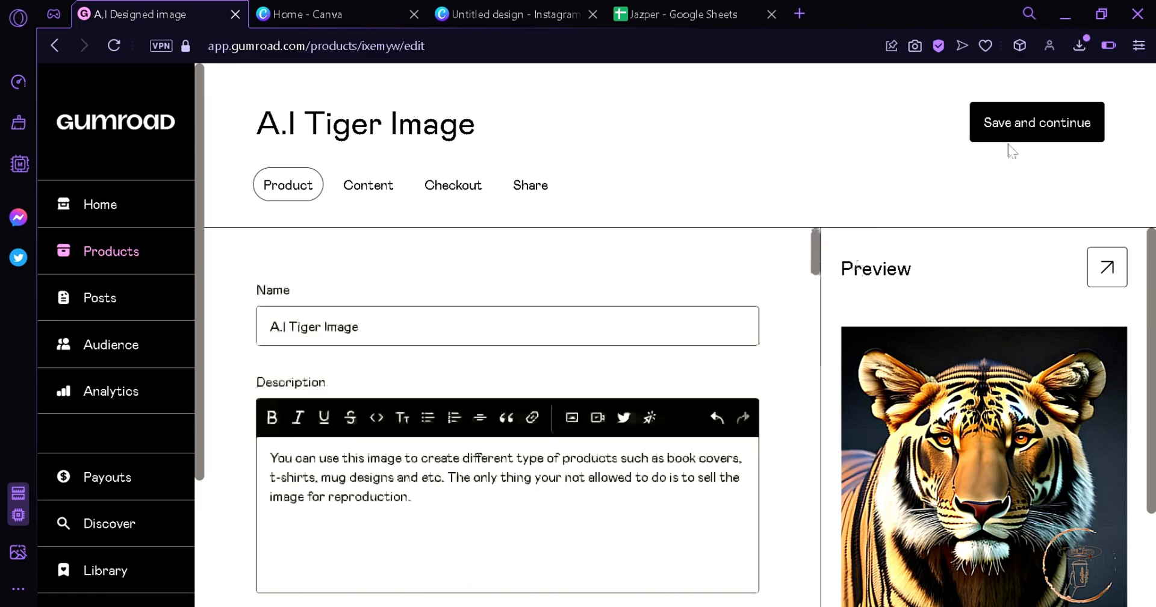
Save the product details and move on to the Content editor
click(1035, 123)
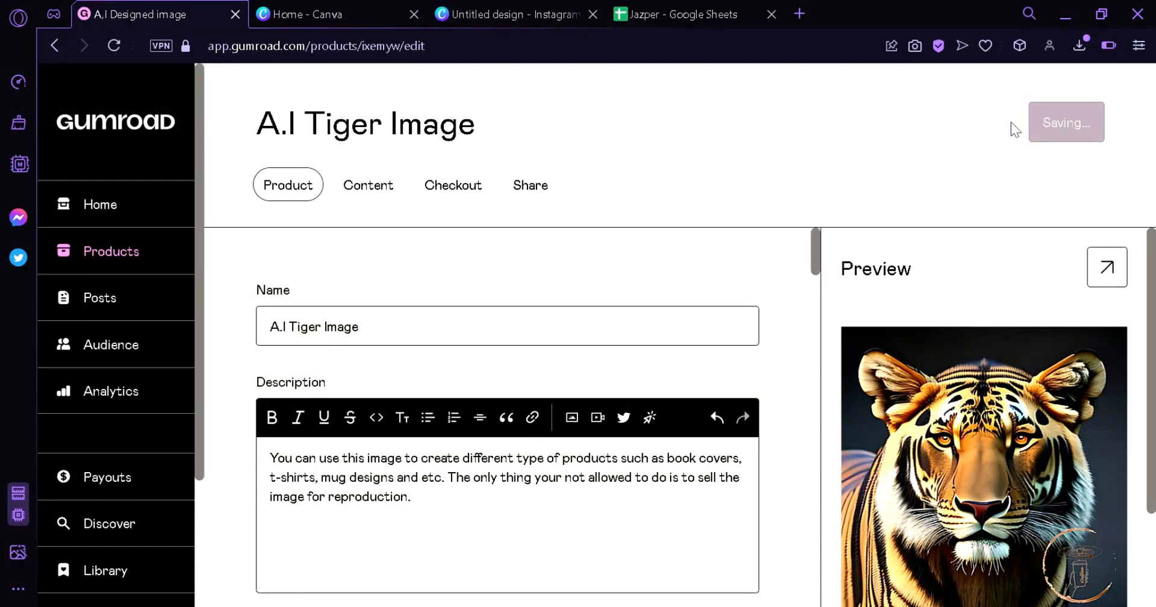
click(368, 184)
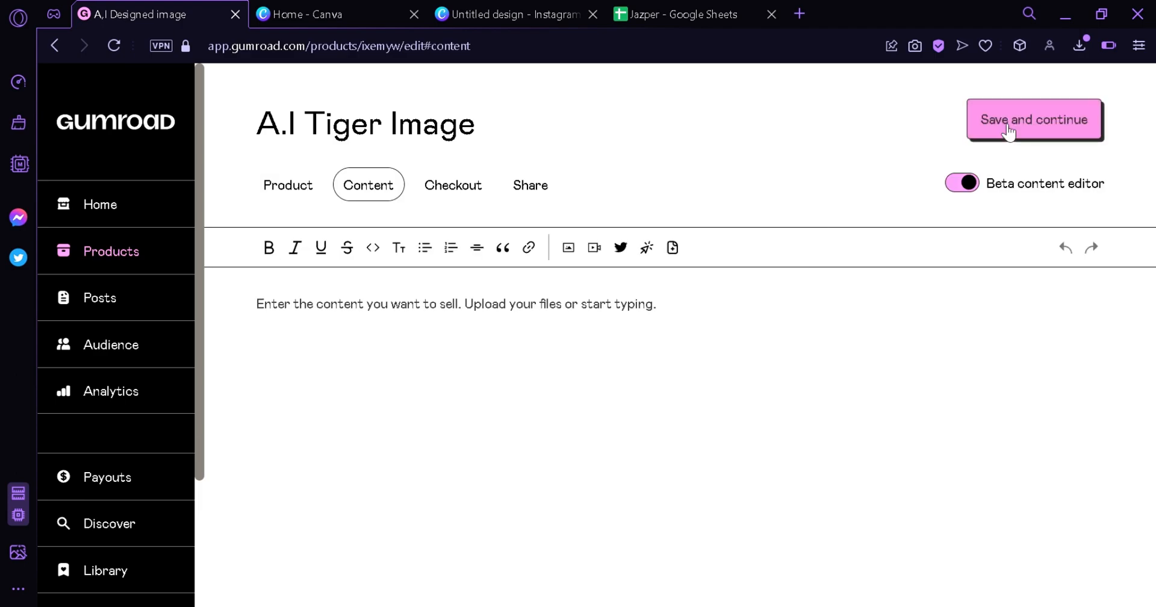
click(1033, 119)
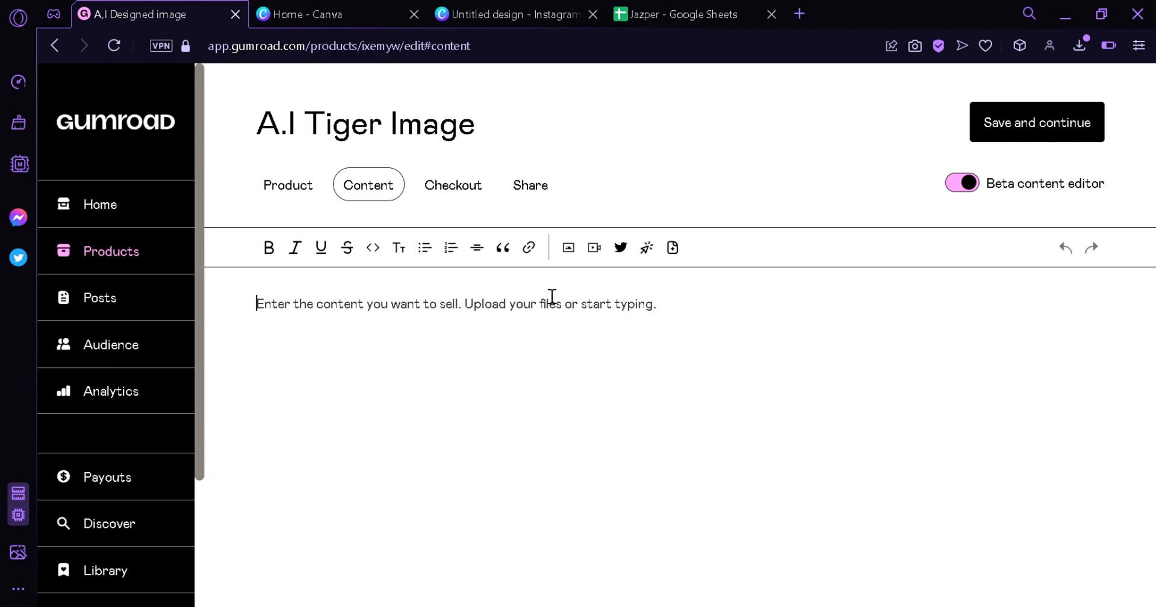
mouse_move(576, 264)
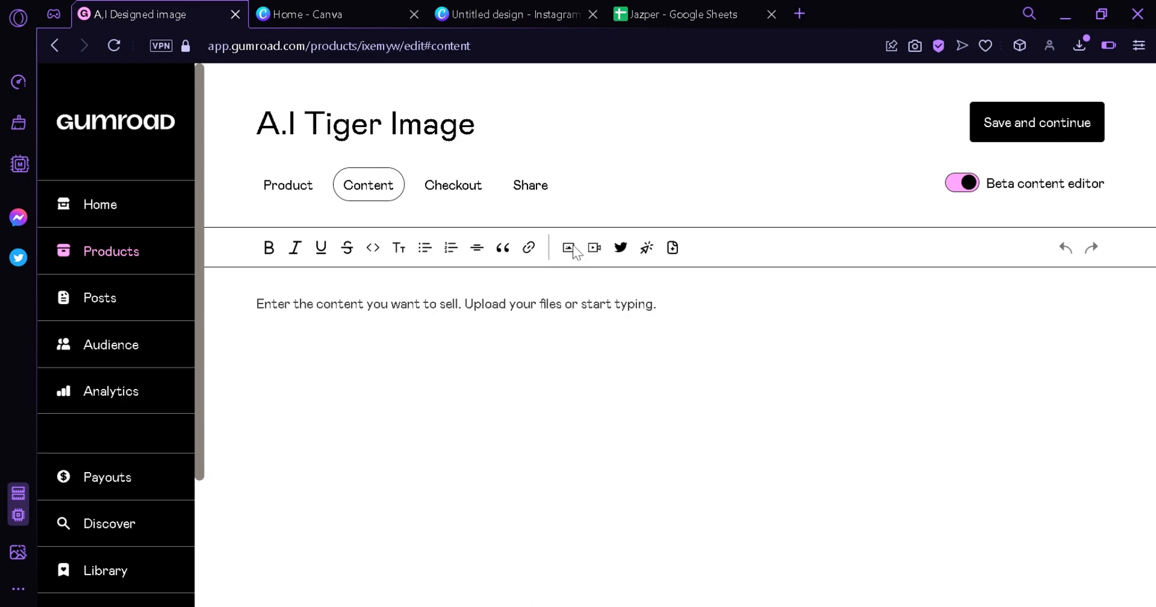
mouse_move(586, 317)
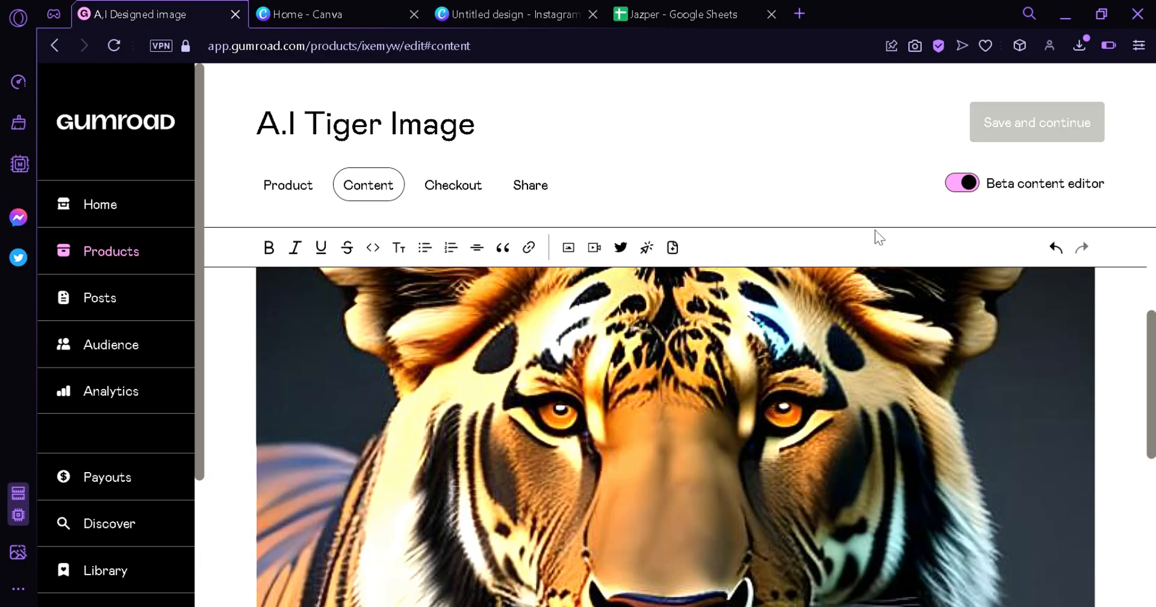
Upload the tiger image as the product content, save it and continue to Checkout
scroll(down, 3)
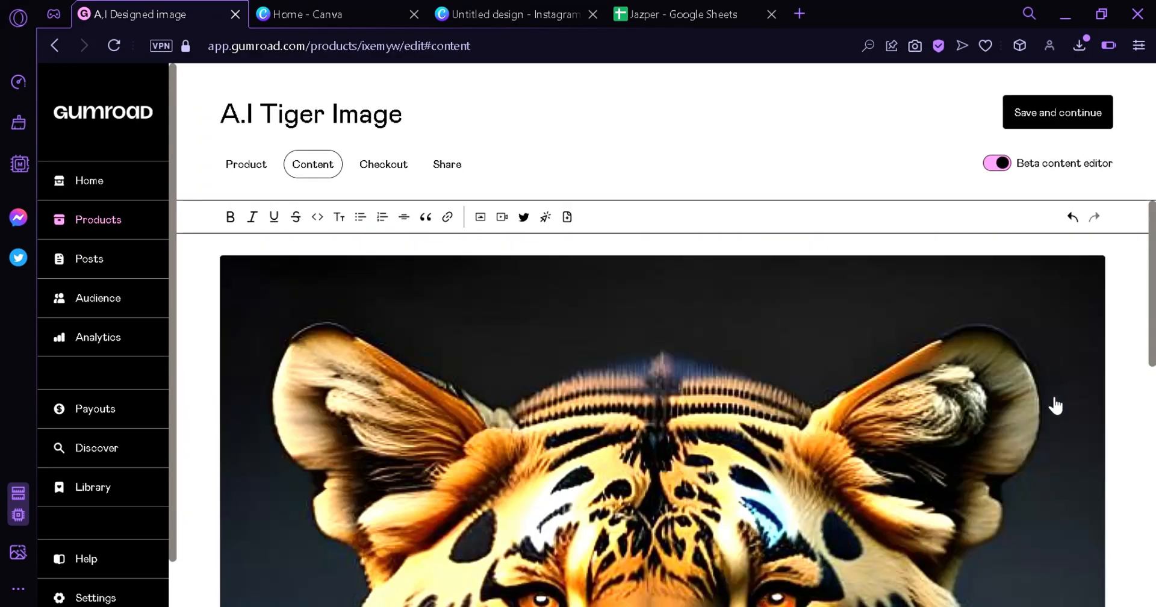
scroll(down, 3)
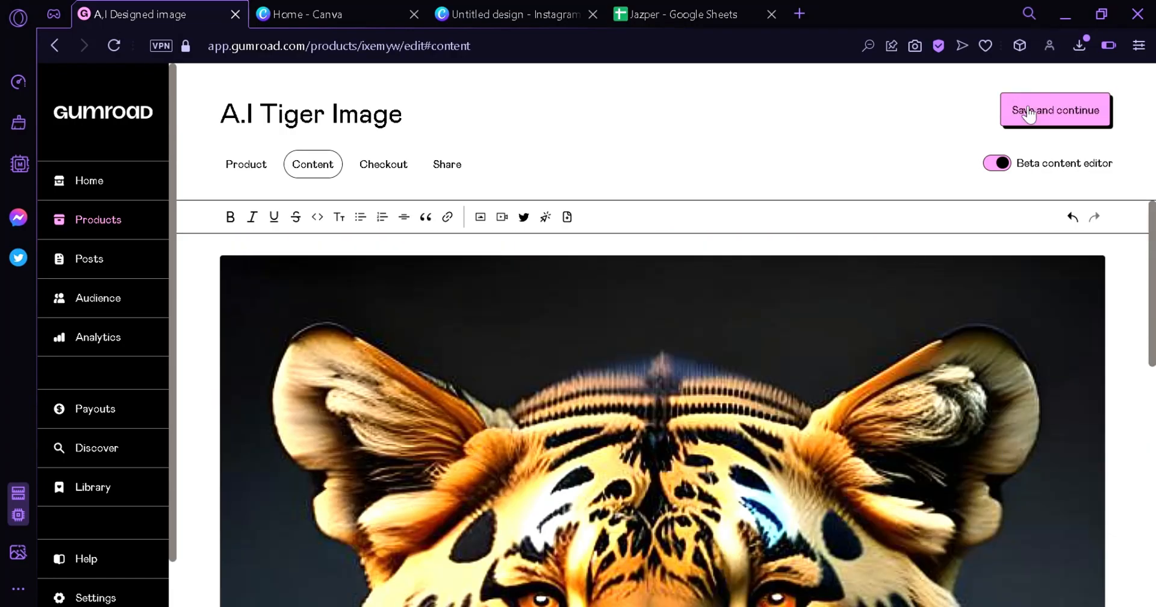
click(1055, 109)
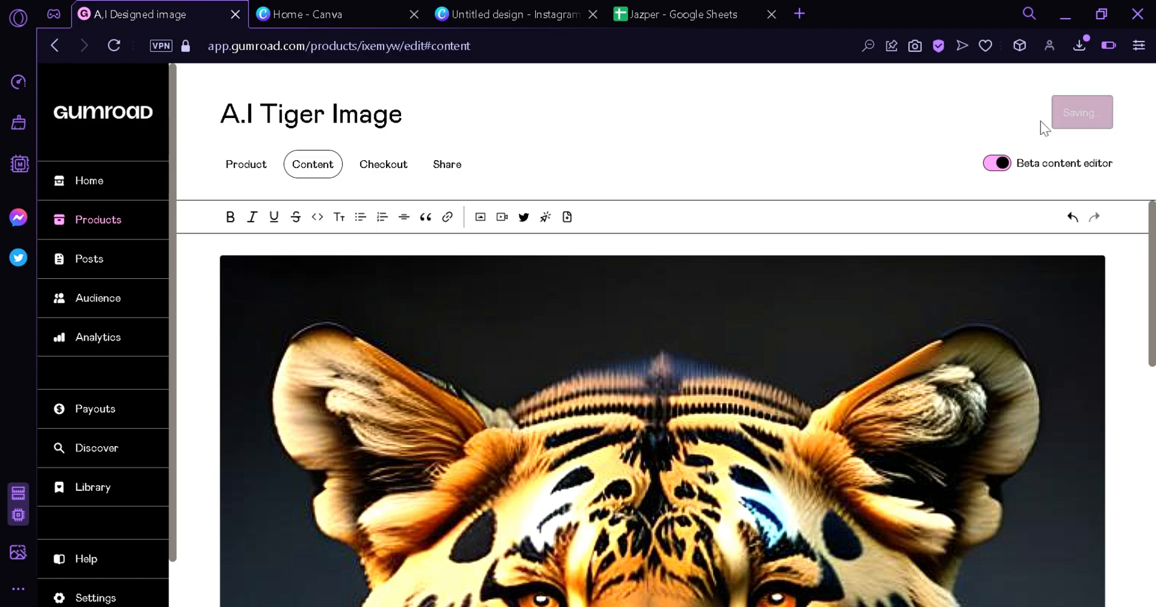
click(383, 164)
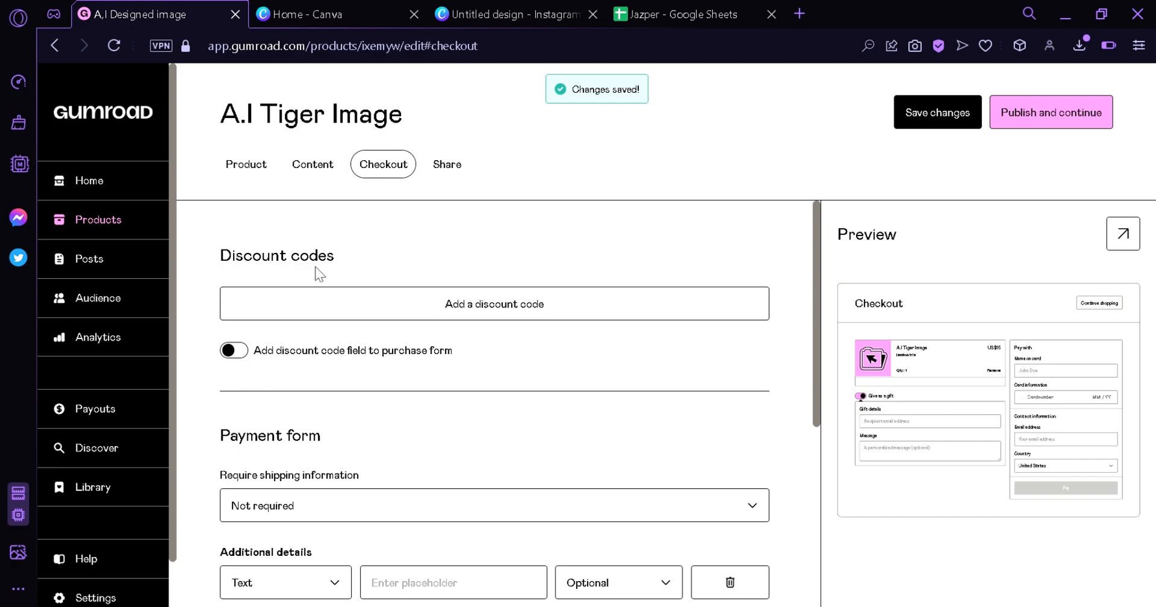
mouse_move(845, 361)
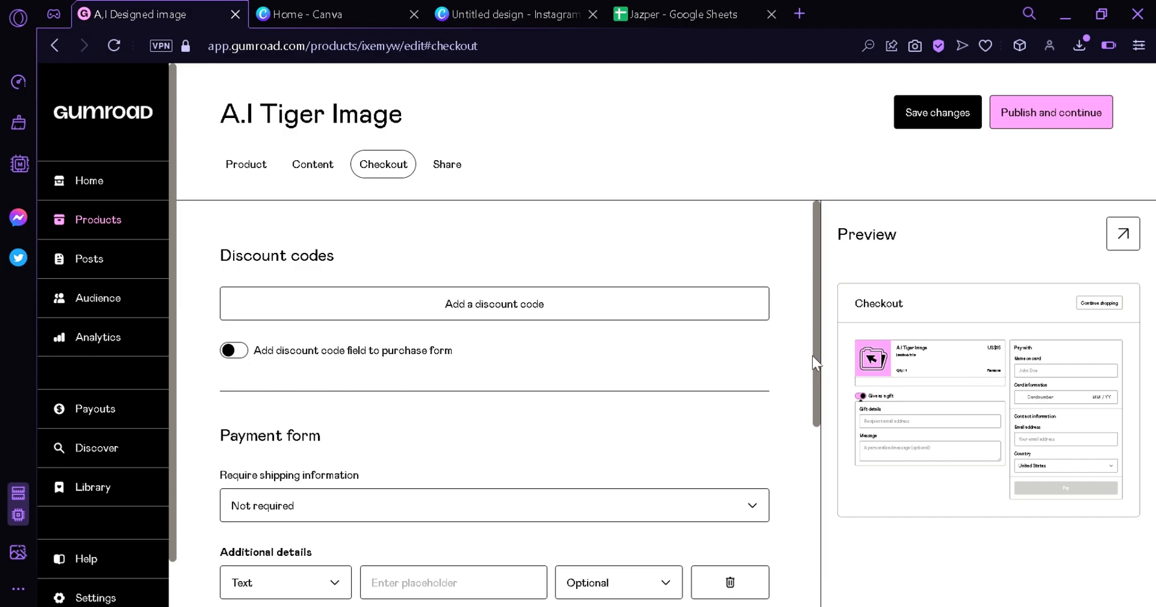
Set Require shipping information to Required, then publish the A.I Tiger Image product
scroll(down, 3)
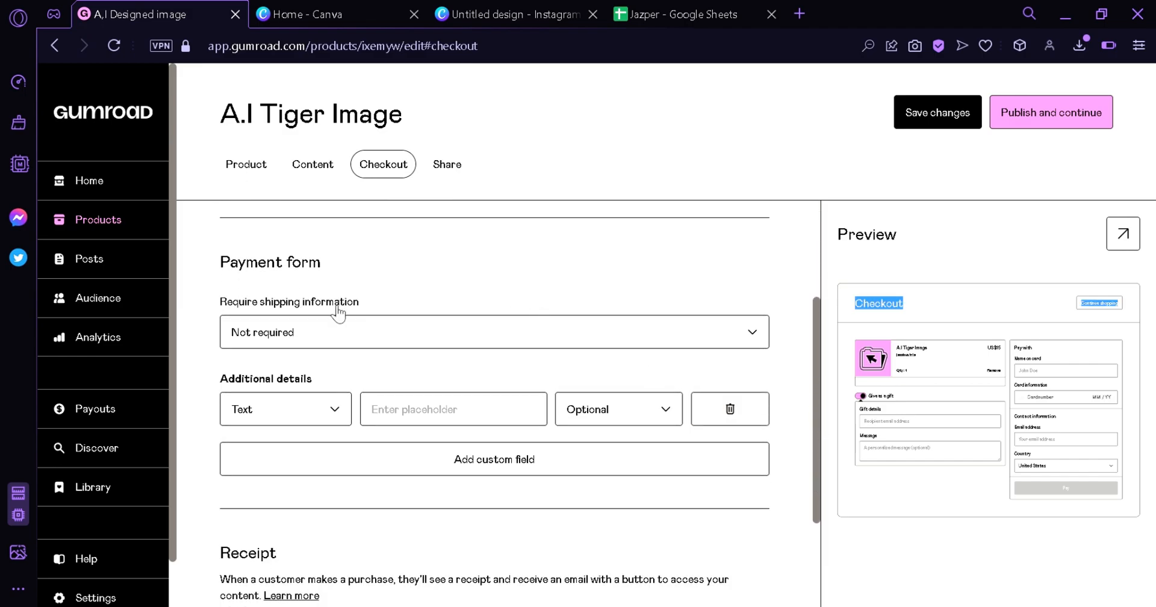
click(492, 332)
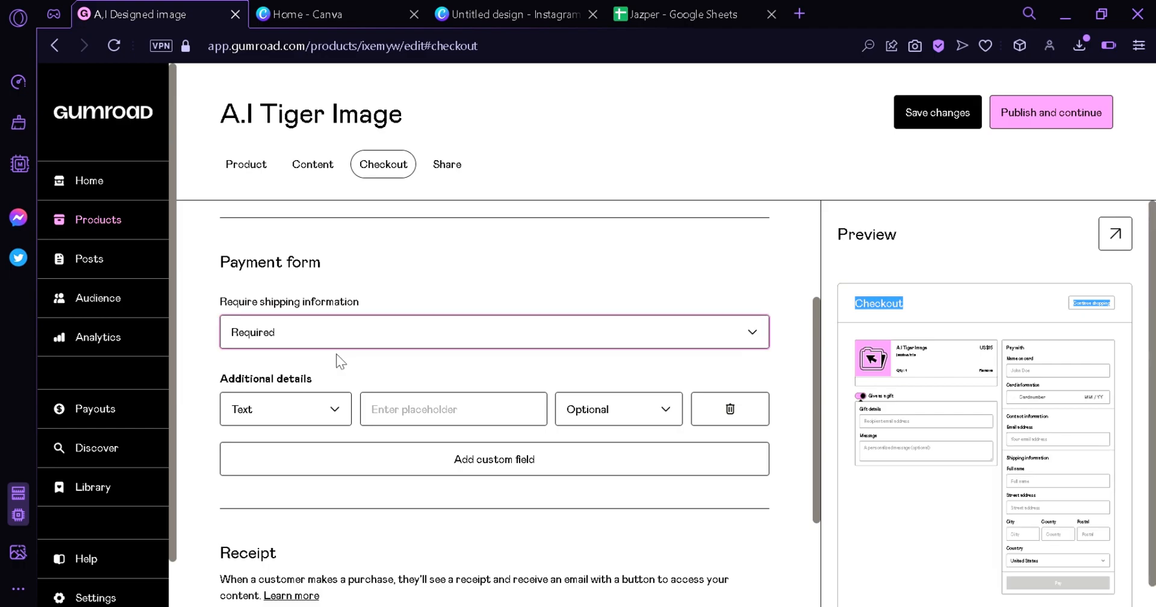
mouse_move(812, 379)
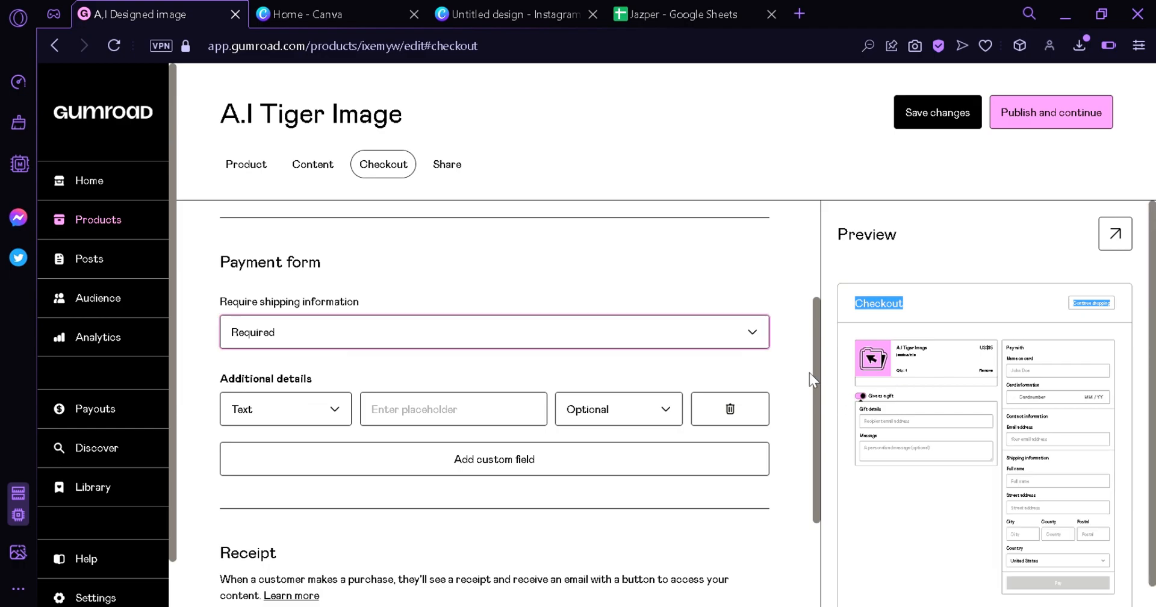
scroll(down, 3)
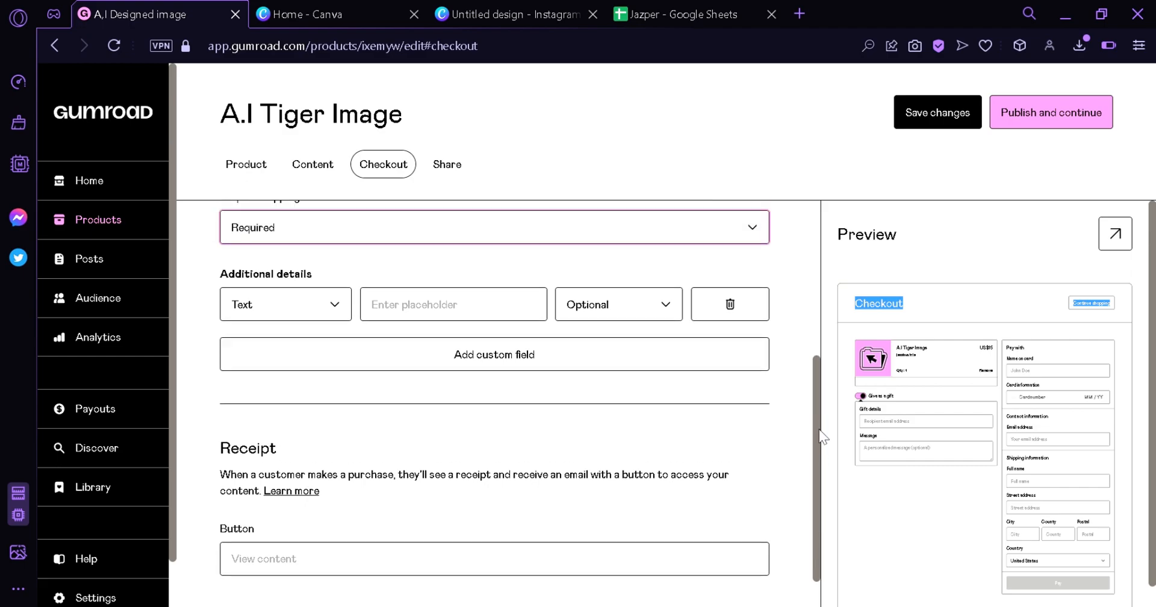
scroll(up, 3)
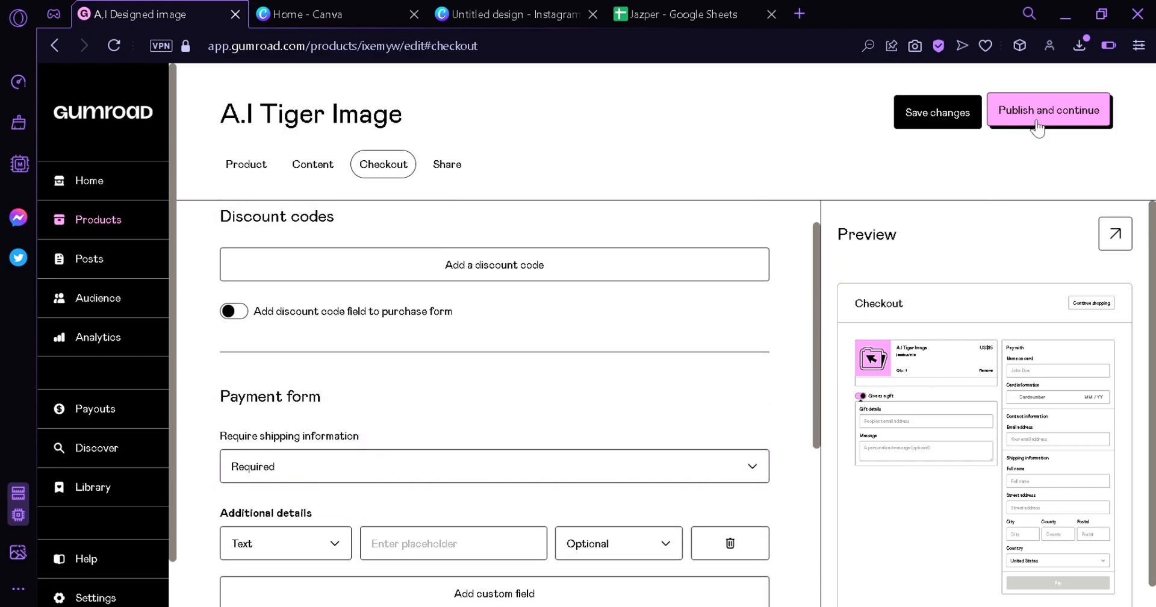
mouse_move(1050, 158)
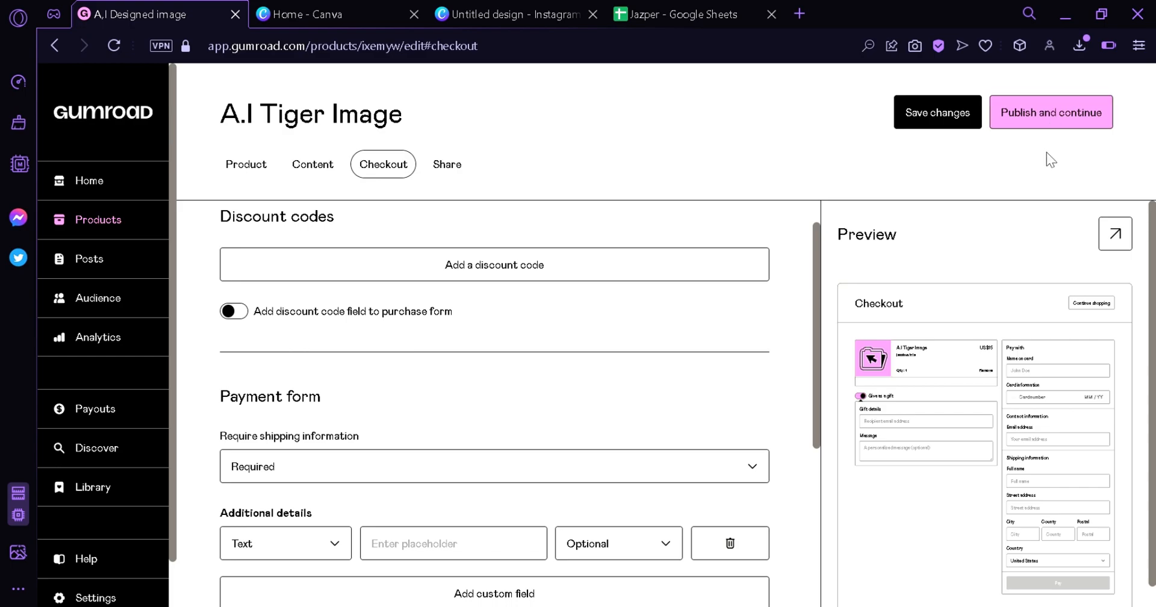
mouse_move(1057, 124)
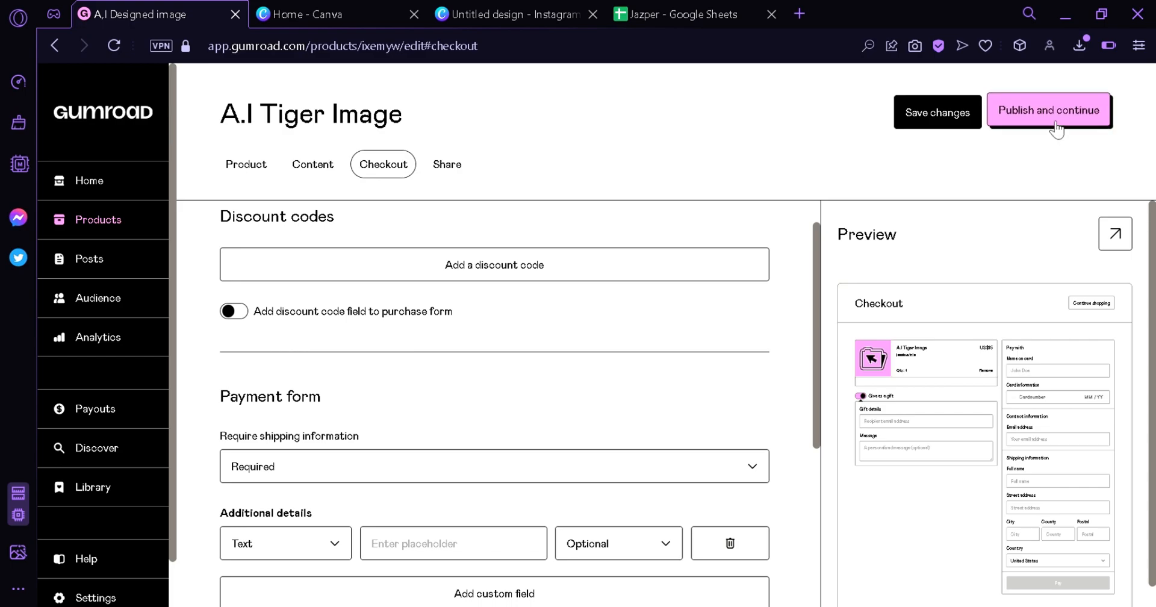
click(1047, 109)
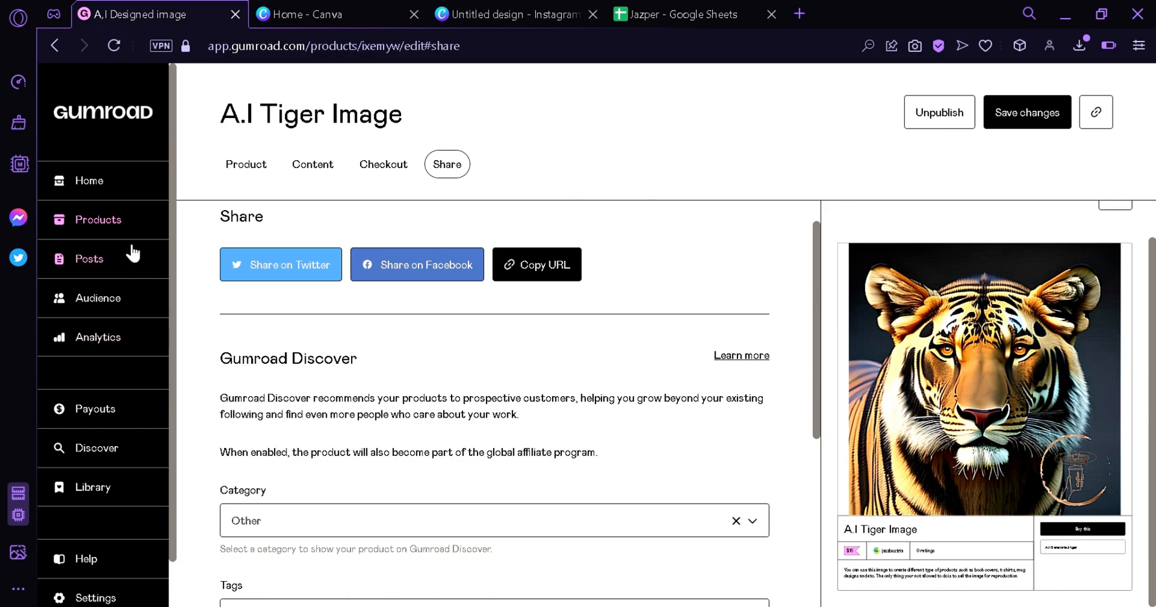
mouse_move(280, 295)
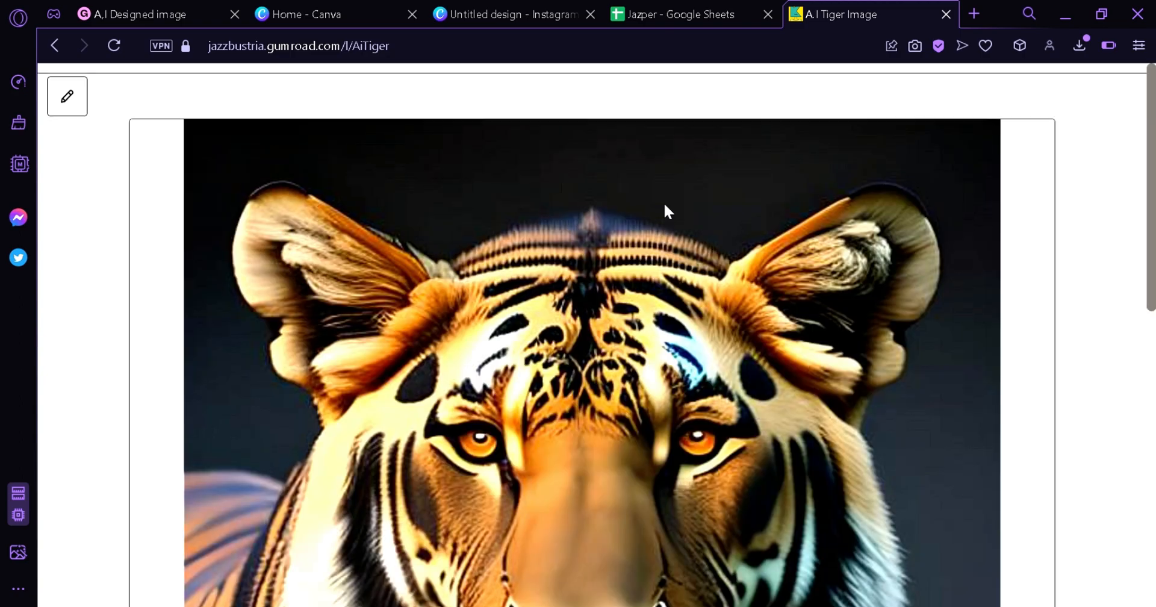
Scroll through the published A.I Tiger Image listing at jazzbustria.gumroad.com/l/AiTiger showing $15
scroll(down, 3)
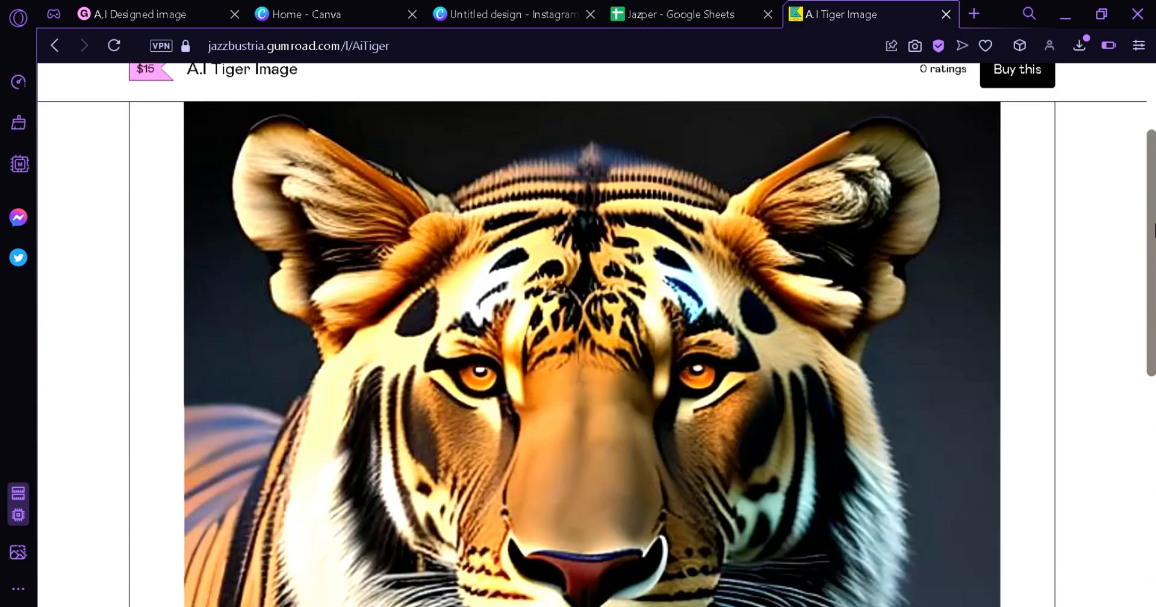
scroll(down, 3)
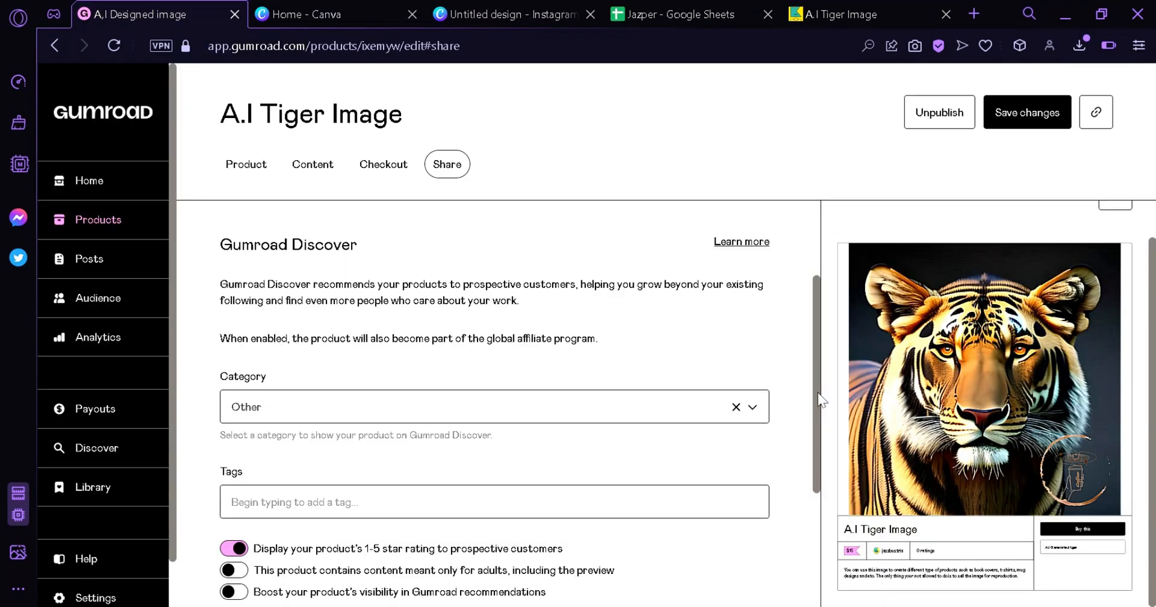
Review the Discover Category dropdown choices, leaving the category as Other
click(486, 405)
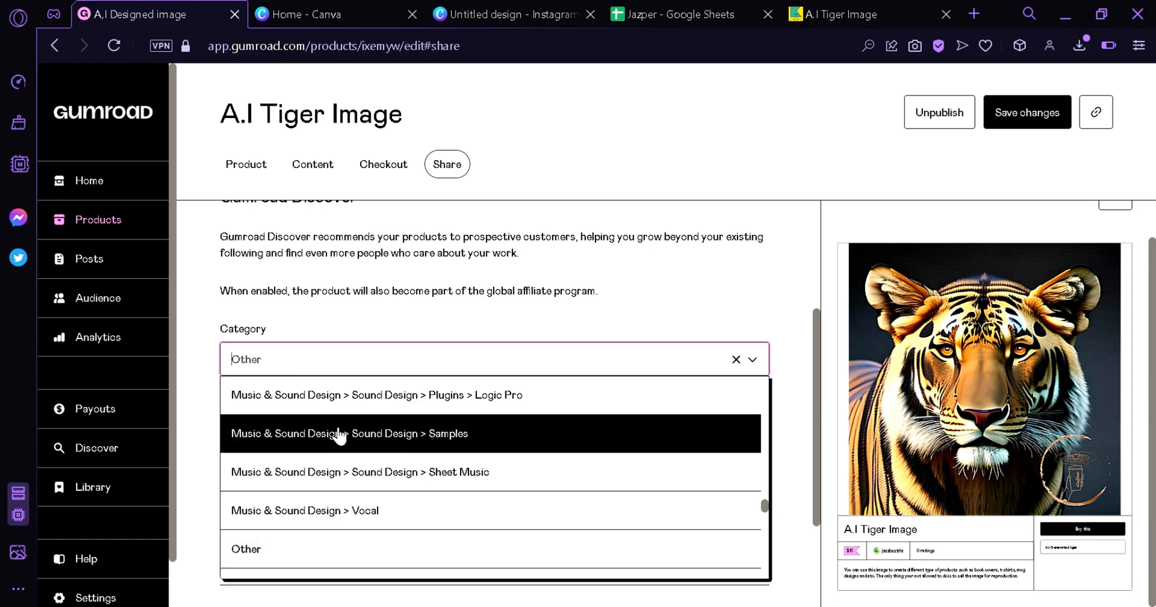
scroll(down, 3)
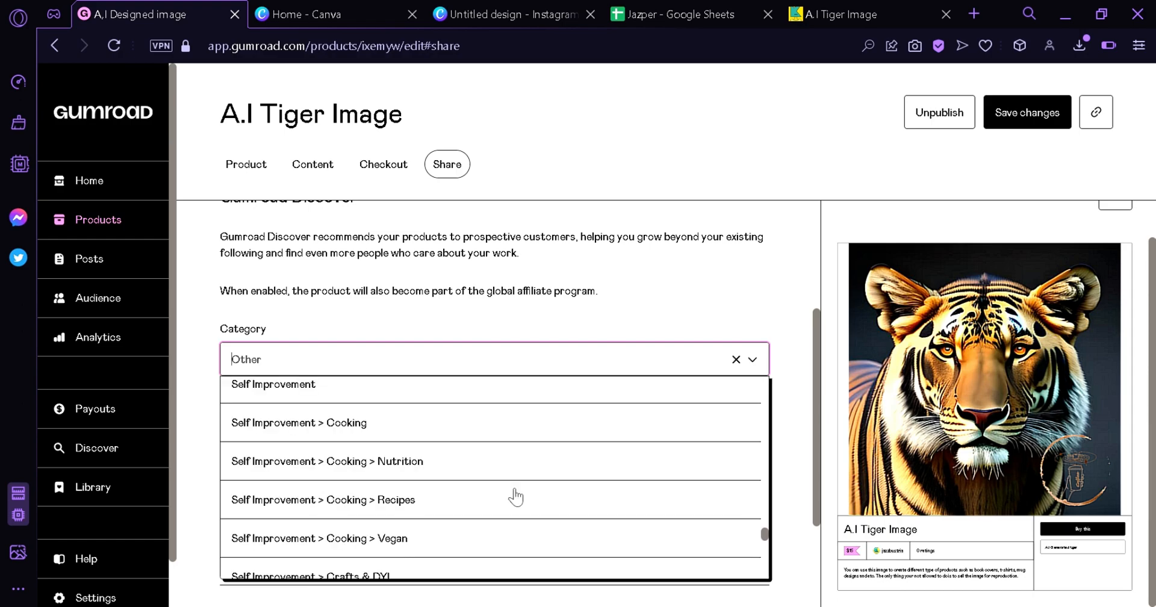
scroll(down, 3)
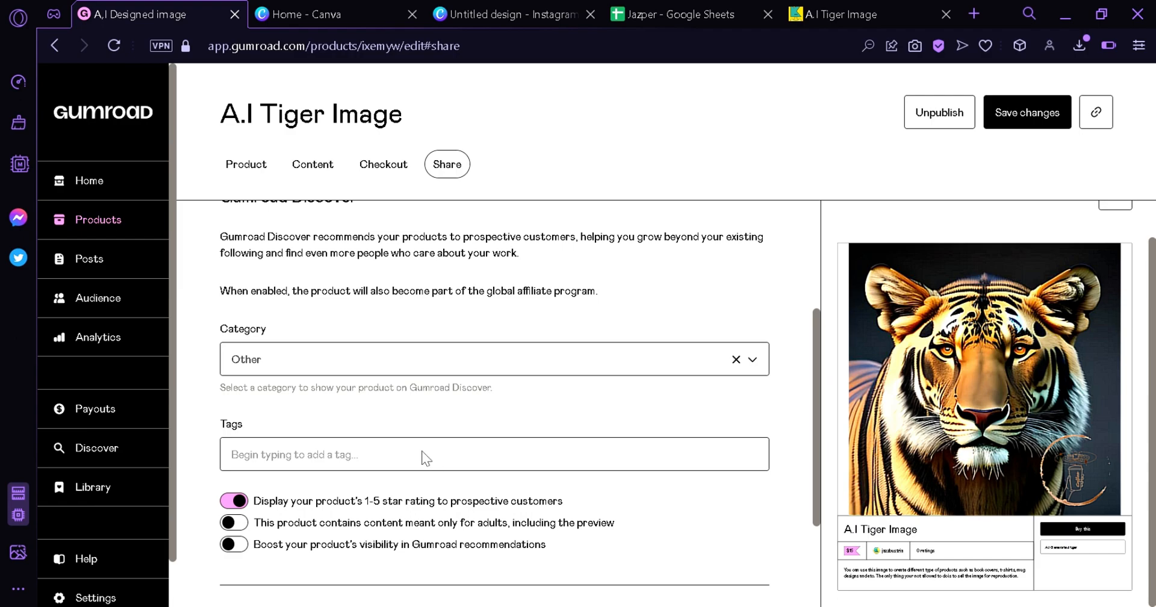
Add the Discover tags 'a.i art' and 'tiger' to the product
text(A)
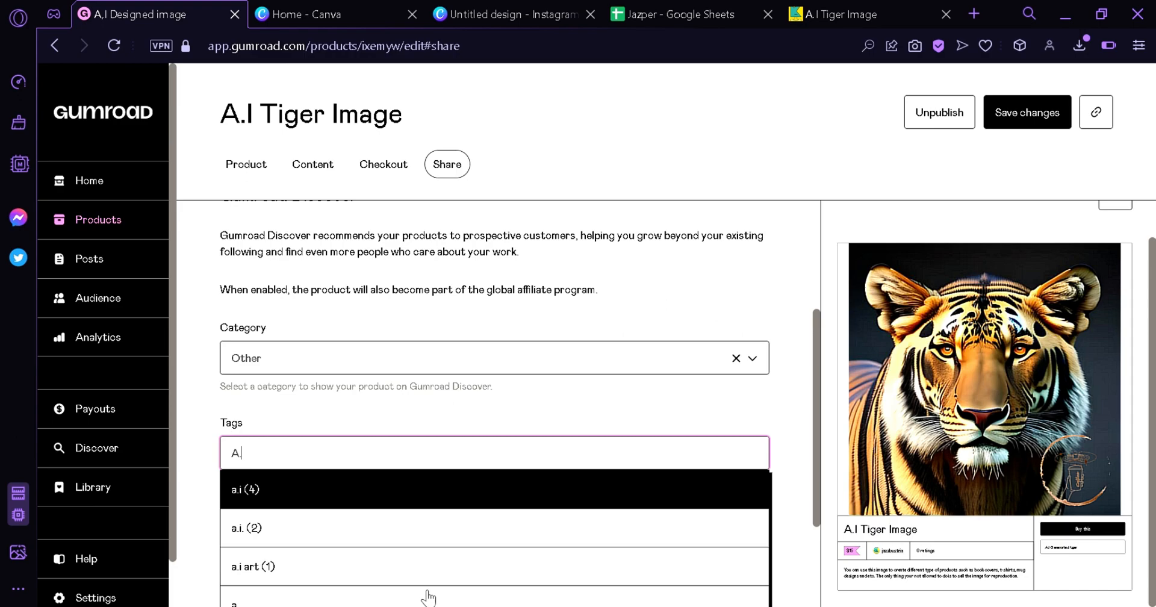
text(.I)
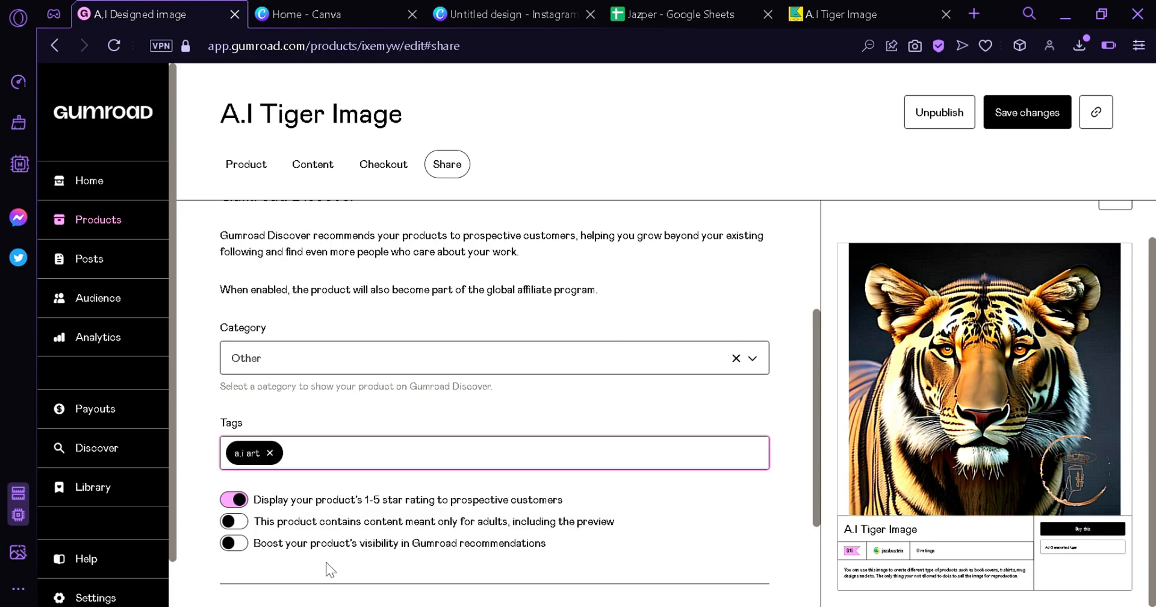
mouse_move(594, 475)
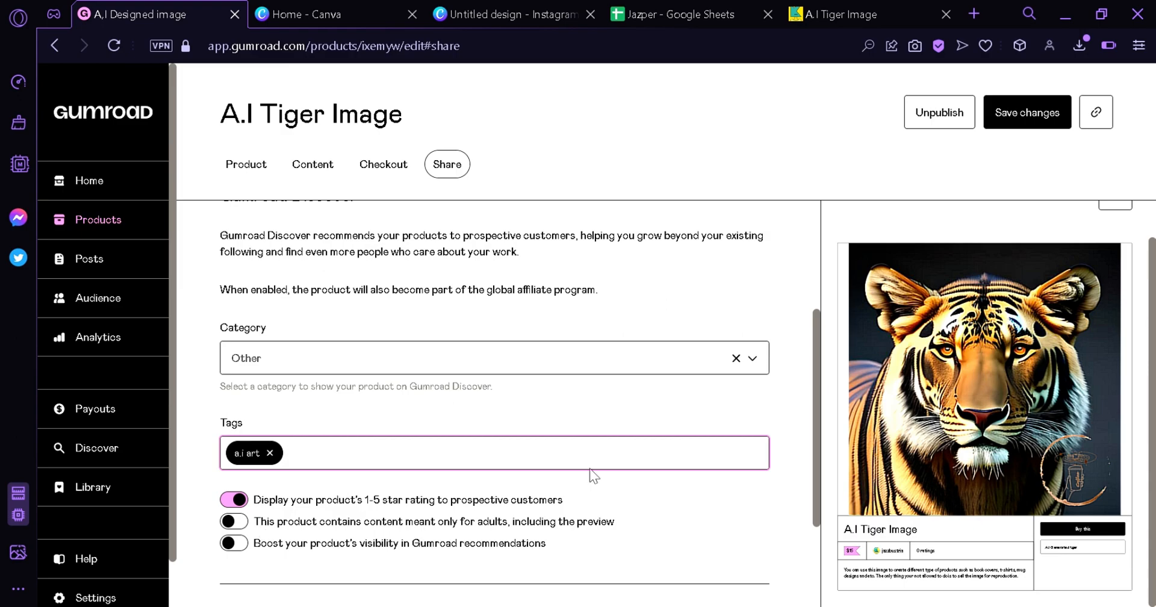
text(Tit)
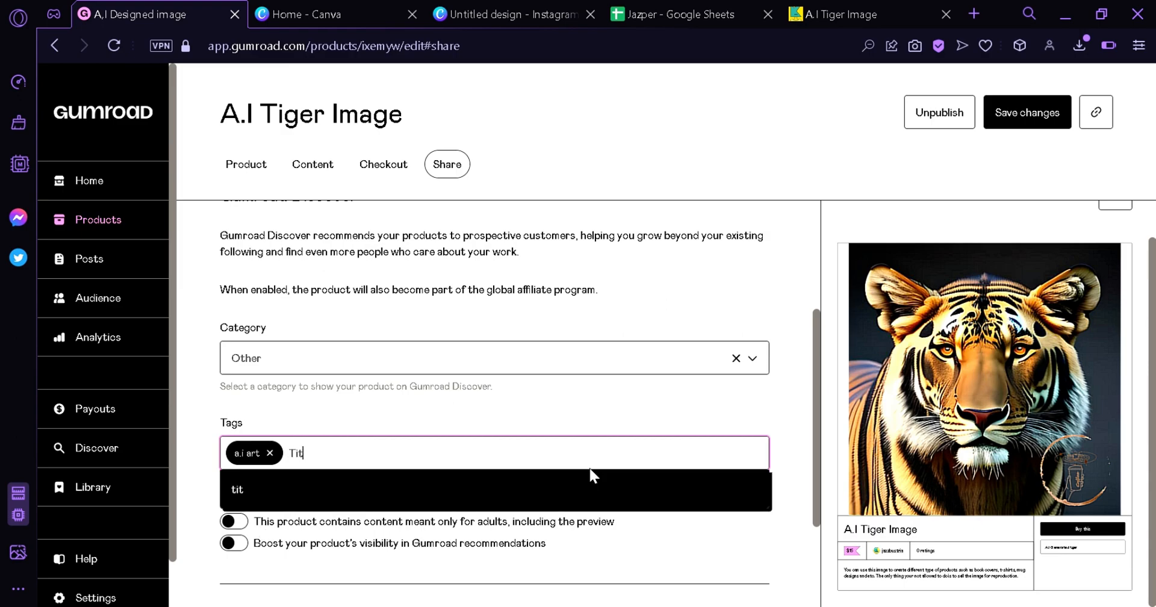
text(Tiger)
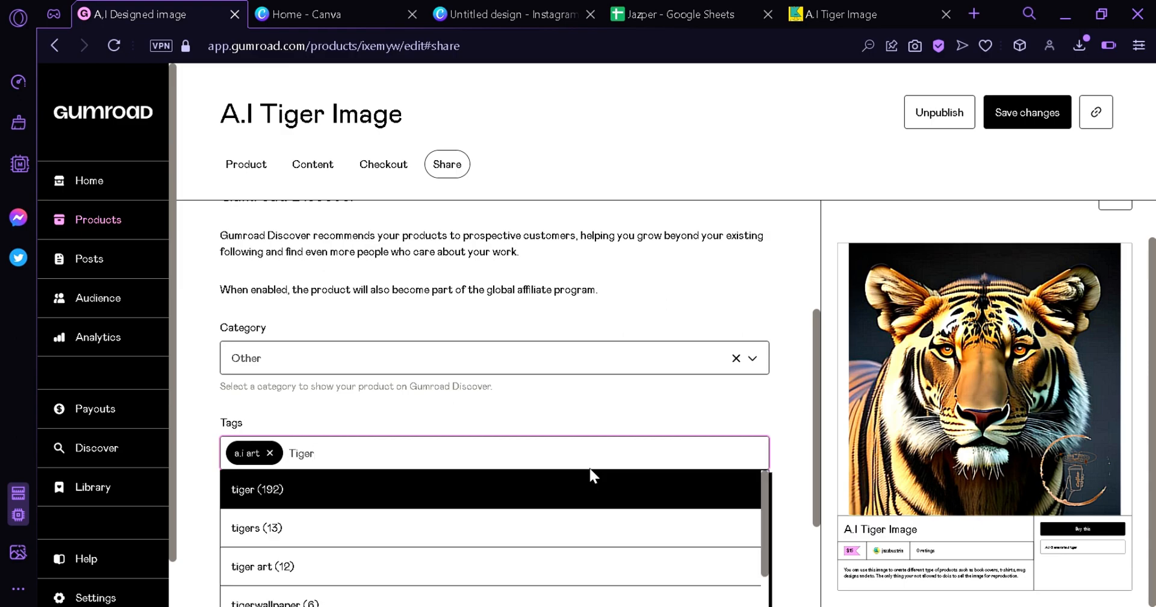
click(258, 489)
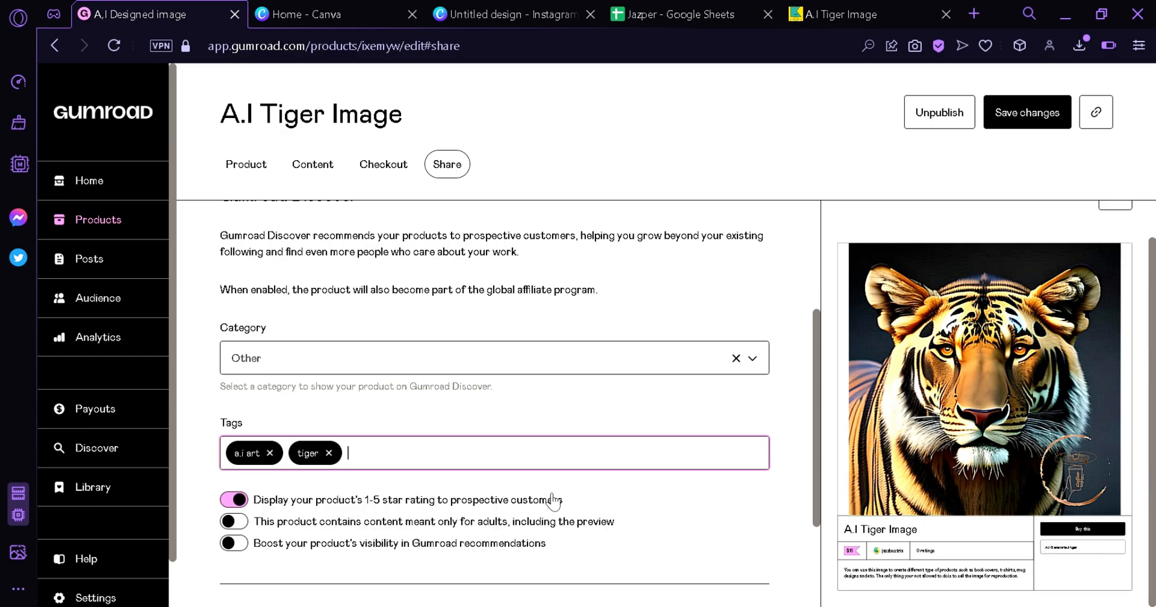
scroll(down, 3)
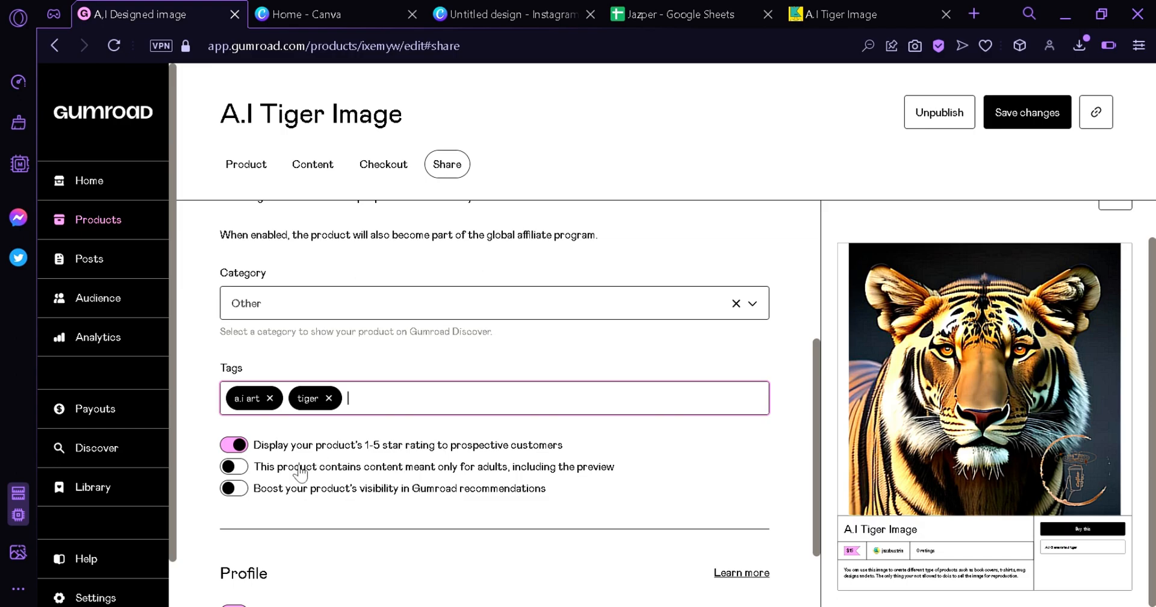
mouse_move(465, 479)
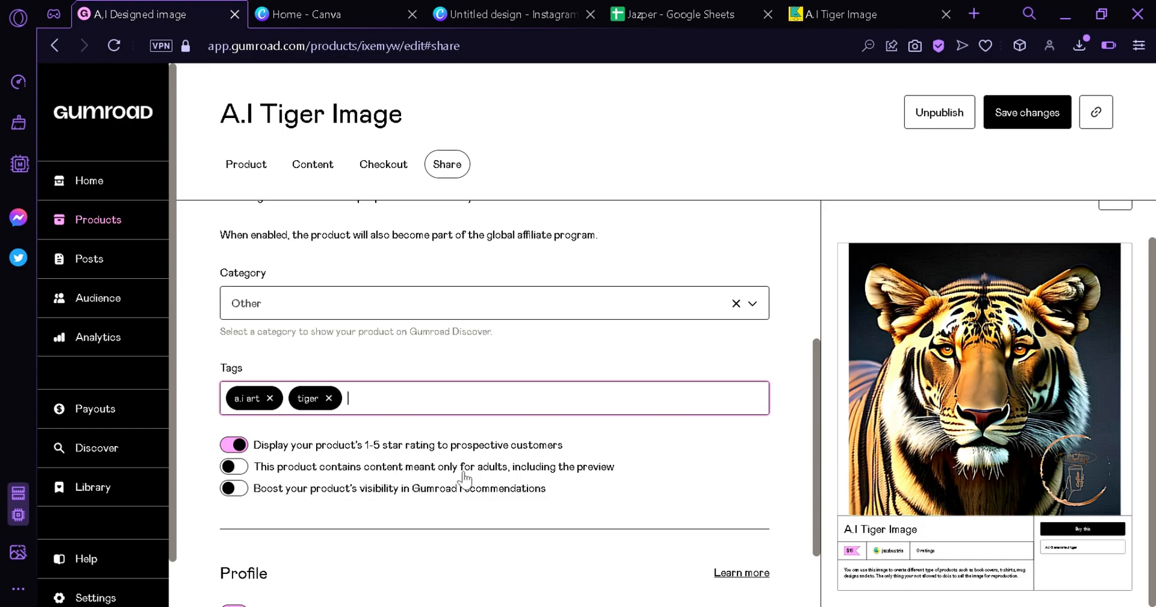
mouse_move(360, 514)
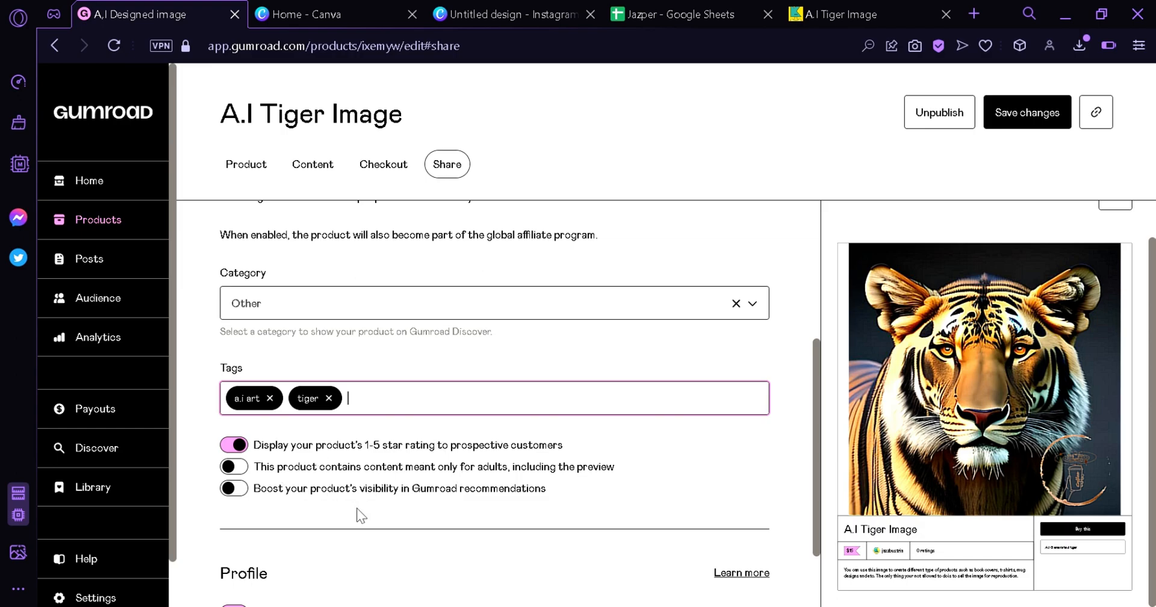
mouse_move(400, 520)
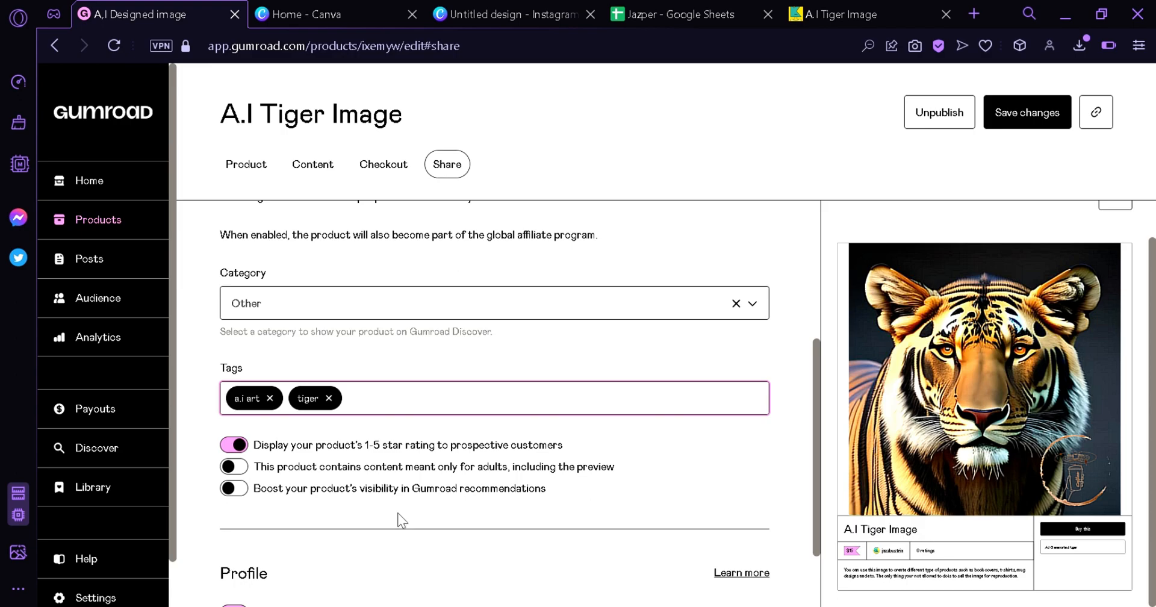
scroll(down, 3)
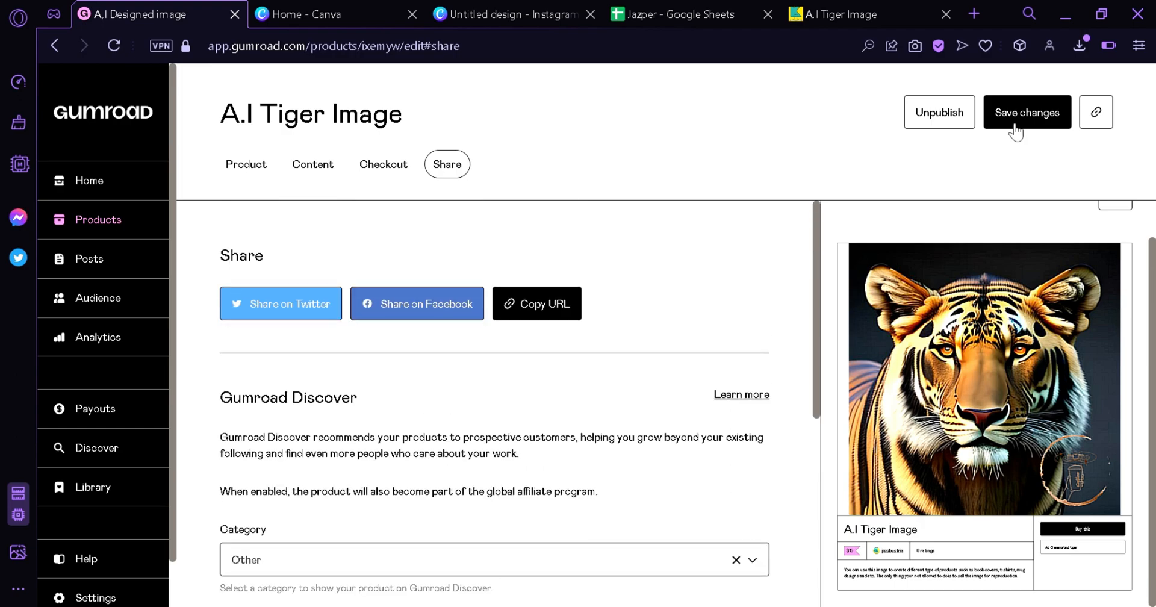
Save the Share settings with the new tags
click(1026, 112)
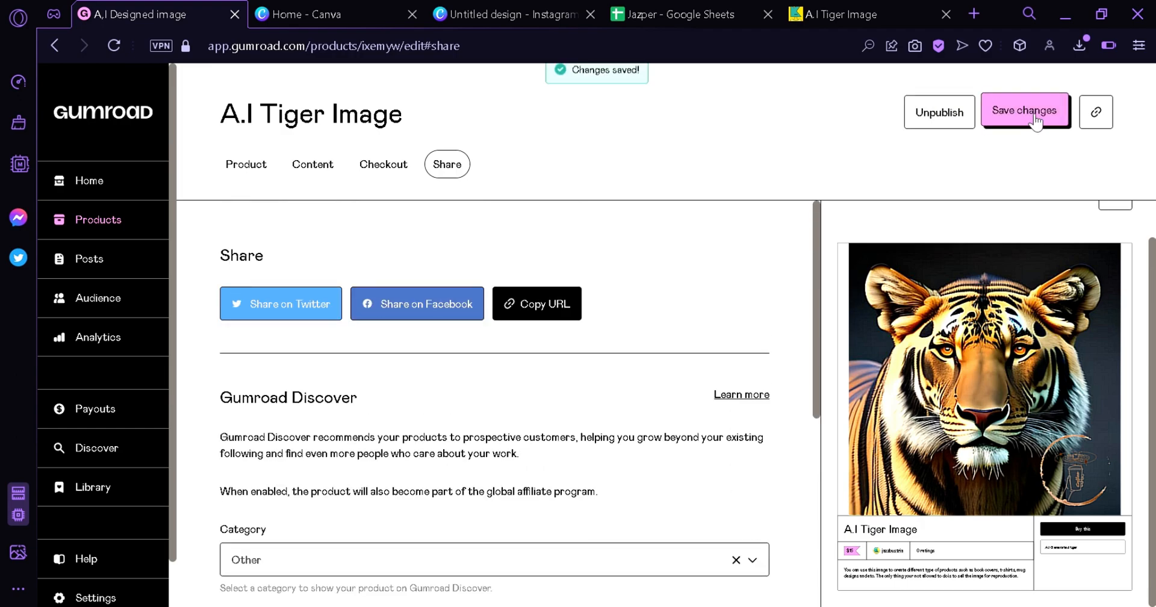
click(1023, 110)
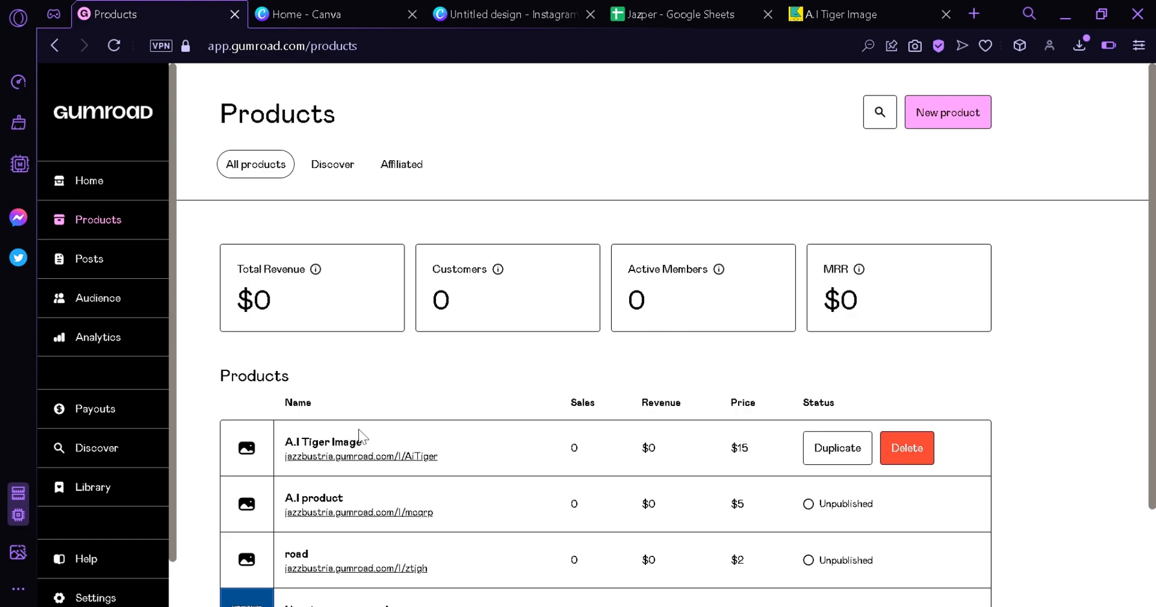
mouse_move(450, 449)
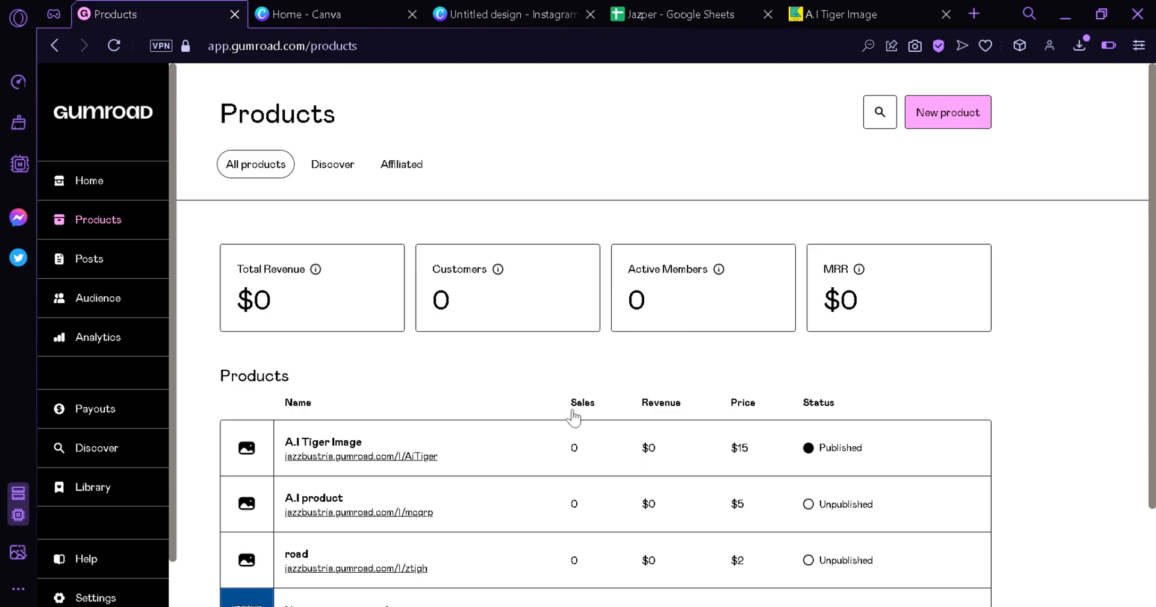
mouse_move(610, 442)
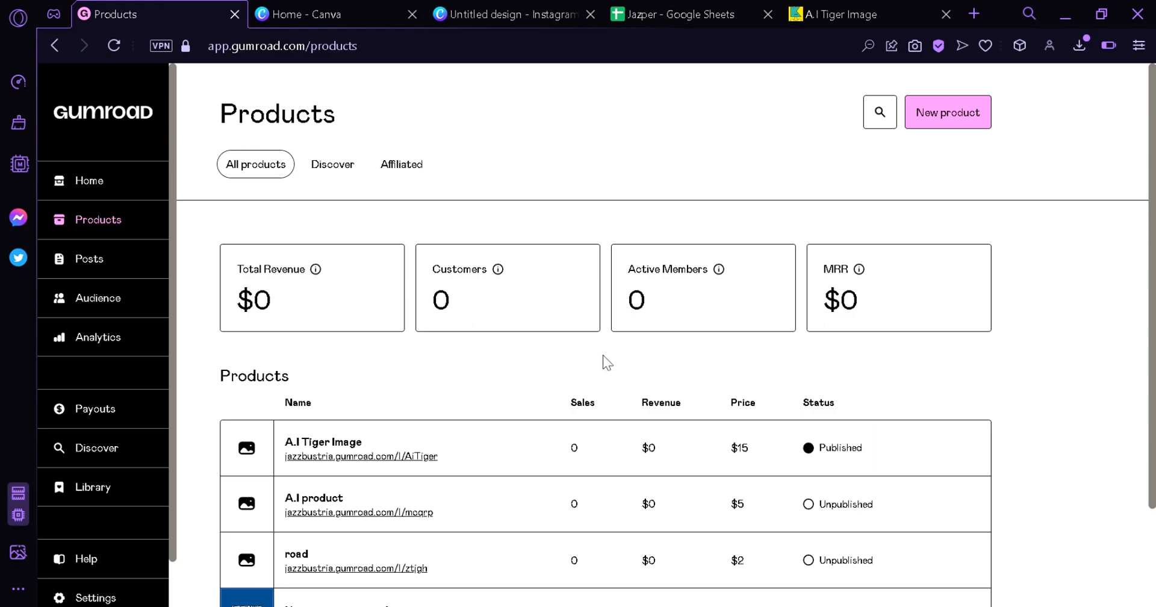
mouse_move(655, 382)
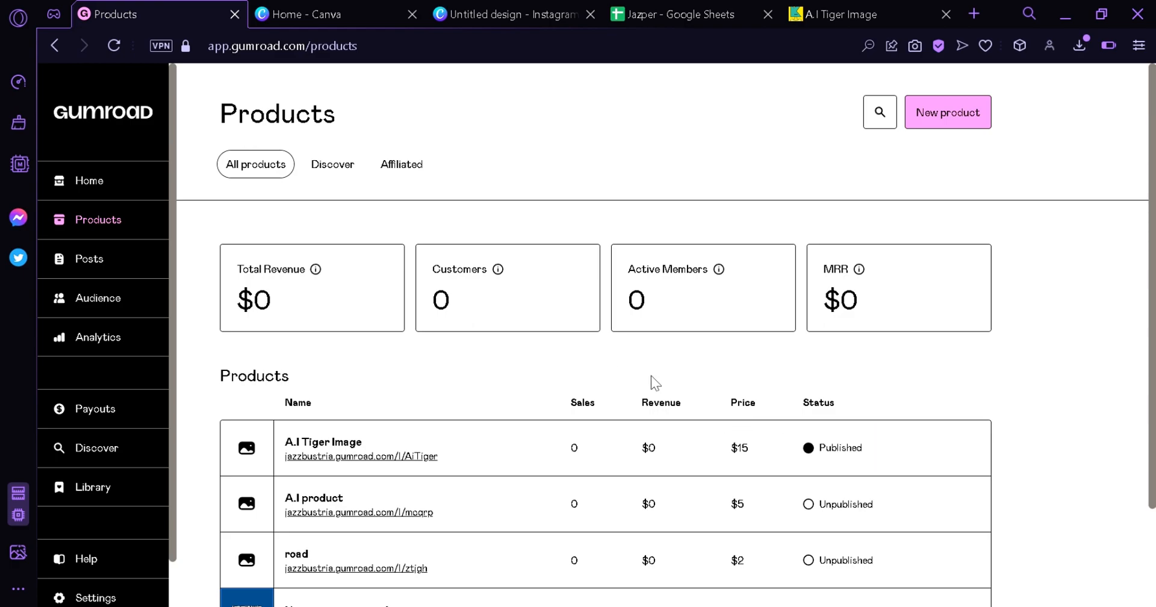
mouse_move(682, 283)
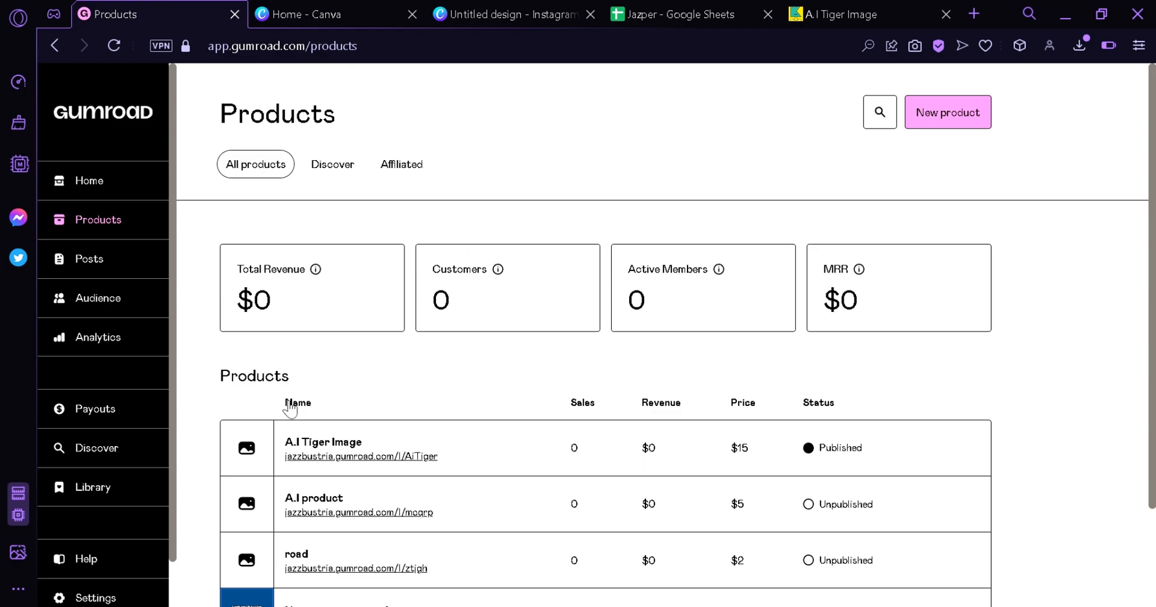
mouse_move(755, 184)
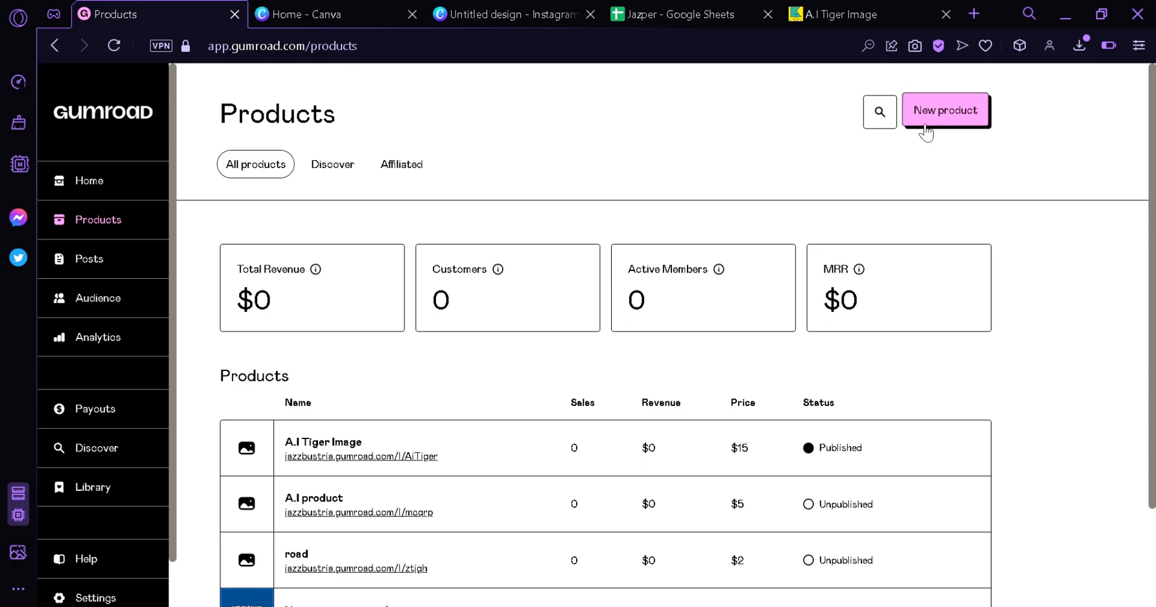
mouse_move(451, 371)
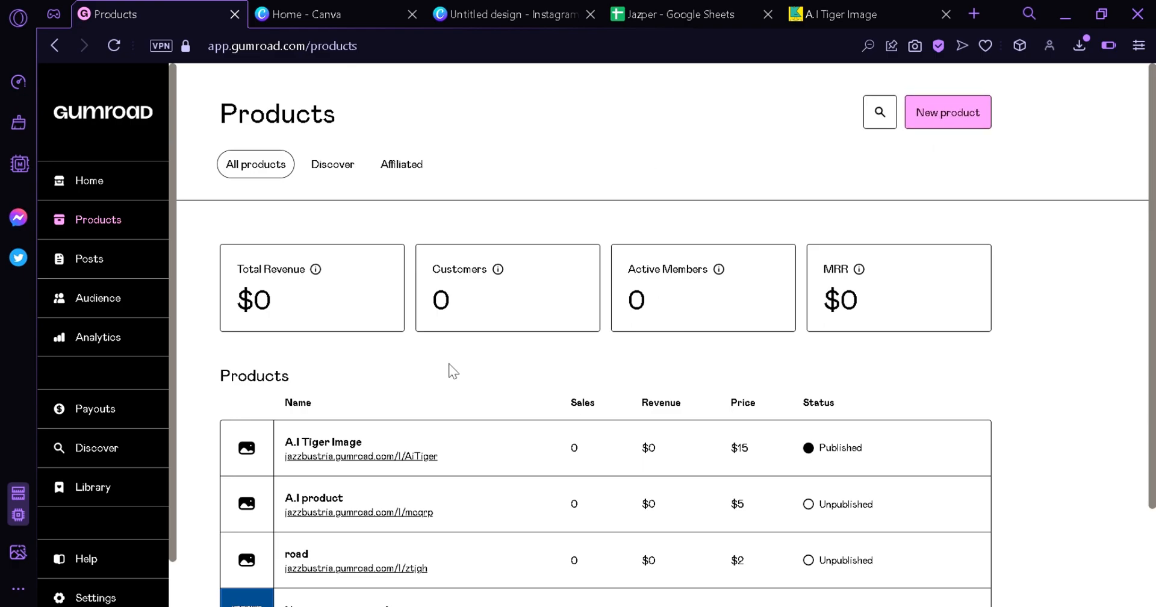
mouse_move(472, 386)
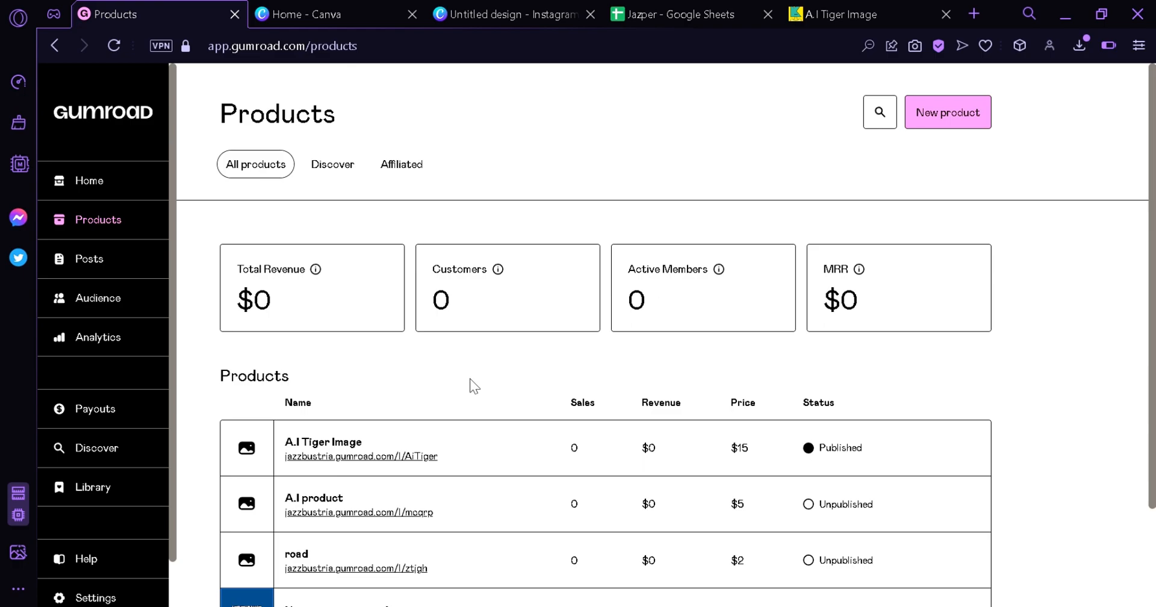
mouse_move(1078, 96)
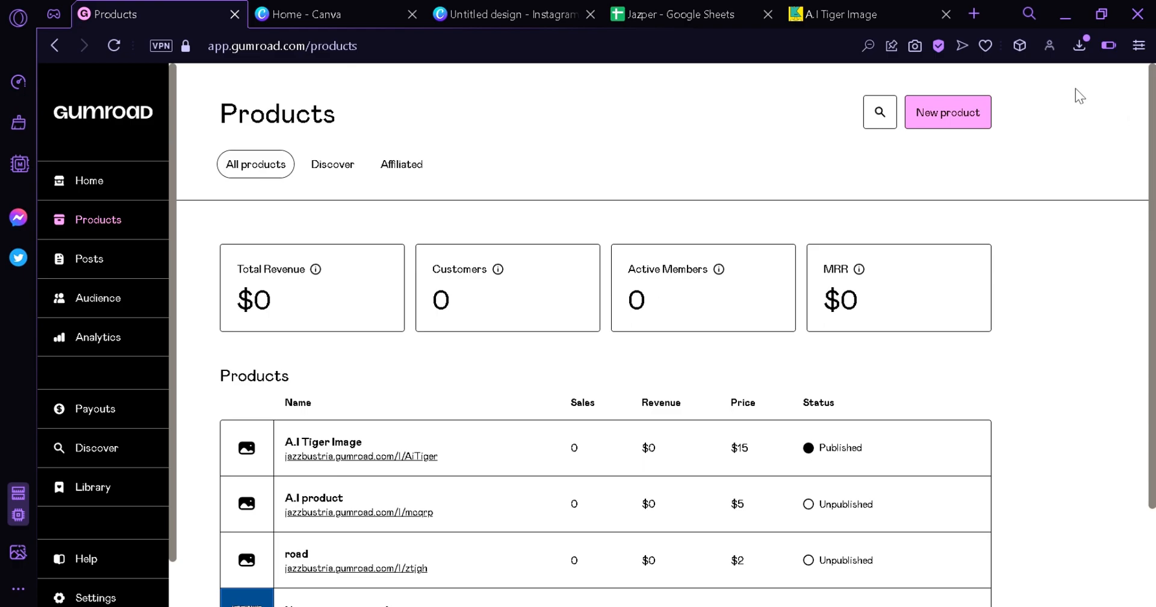